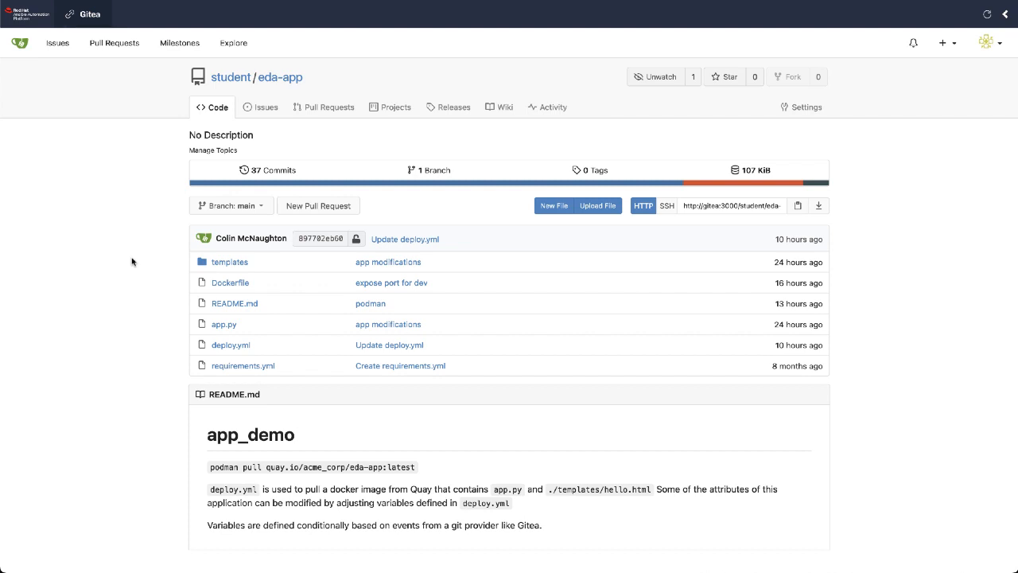
mouse_move(843, 126)
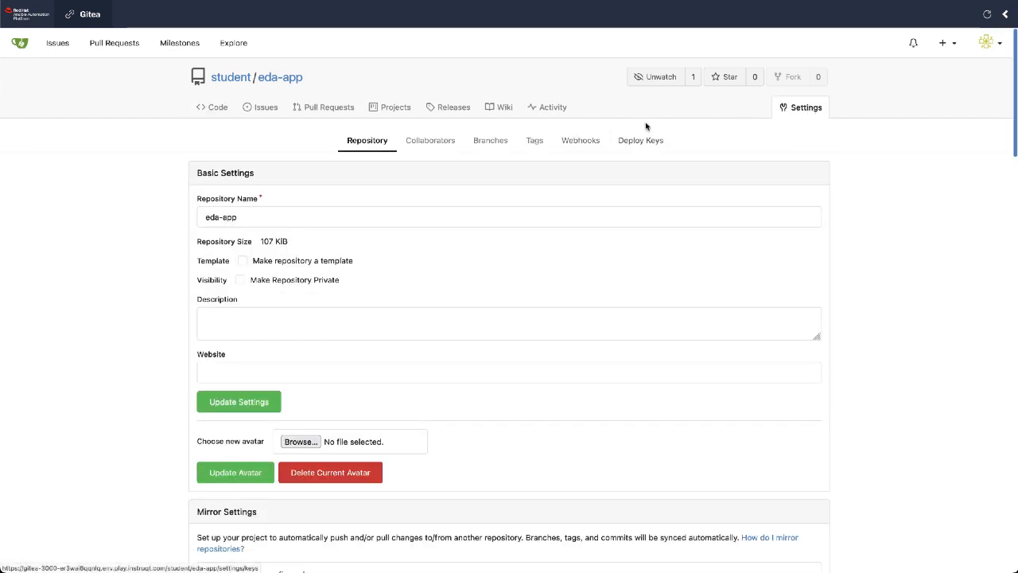
- Reach the Webhooks page under the student/eda-app repository settings
click(579, 140)
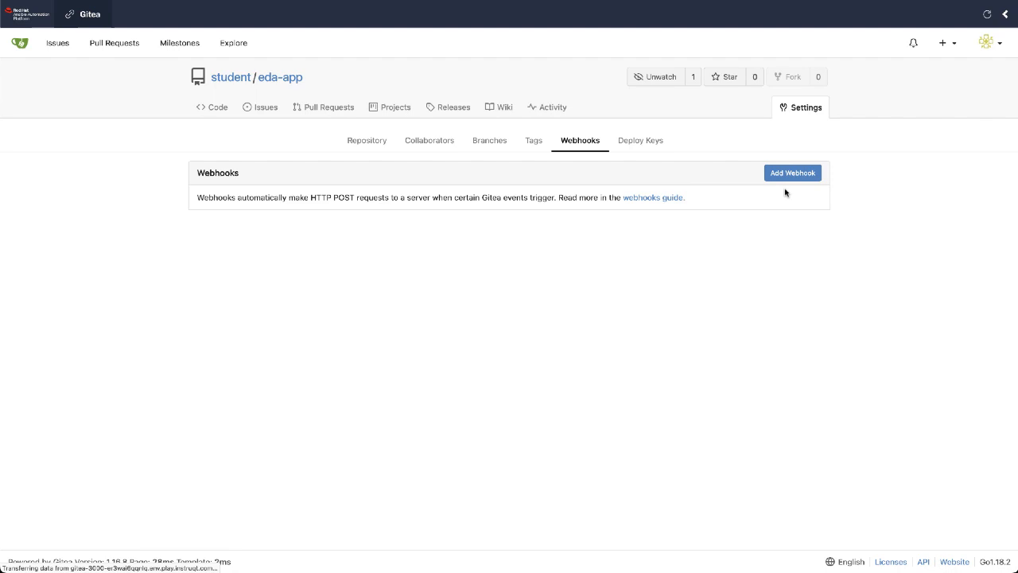
click(792, 172)
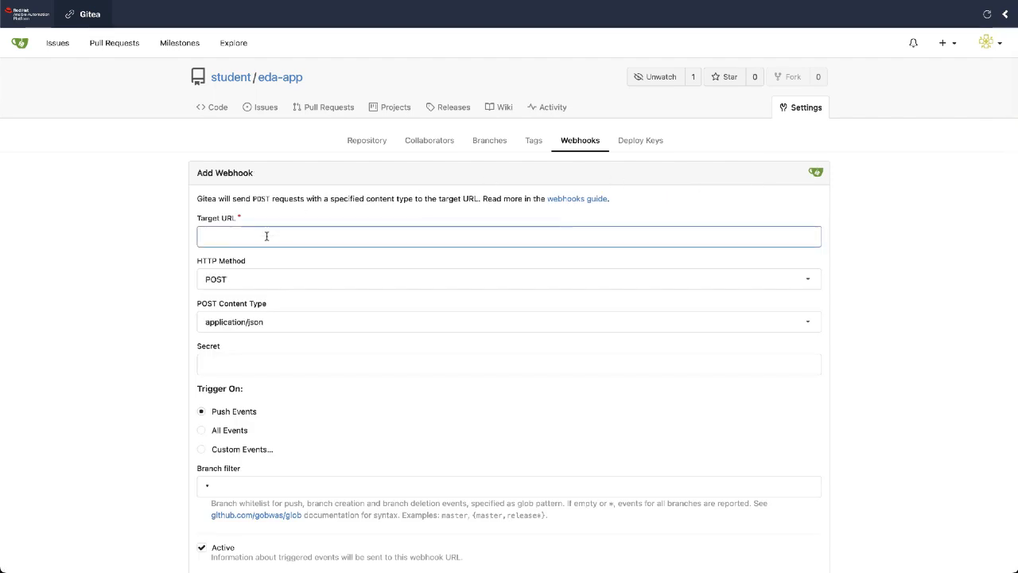
text(http://ansible-events:5000/endpoint)
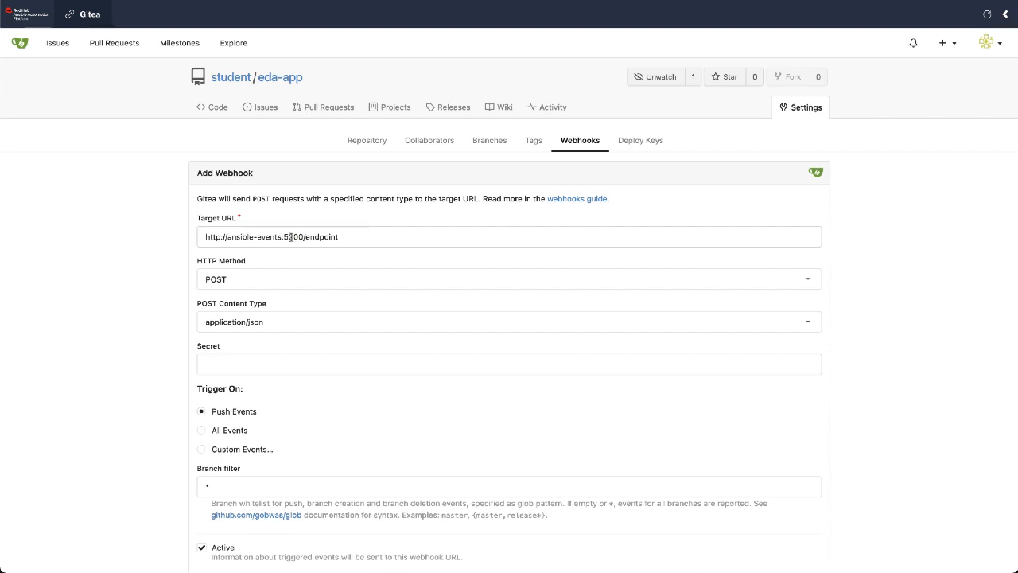
scroll(down, 3)
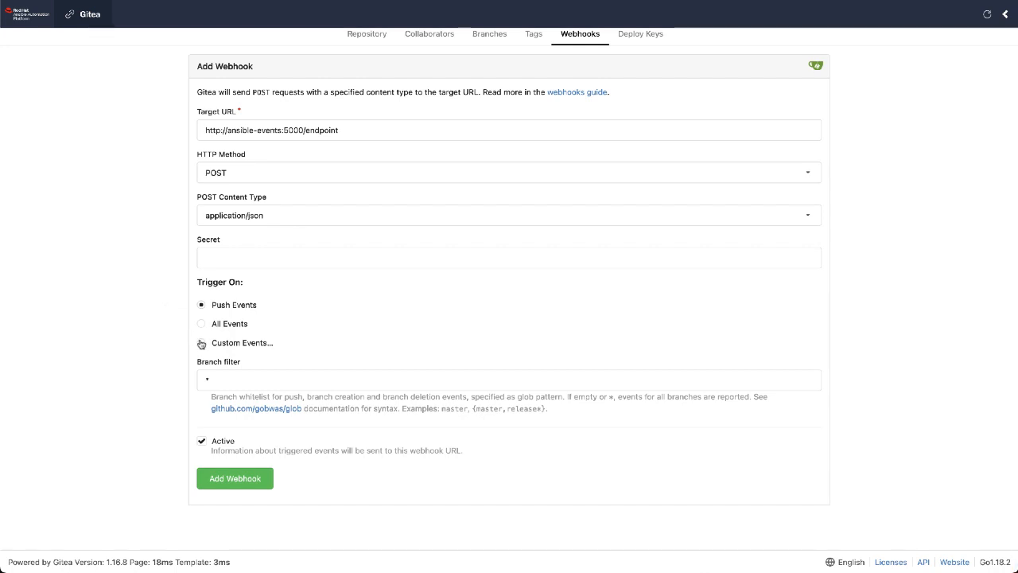
click(200, 344)
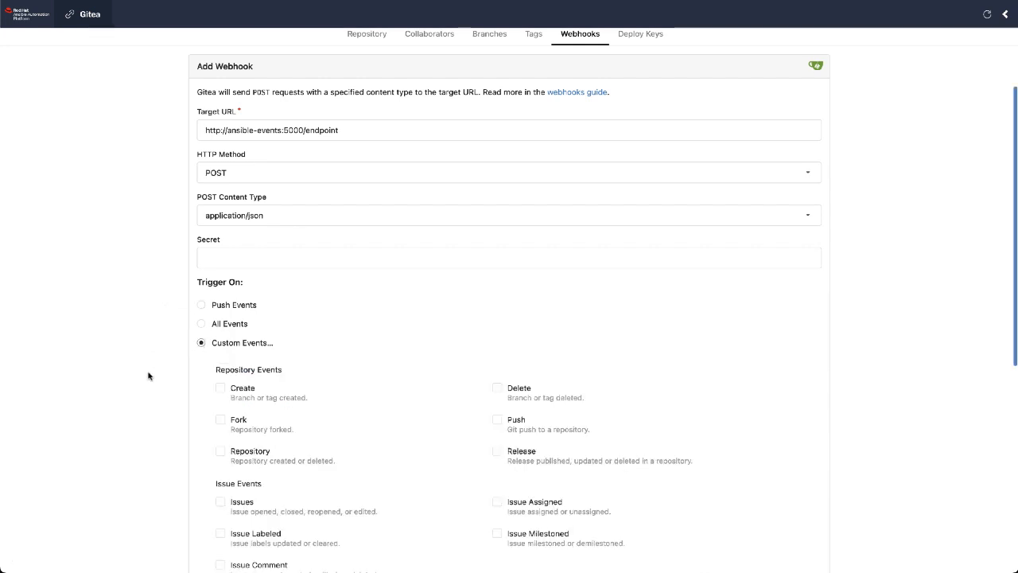
- Enable Push and Pull Request events, filter to the main branch, and save the webhook
scroll(down, 3)
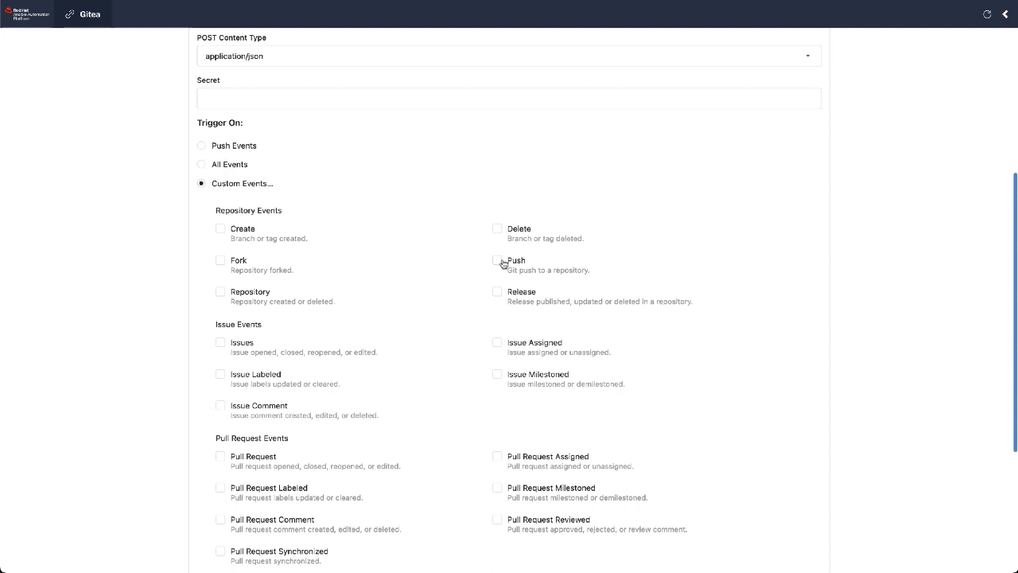
click(496, 261)
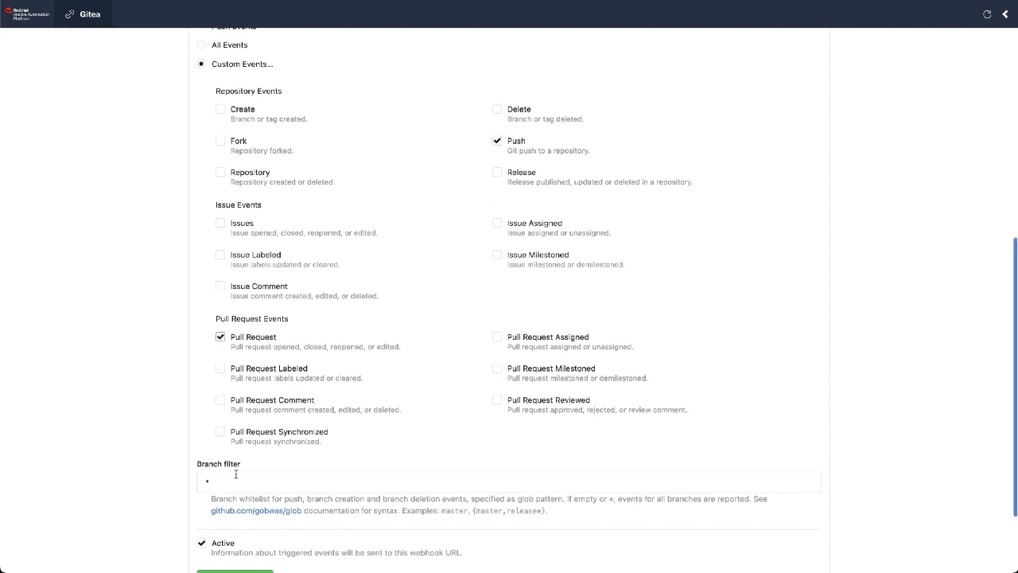
click(509, 481)
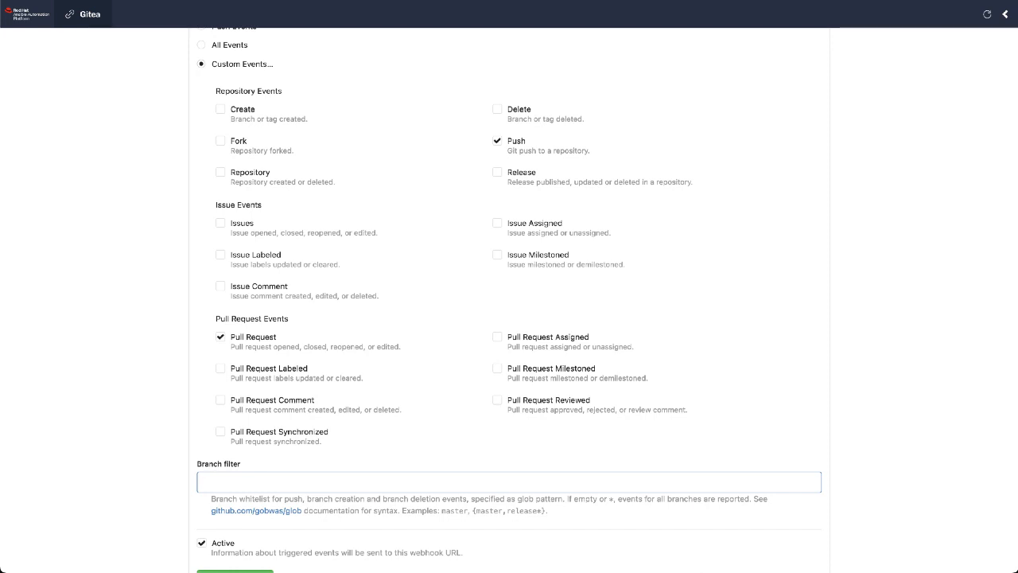
text(main)
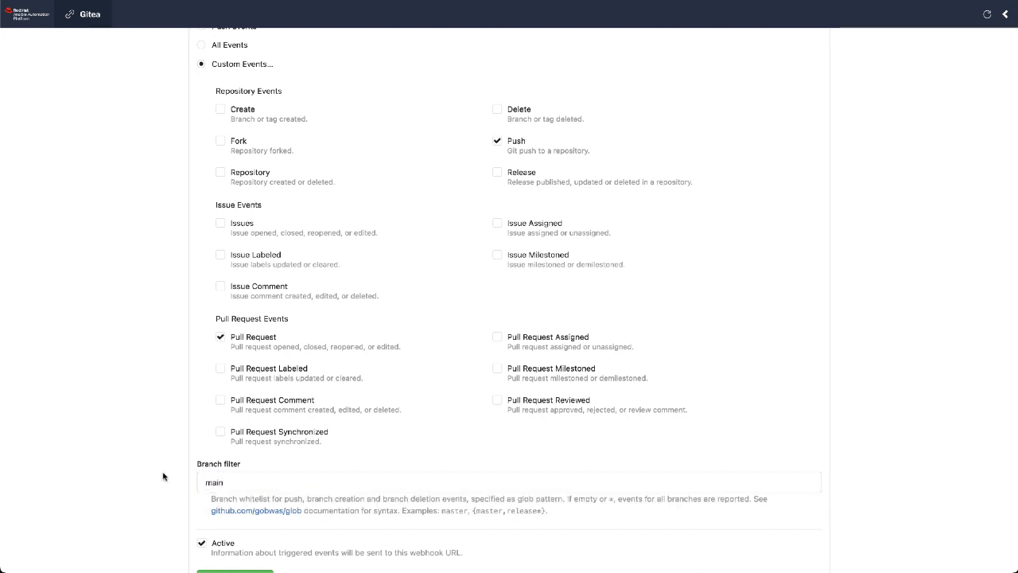
mouse_move(177, 461)
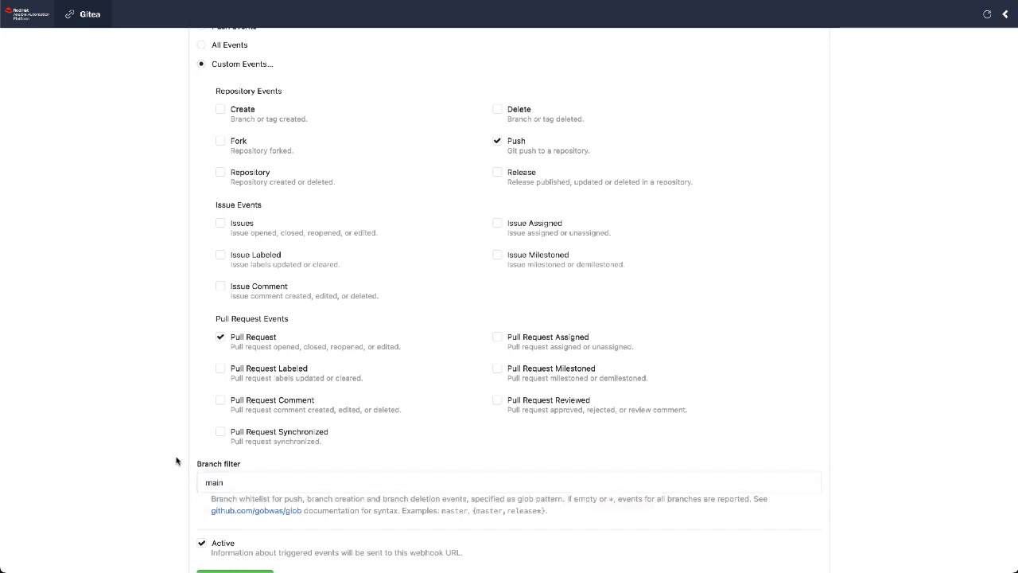
scroll(down, 3)
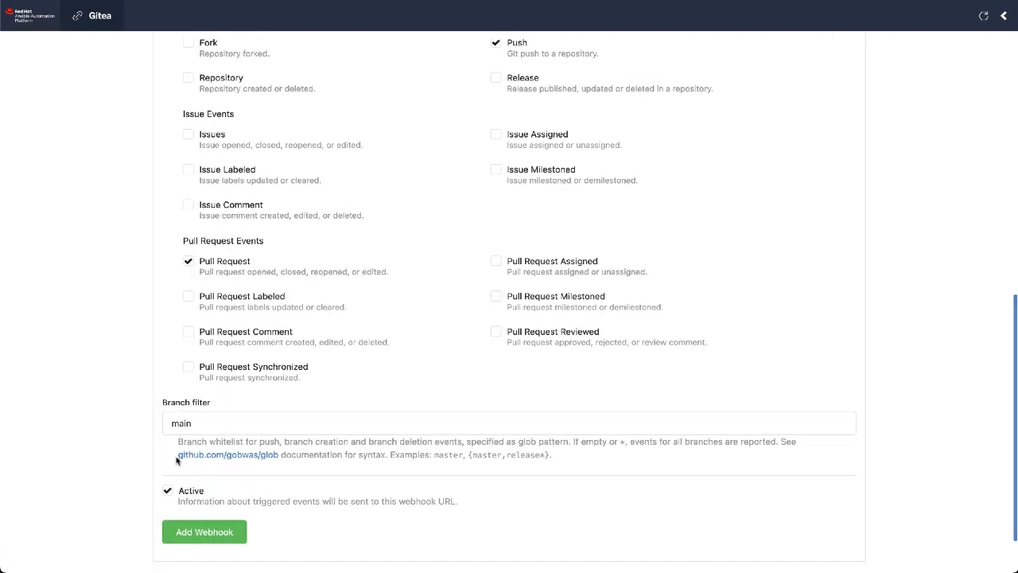
click(203, 532)
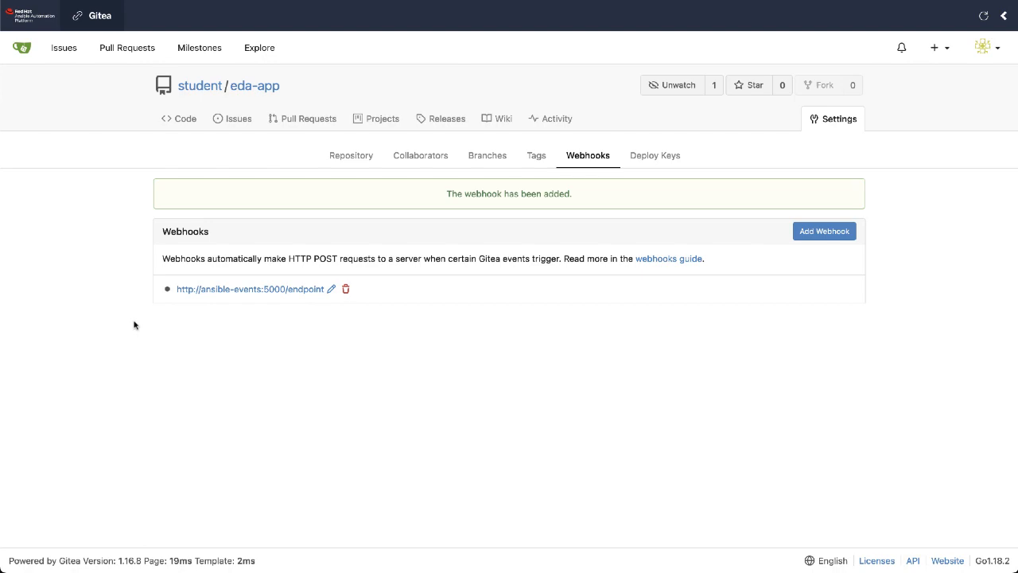
- Send a Test Delivery from the new webhook so it appears under recent deliveries
click(249, 290)
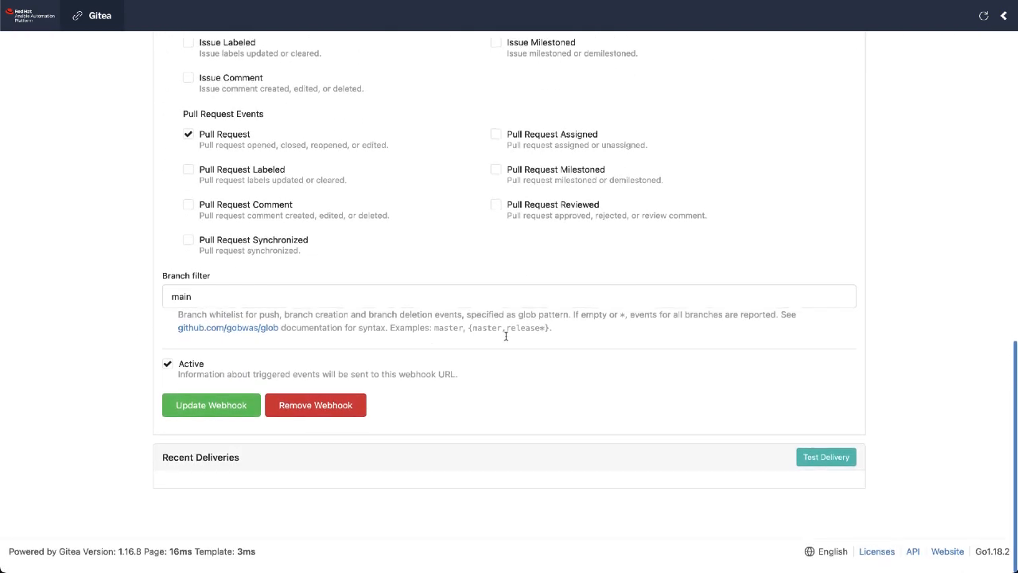
mouse_move(826, 464)
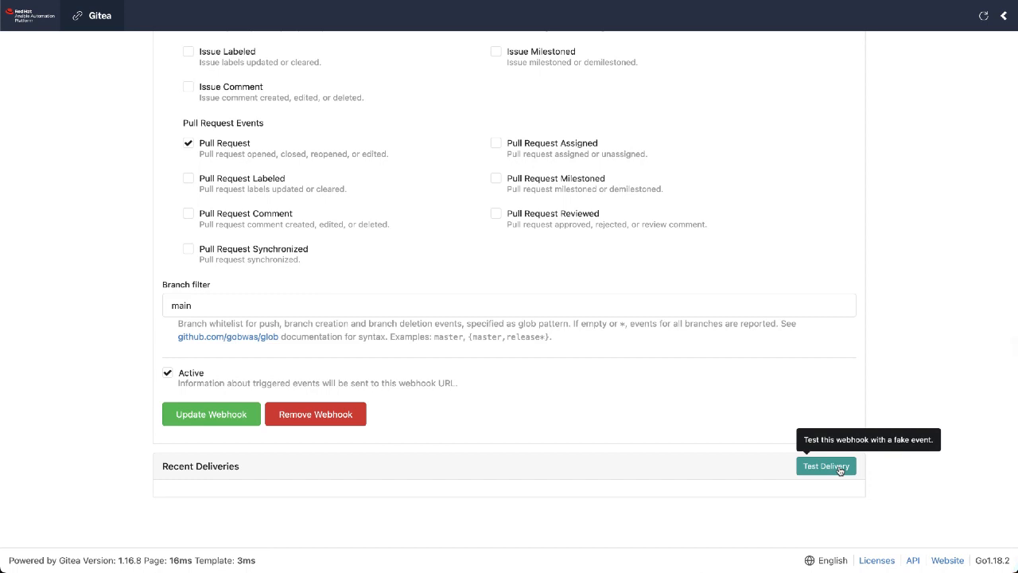
click(826, 465)
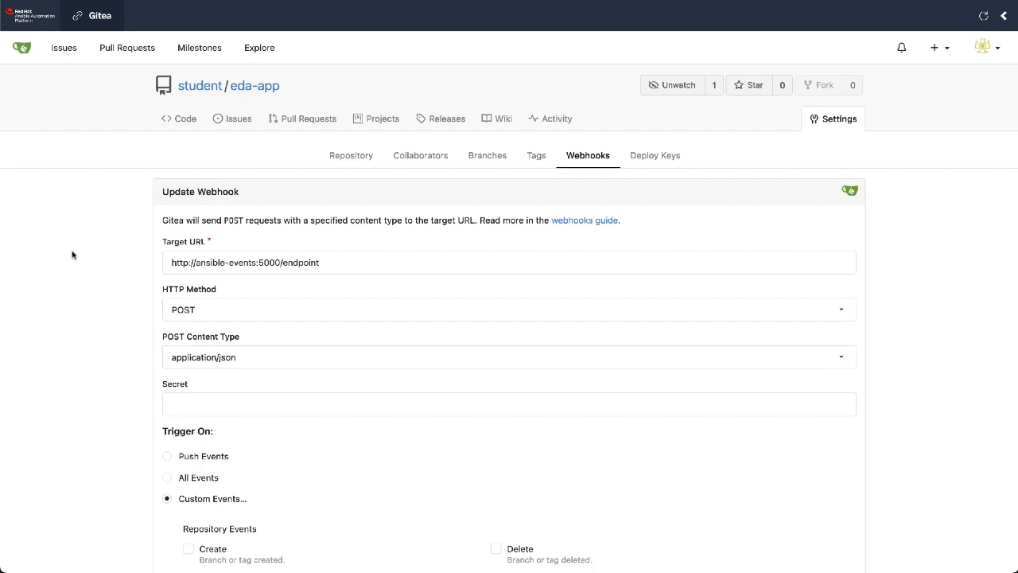
scroll(down, 3)
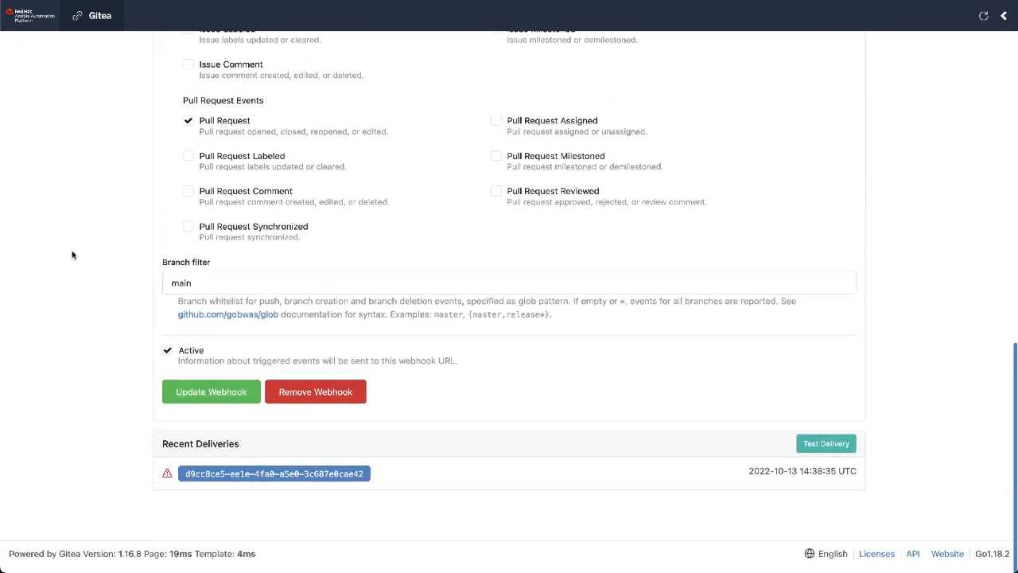
- Expand the failed test delivery and read through its push request headers and JSON payload
click(274, 473)
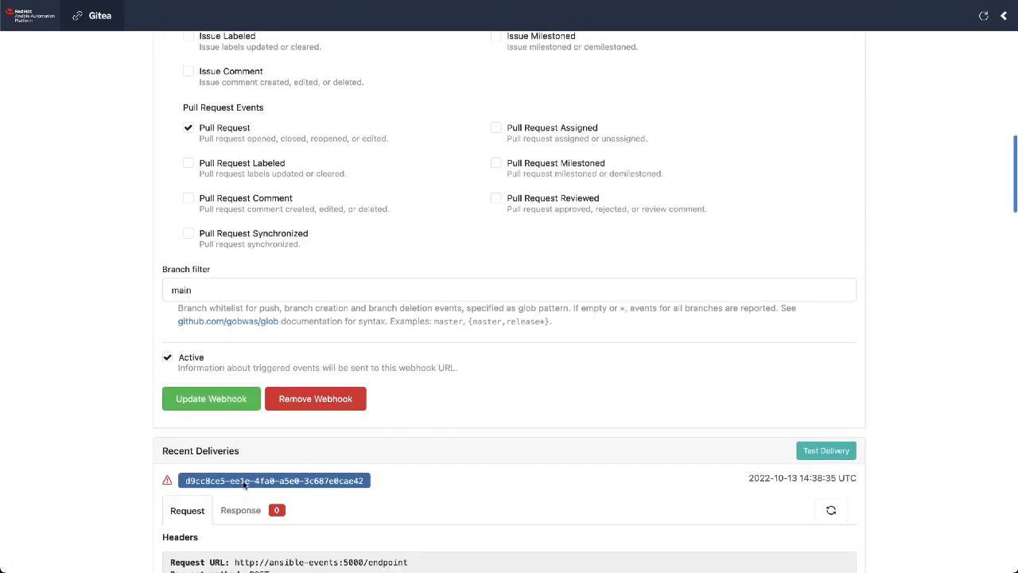
scroll(down, 3)
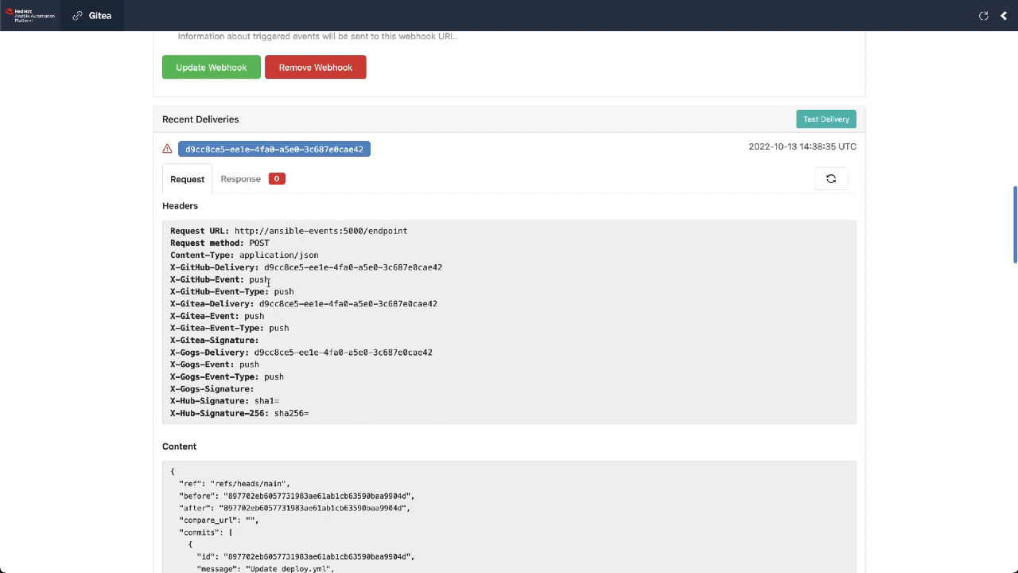
mouse_move(258, 315)
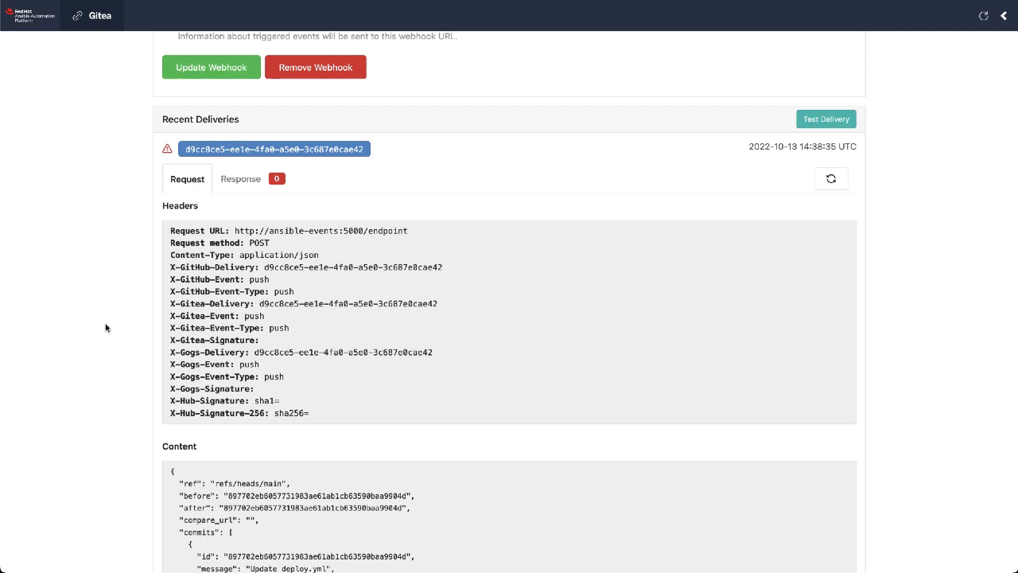
scroll(down, 3)
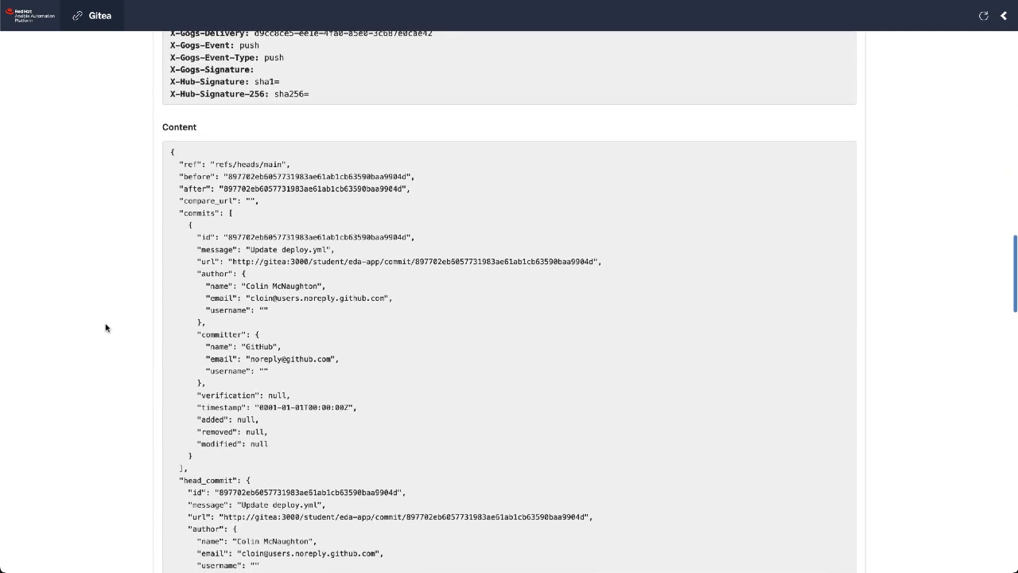
scroll(down, 3)
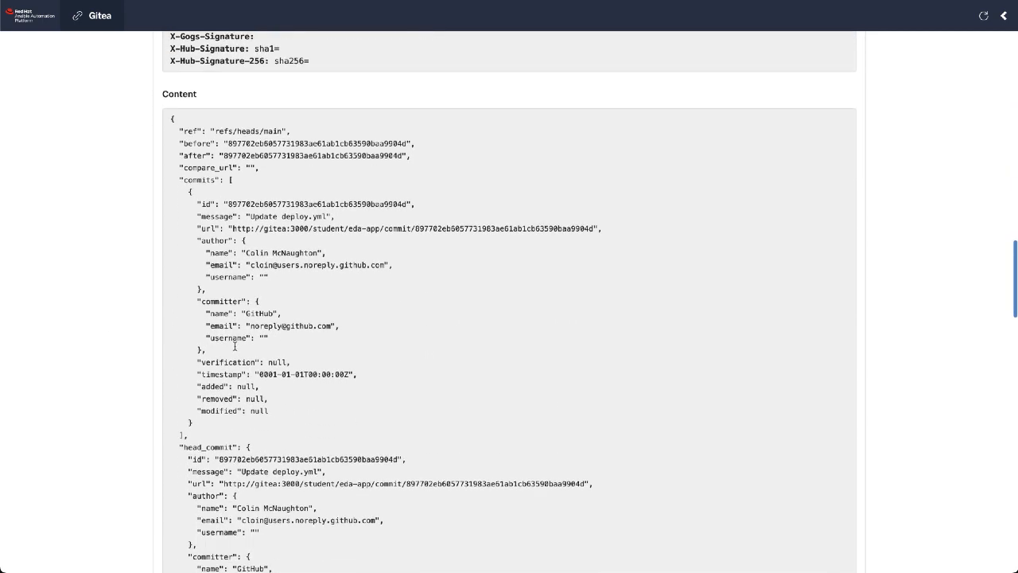
scroll(down, 3)
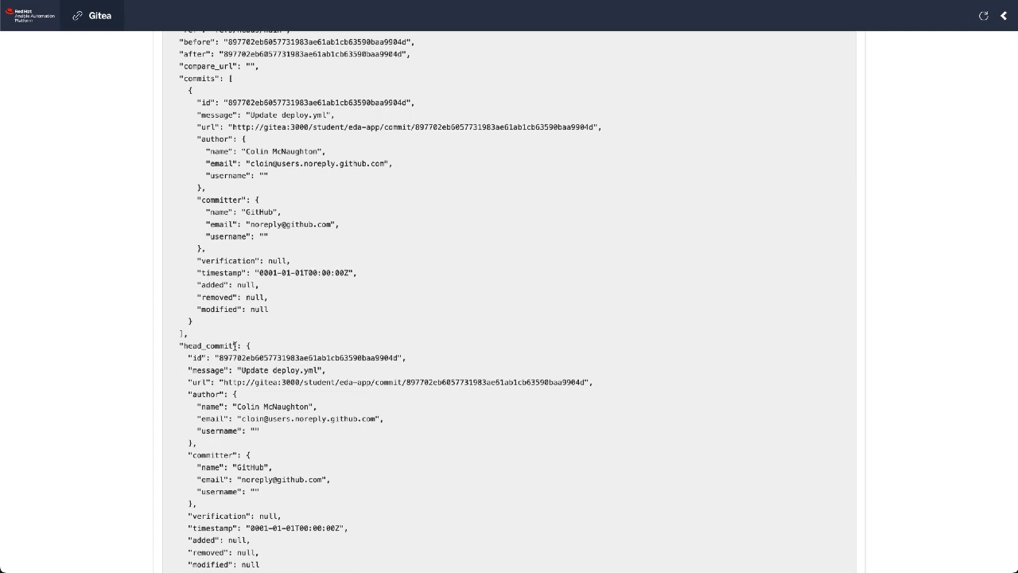
scroll(down, 3)
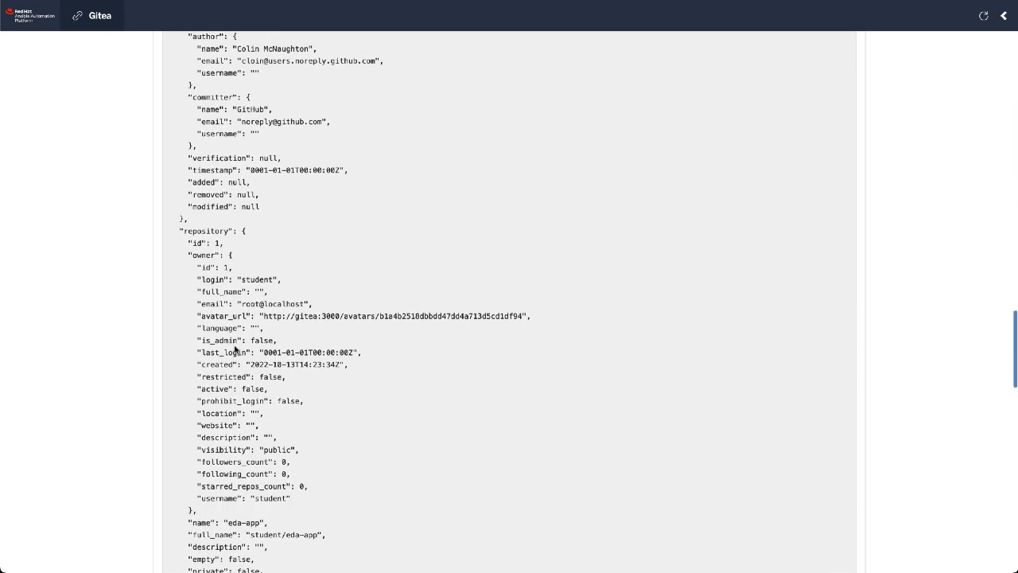
scroll(down, 3)
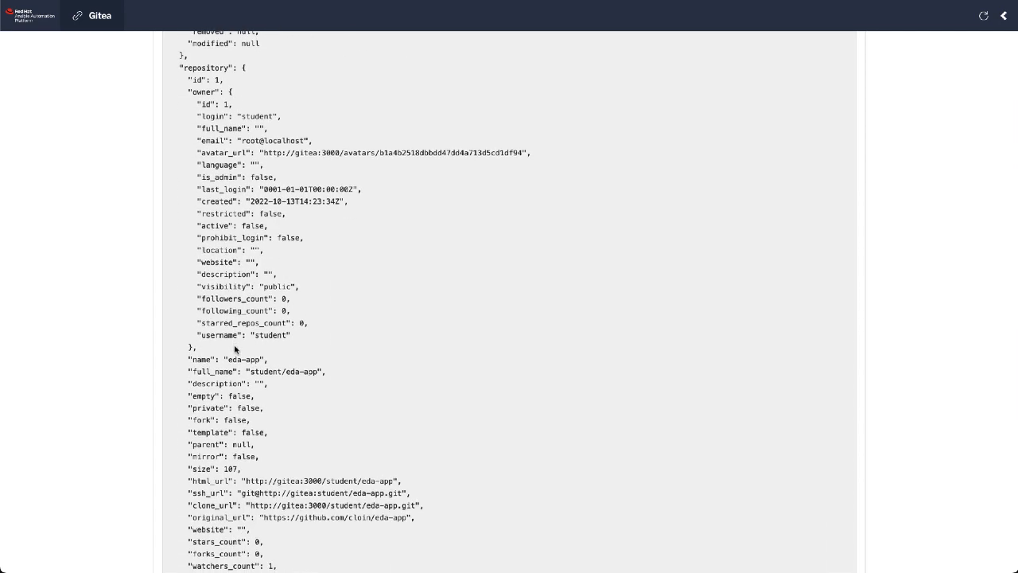
scroll(down, 3)
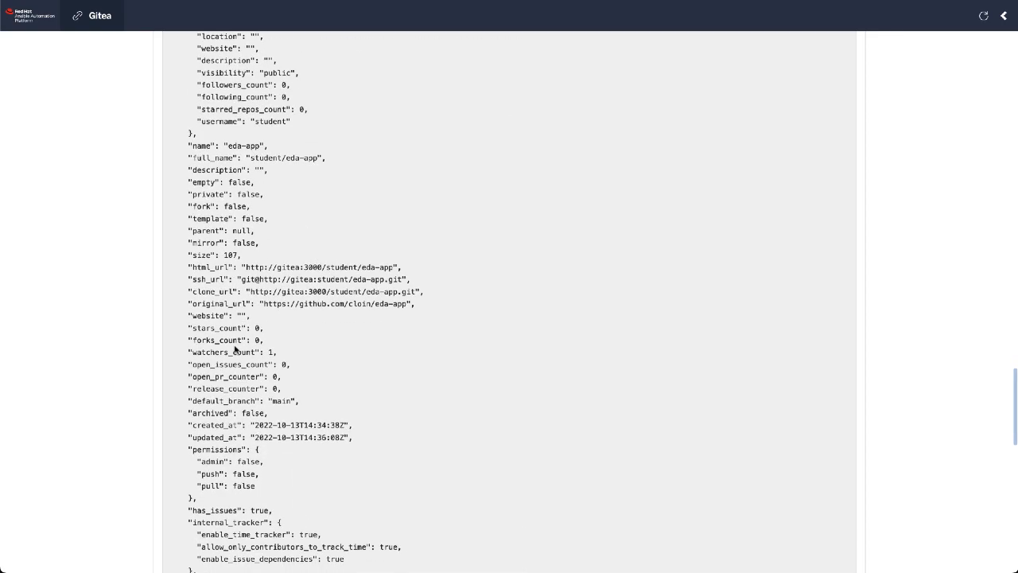
scroll(down, 3)
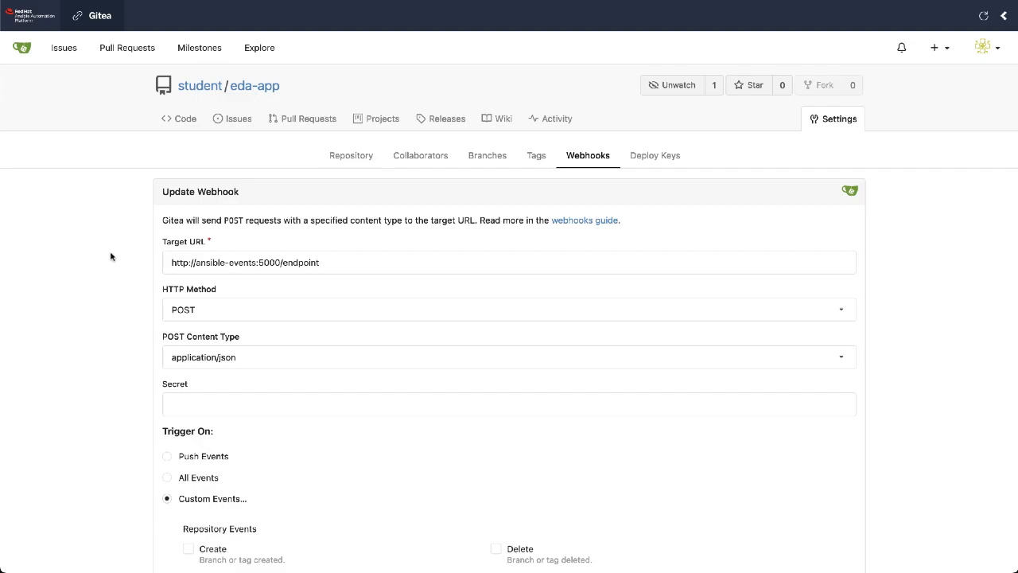
- Review webhook.yml in the Editor: an ansible.eda.webhook source on port 5000 with a debug rule
click(108, 16)
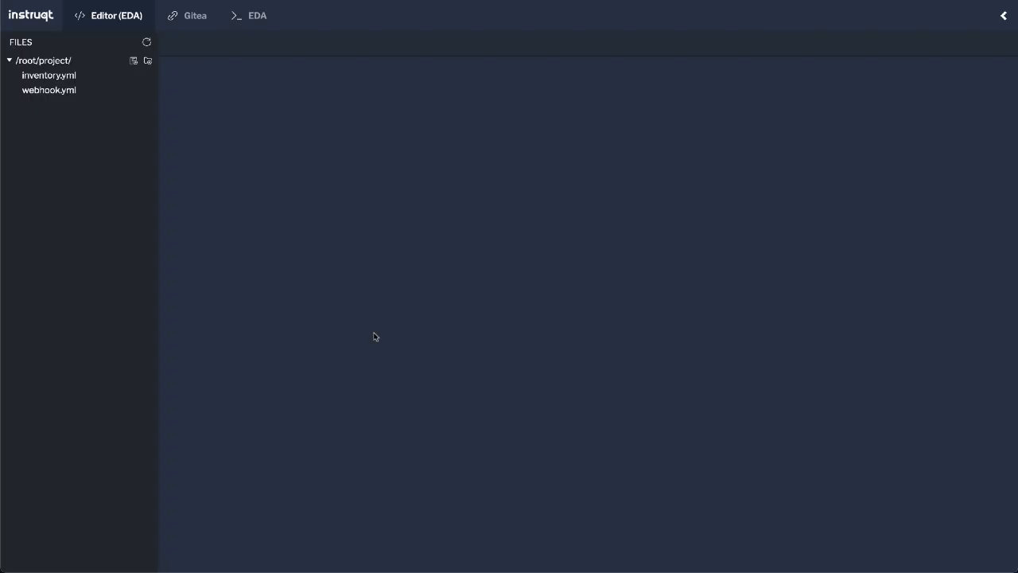
click(48, 89)
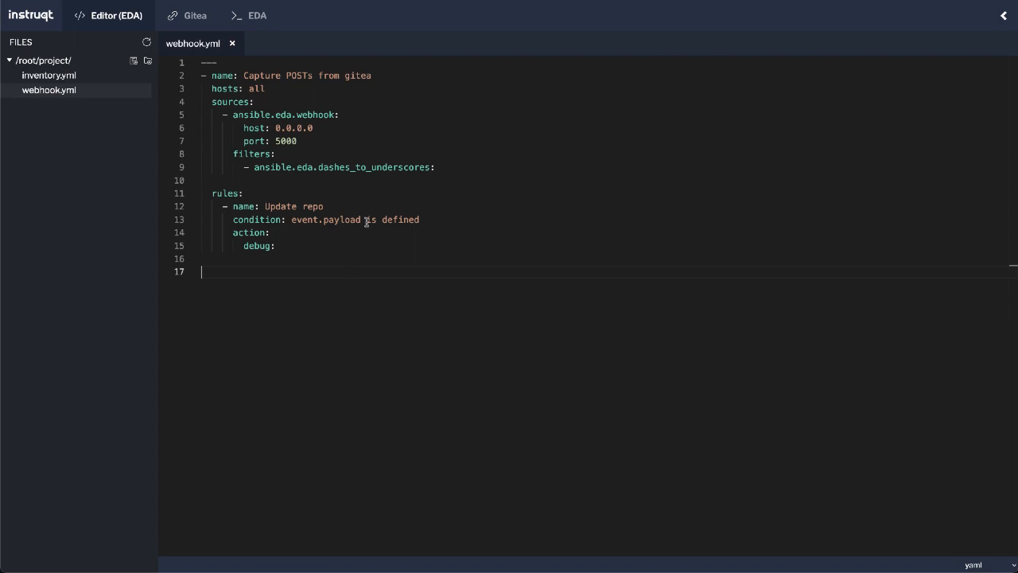
double_click(317, 115)
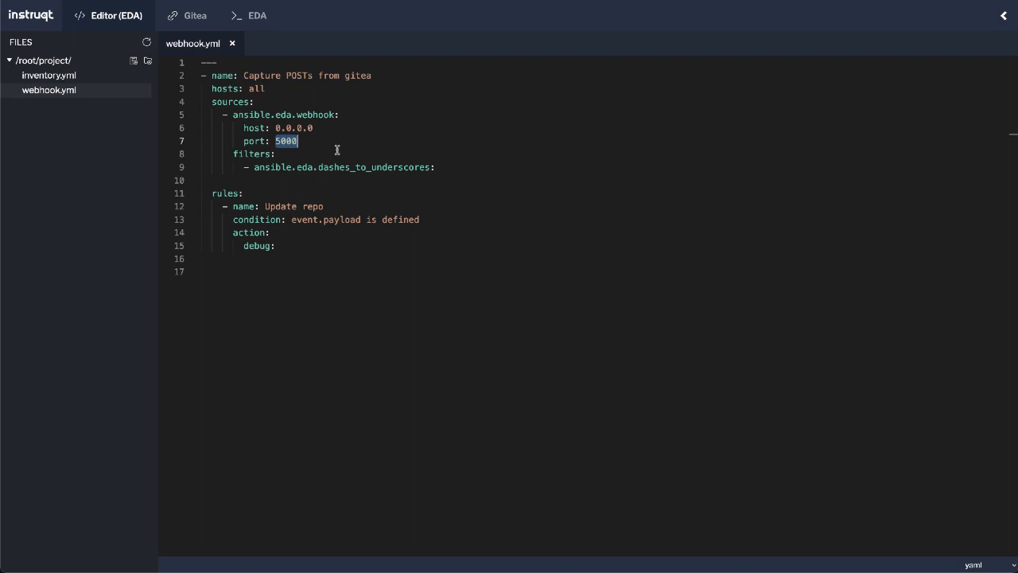
mouse_move(429, 158)
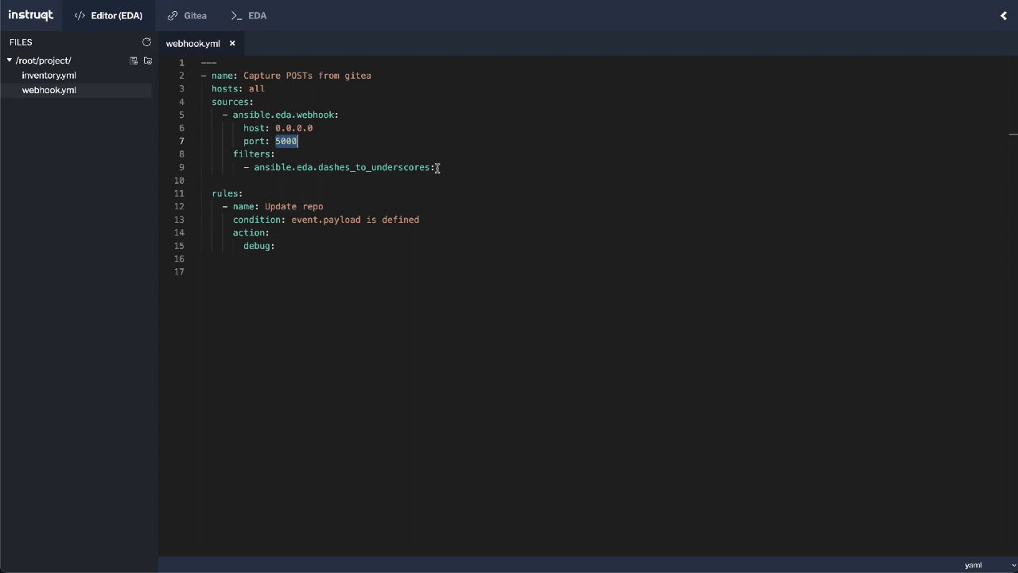
mouse_move(302, 239)
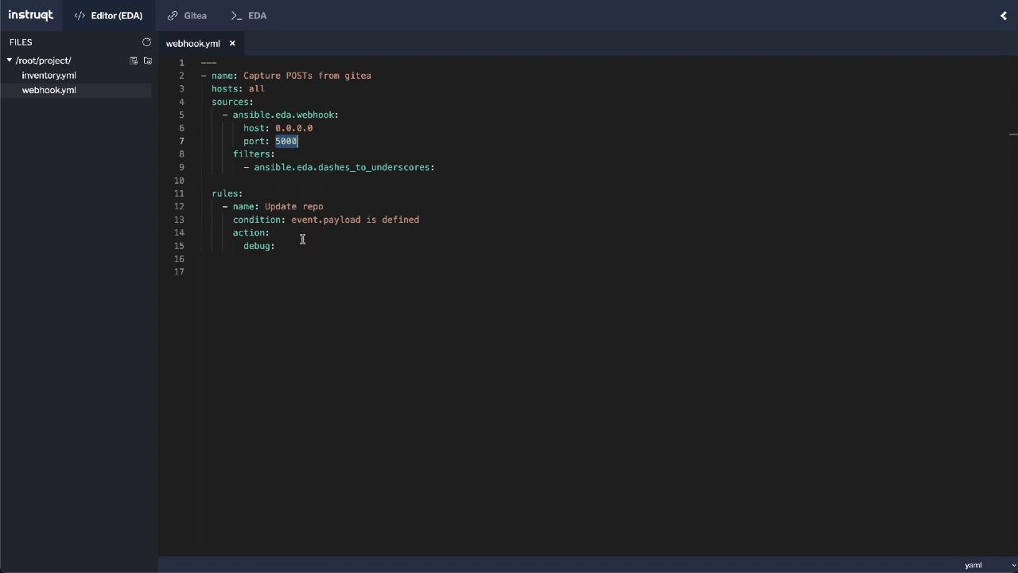
double_click(326, 219)
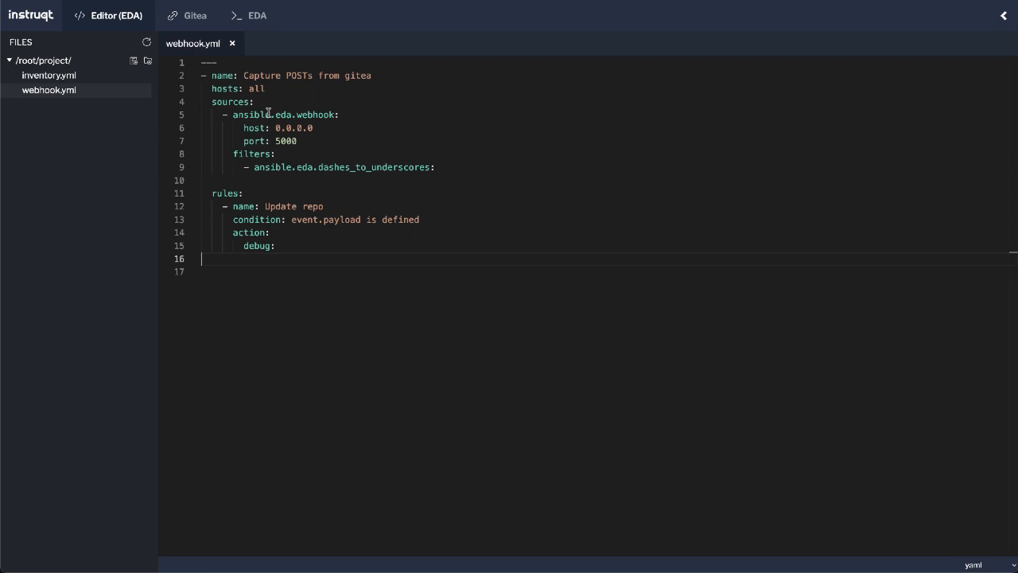
click(48, 75)
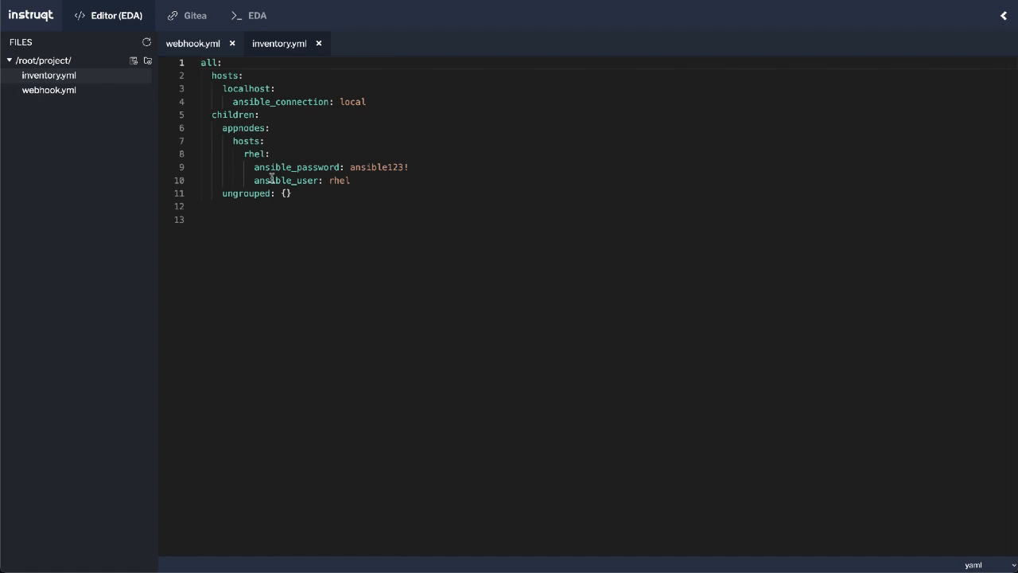
mouse_move(238, 101)
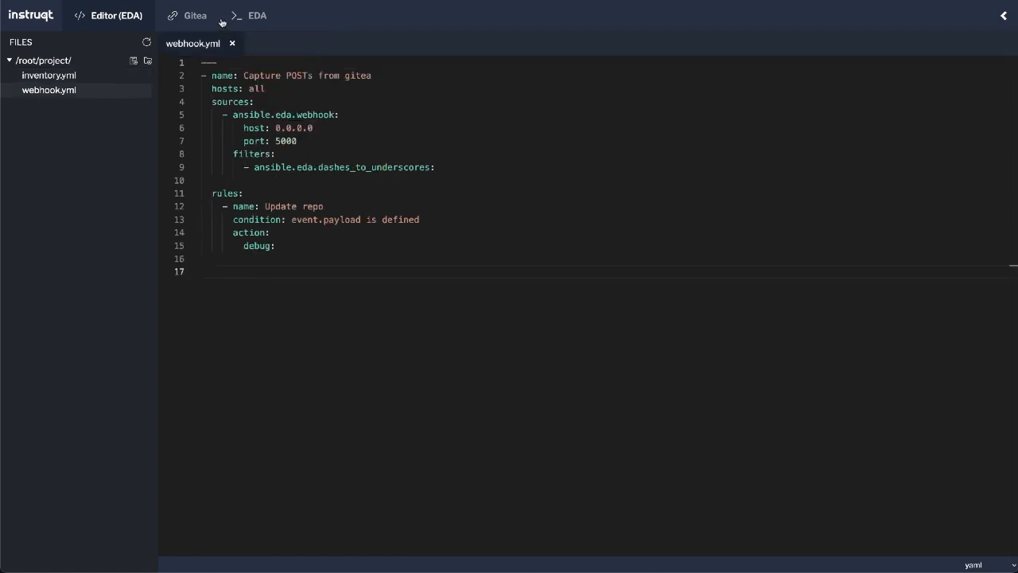
- Run ansible-rulebook --rules webhook.yml -i inventory.yml --verbose in the EDA shell
click(258, 16)
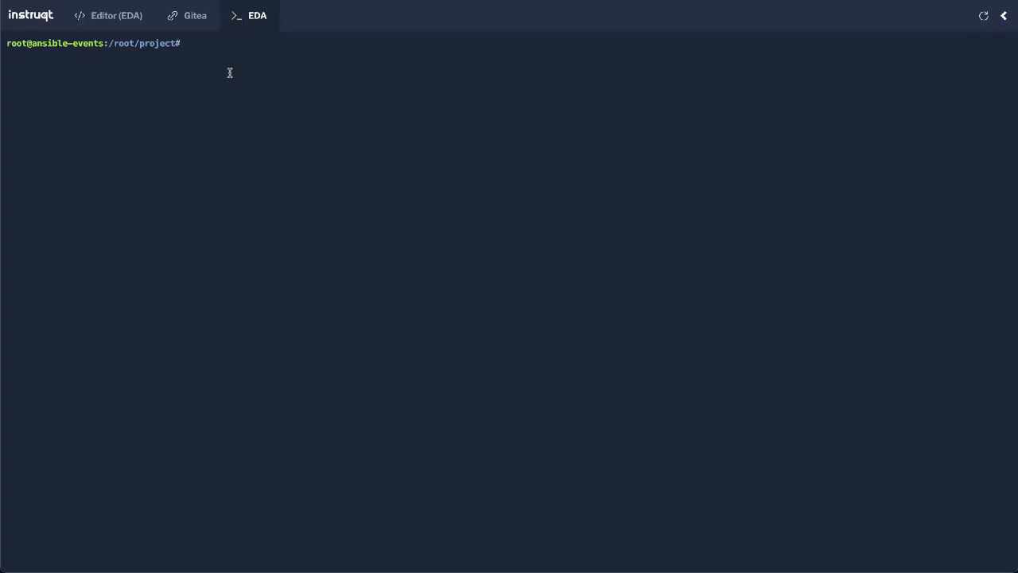
text(a)
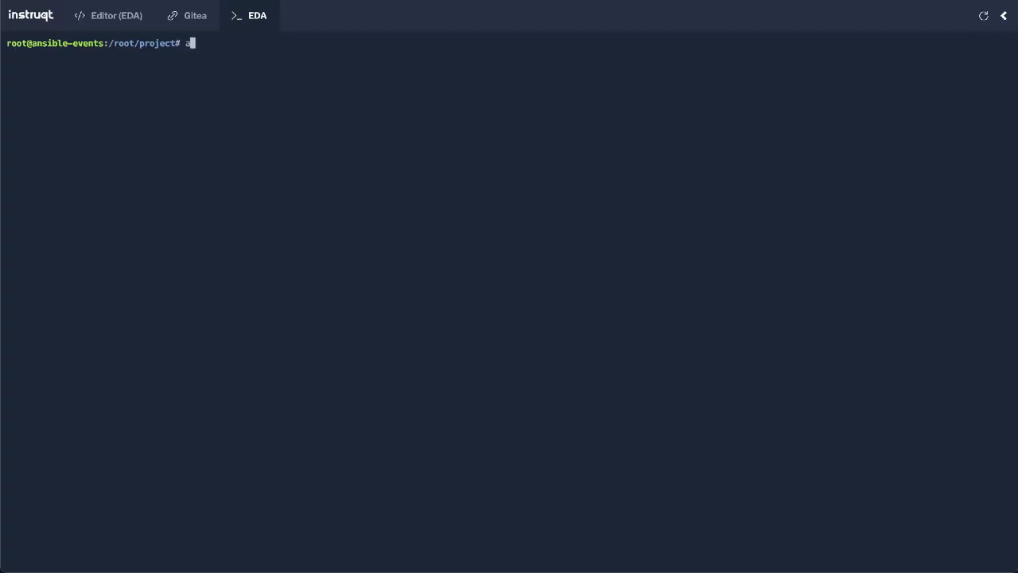
text(nsible-rulebook --rules webhook.yml -i inventory.yml --verbo)
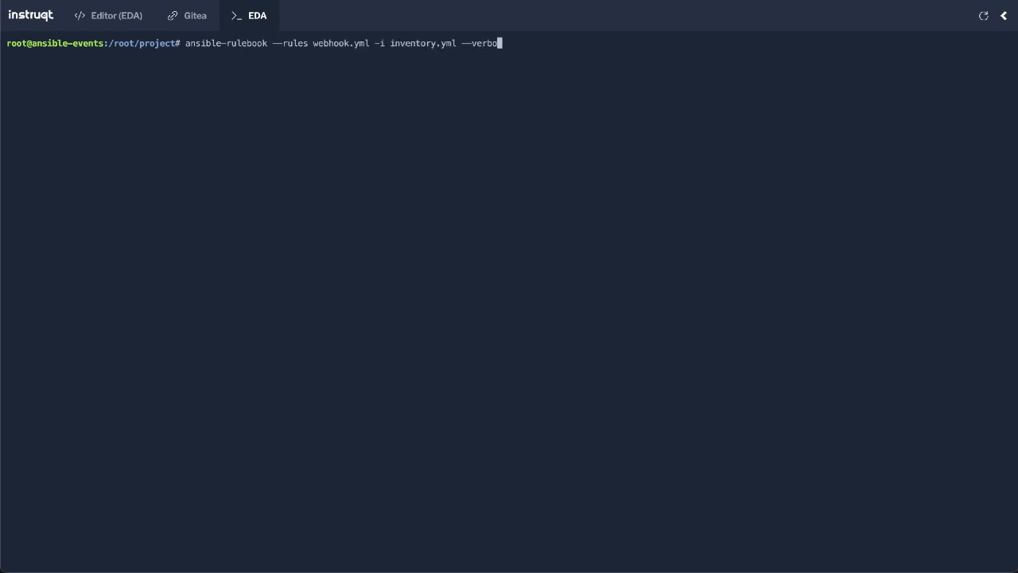
key(Enter)
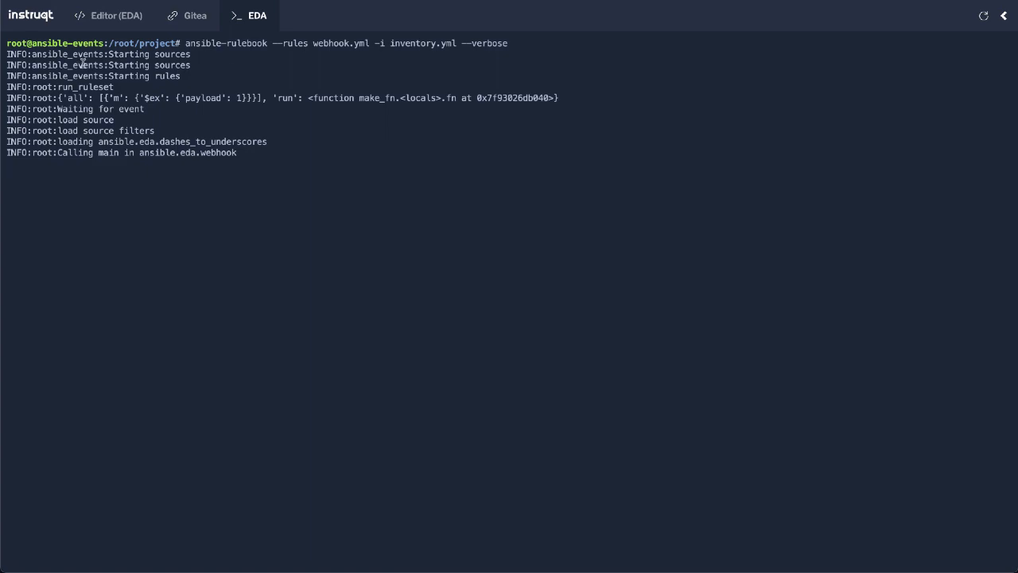
- Navigate Gitea via Explore to the student/eda-app webhooks settings
click(194, 16)
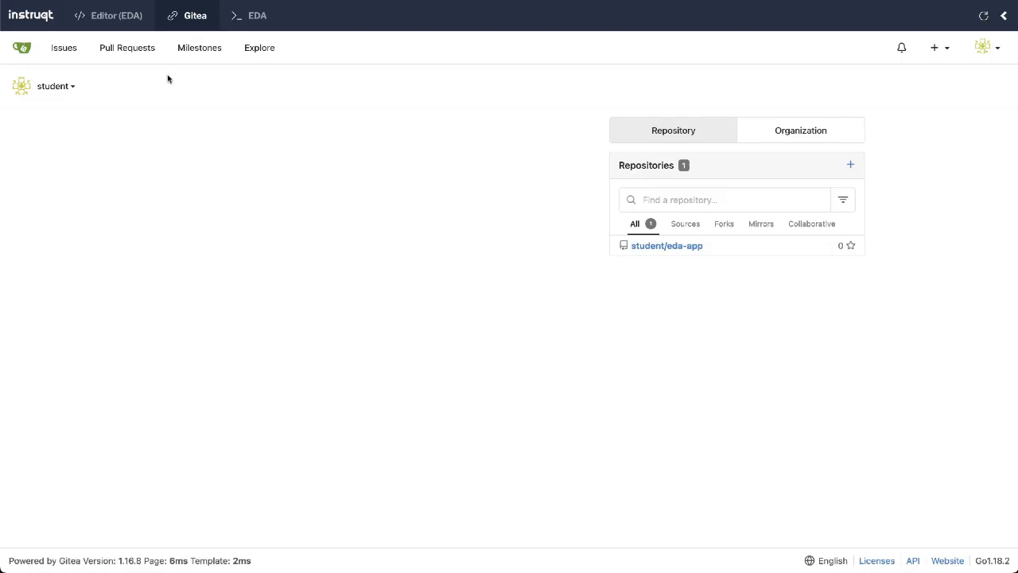
click(260, 48)
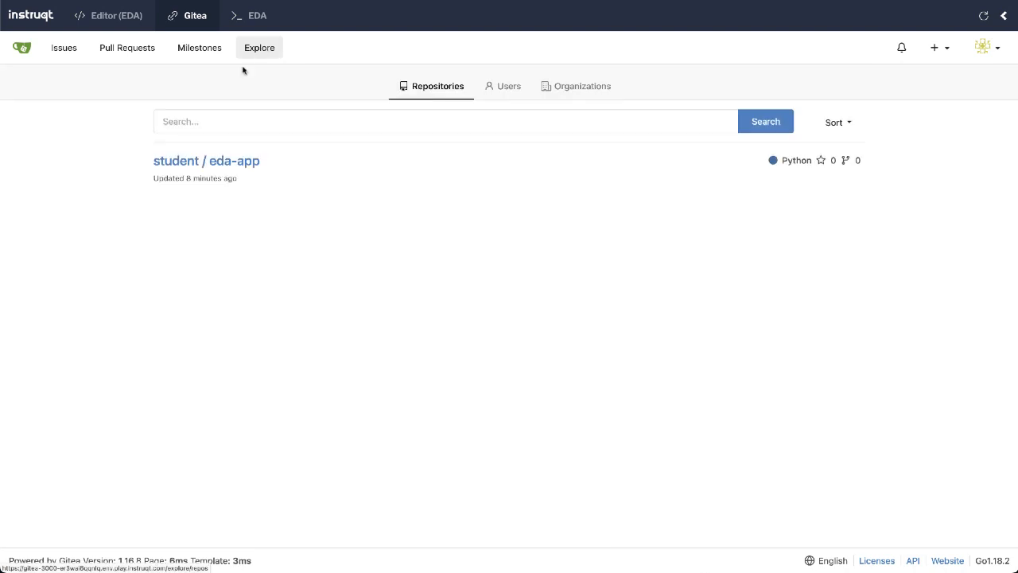
click(234, 161)
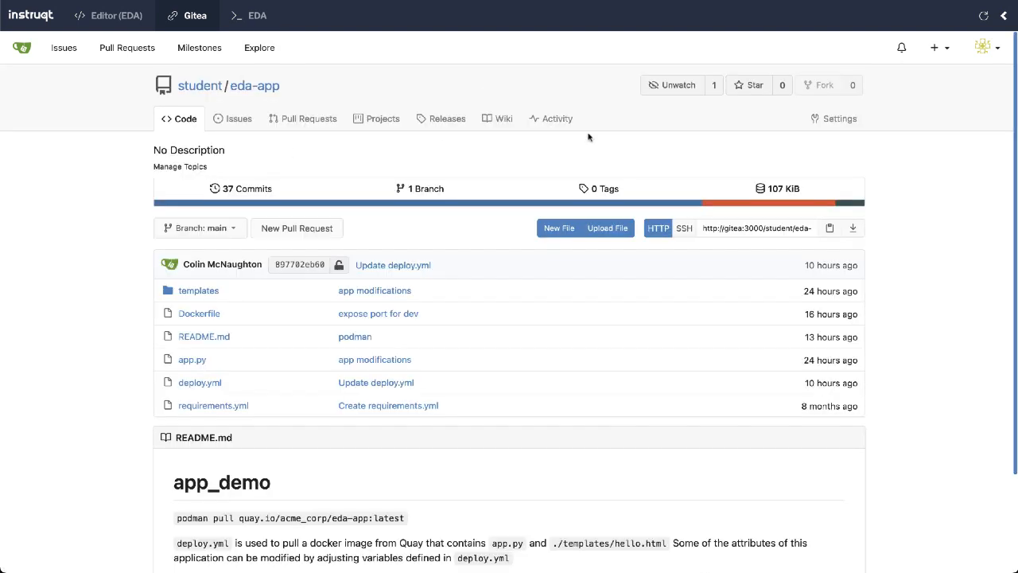
click(834, 118)
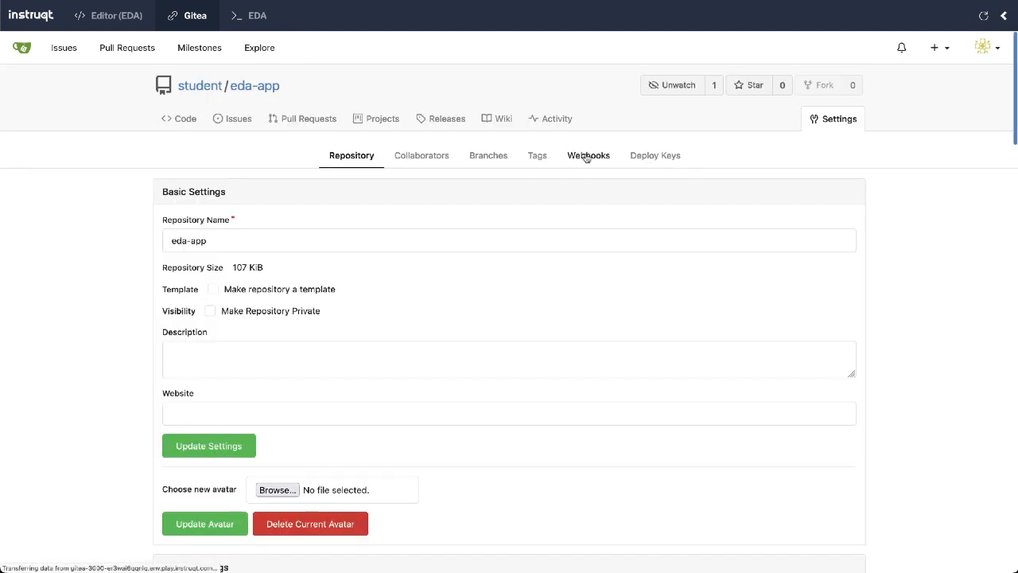
click(589, 156)
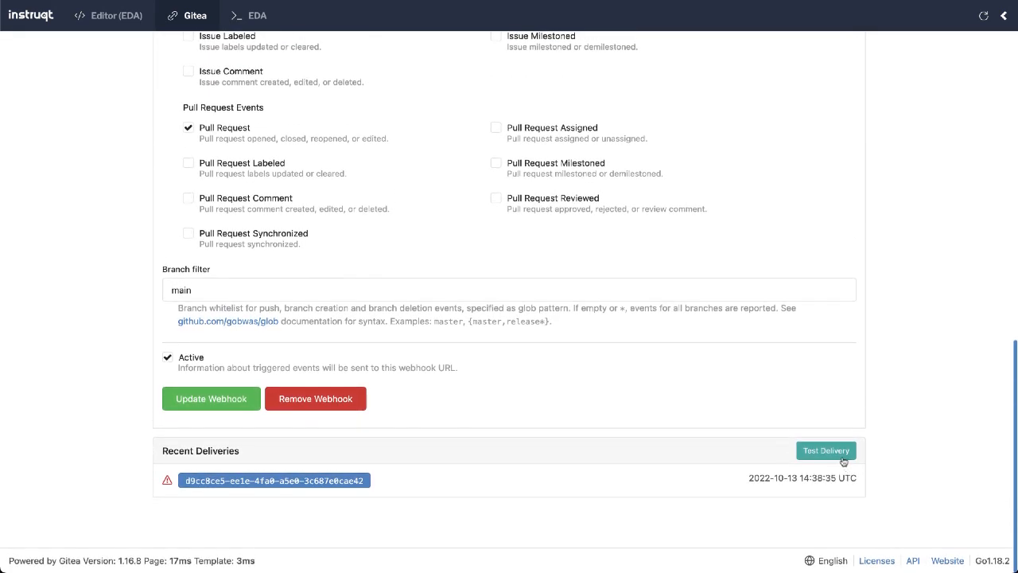
- Fire a Test Delivery from the webhook and return to the rulebook output
click(826, 450)
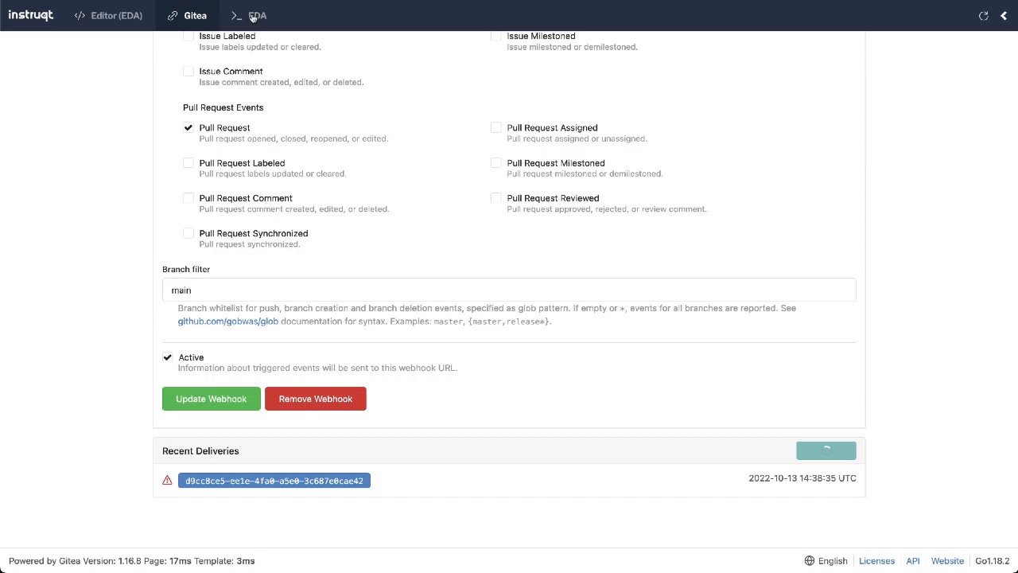
click(258, 16)
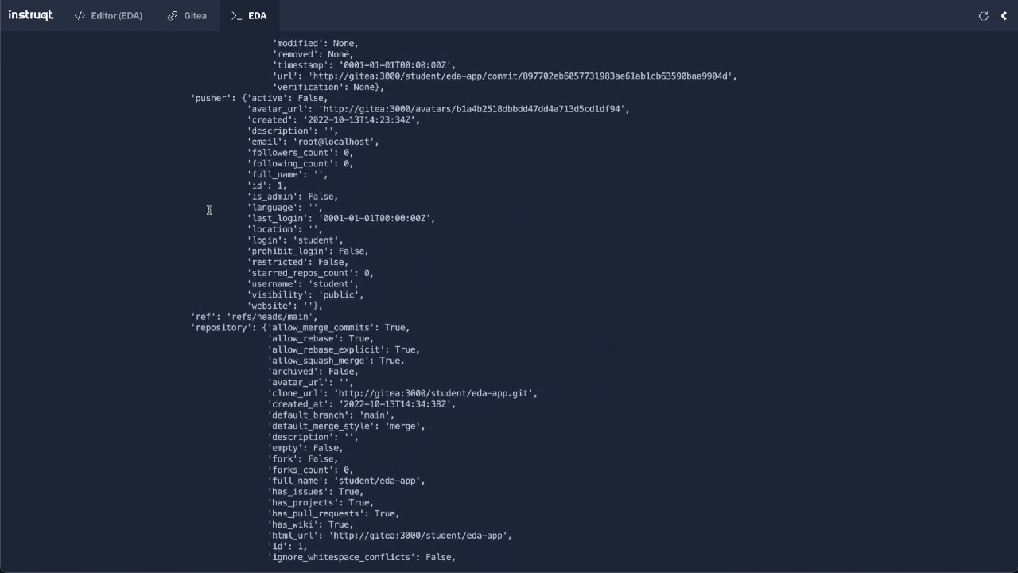
- Scroll through the logged push event payload until the rulebook shows 'Waiting for event'
scroll(down, 3)
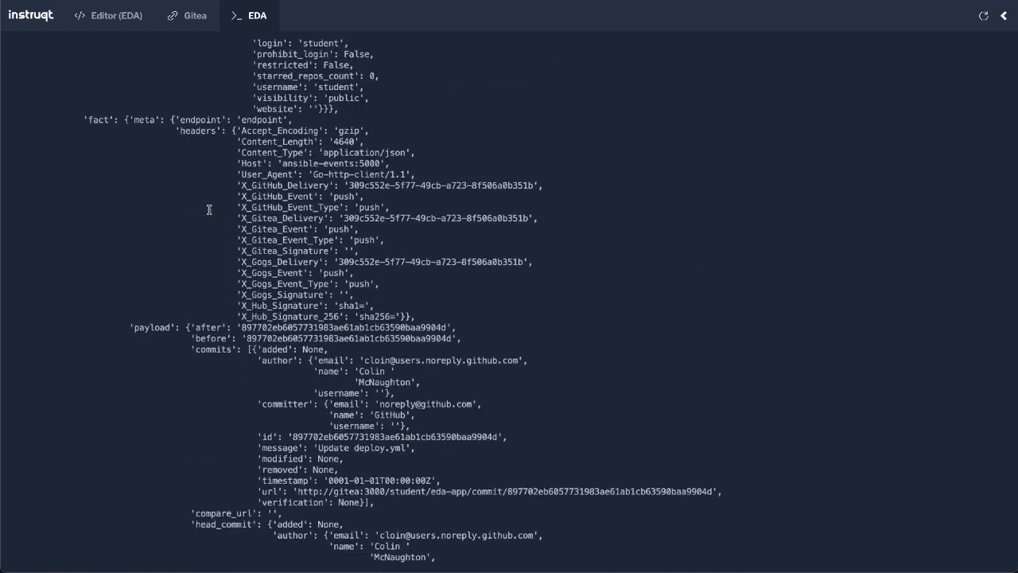
scroll(down, 3)
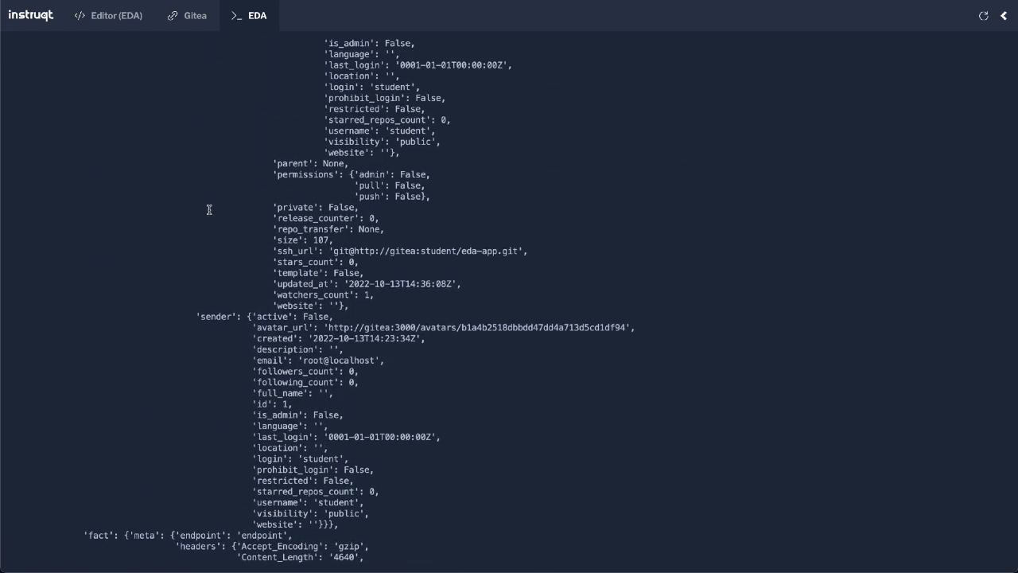
scroll(down, 3)
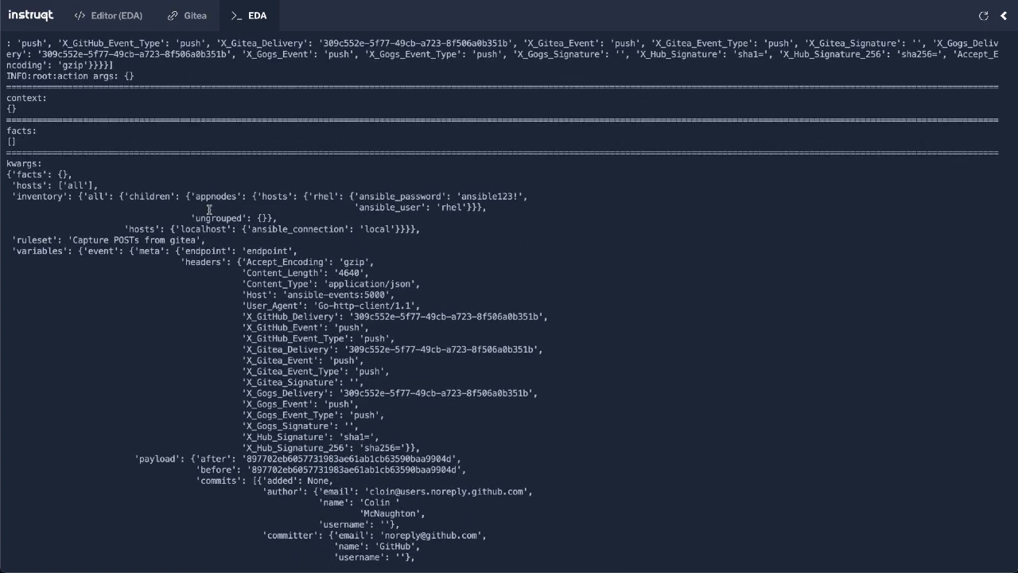
scroll(down, 3)
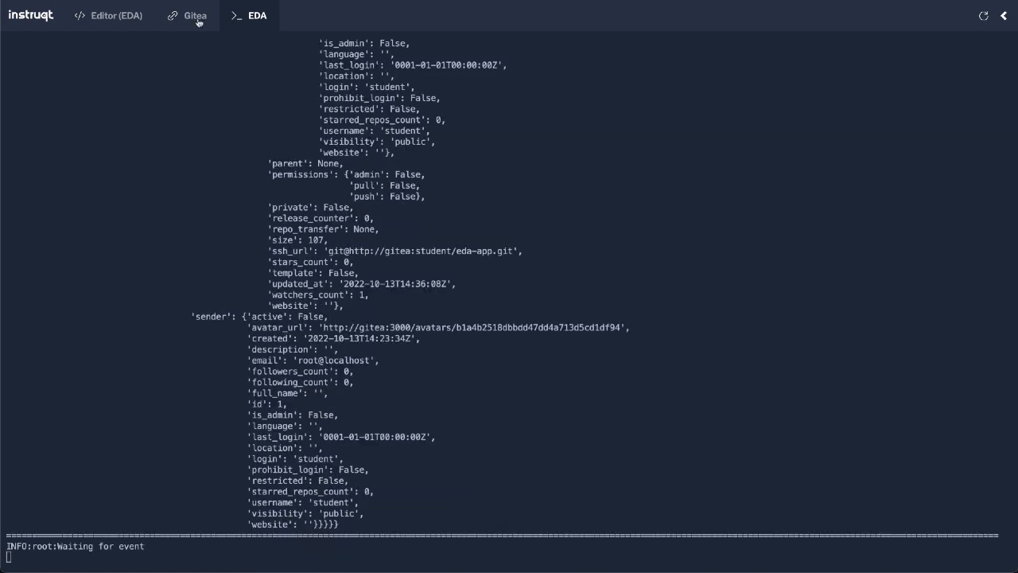
mouse_move(189, 229)
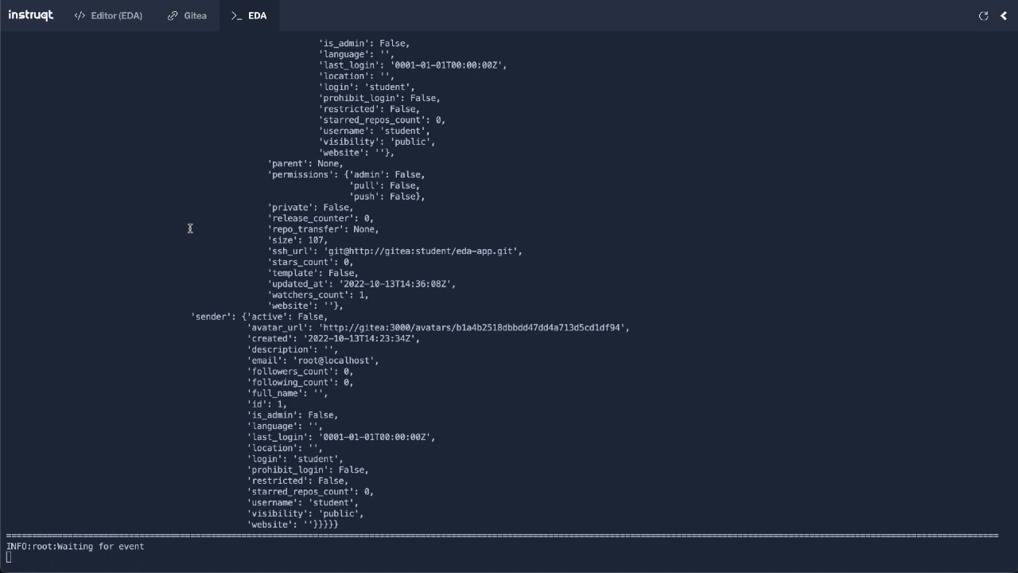
click(108, 16)
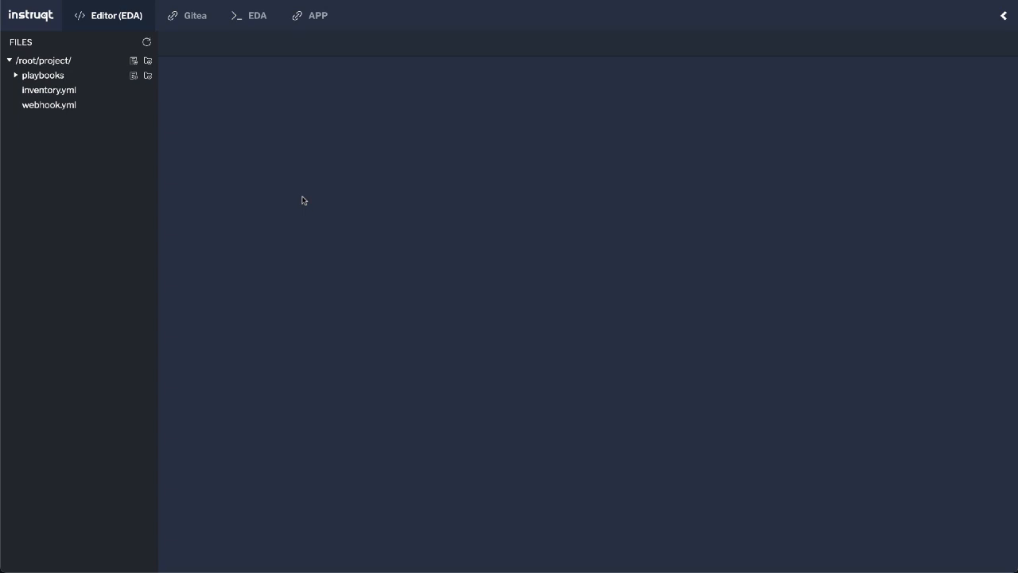
- Review the expanded webhook.yml: json_filter excluding sender and owner, plus push-event and deploy rules
click(48, 105)
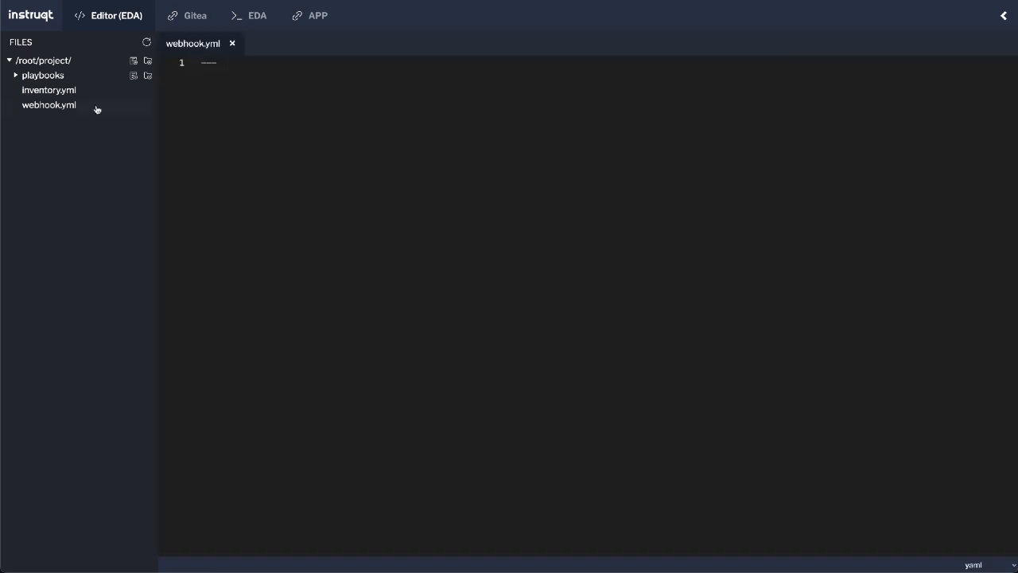
click(48, 105)
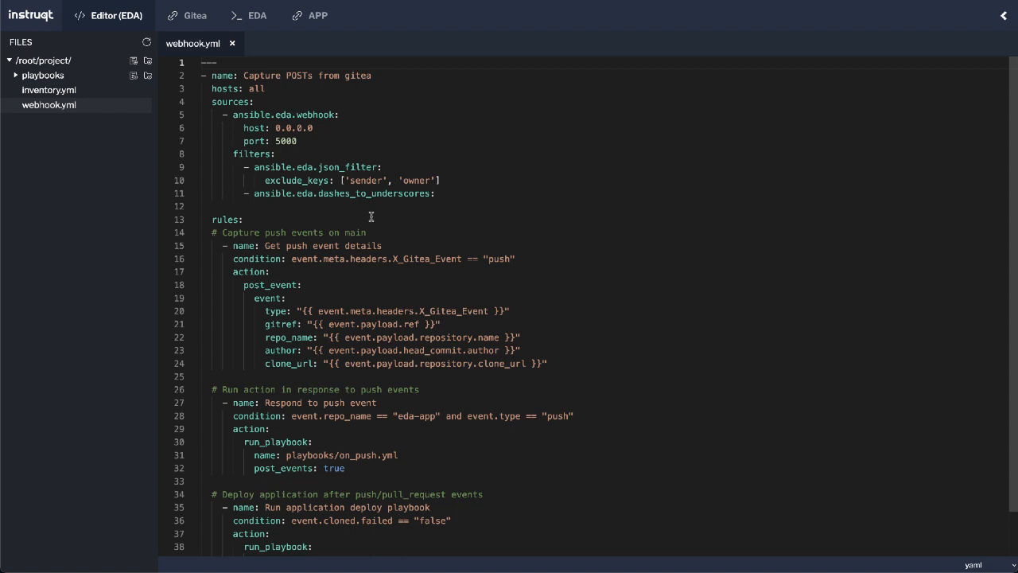
drag(247, 168, 442, 179)
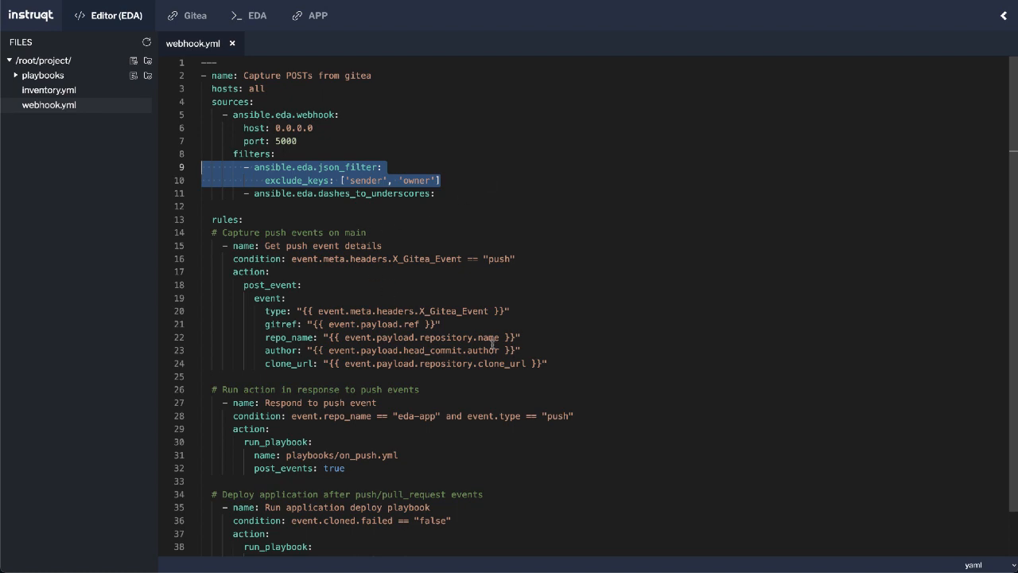
scroll(down, 3)
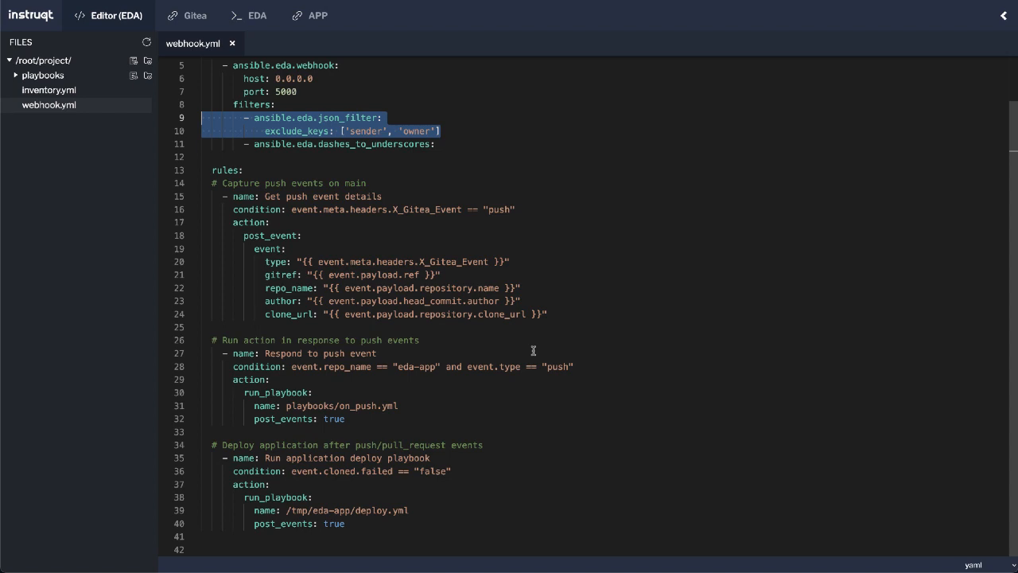
mouse_move(294, 210)
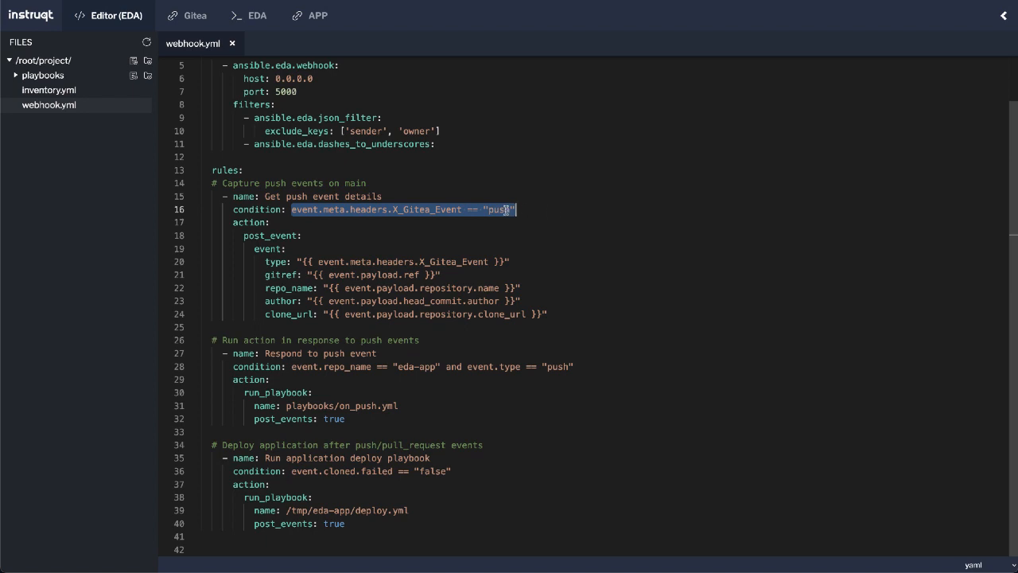
mouse_move(305, 201)
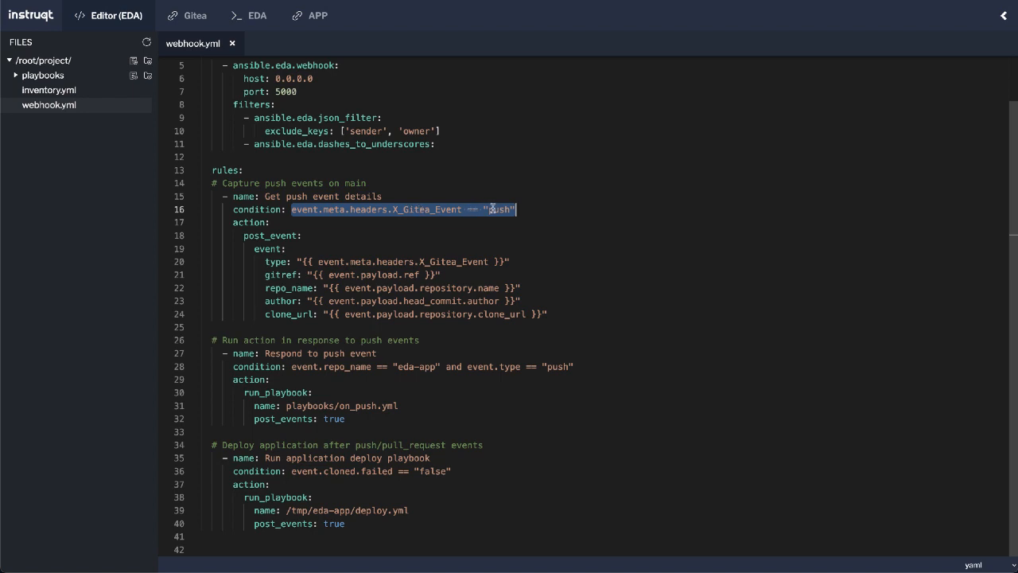
mouse_move(523, 208)
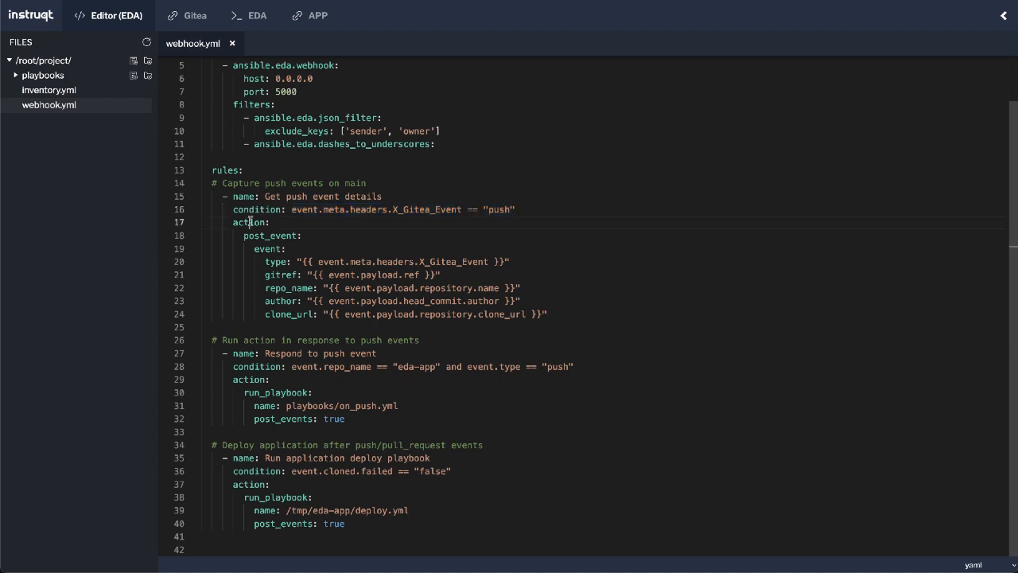
double_click(271, 235)
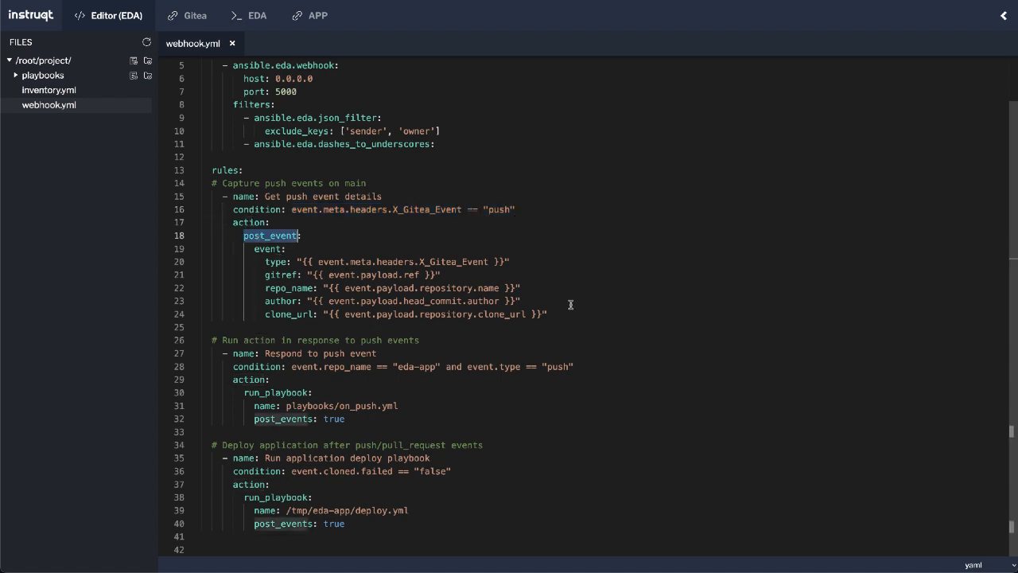
drag(262, 260, 560, 313)
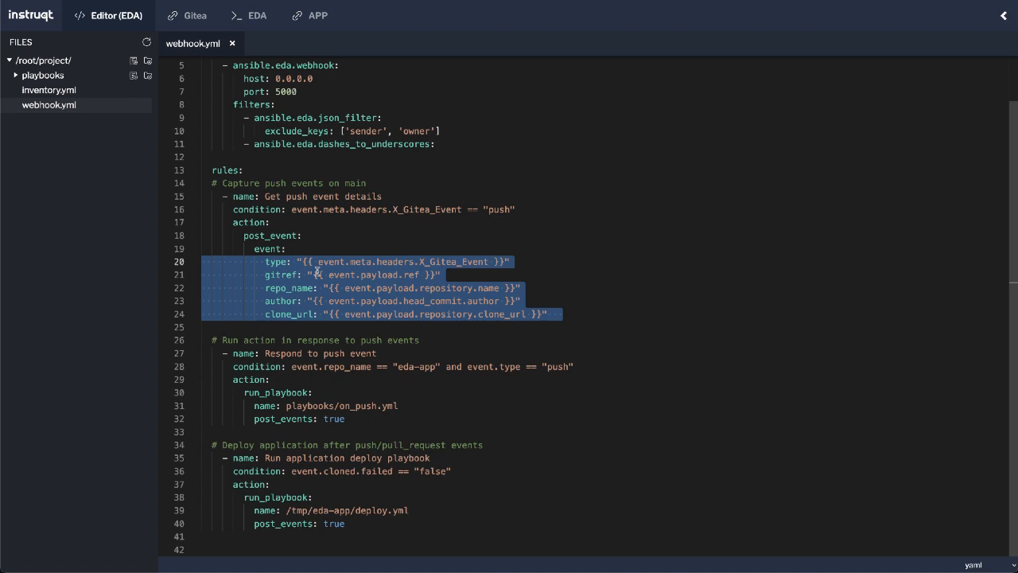
mouse_move(587, 327)
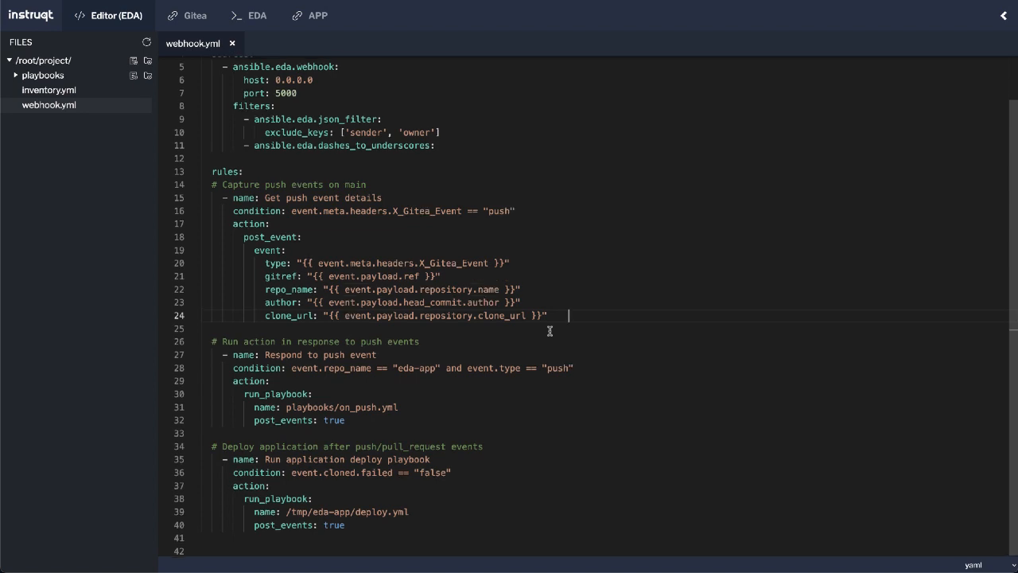
mouse_move(291, 367)
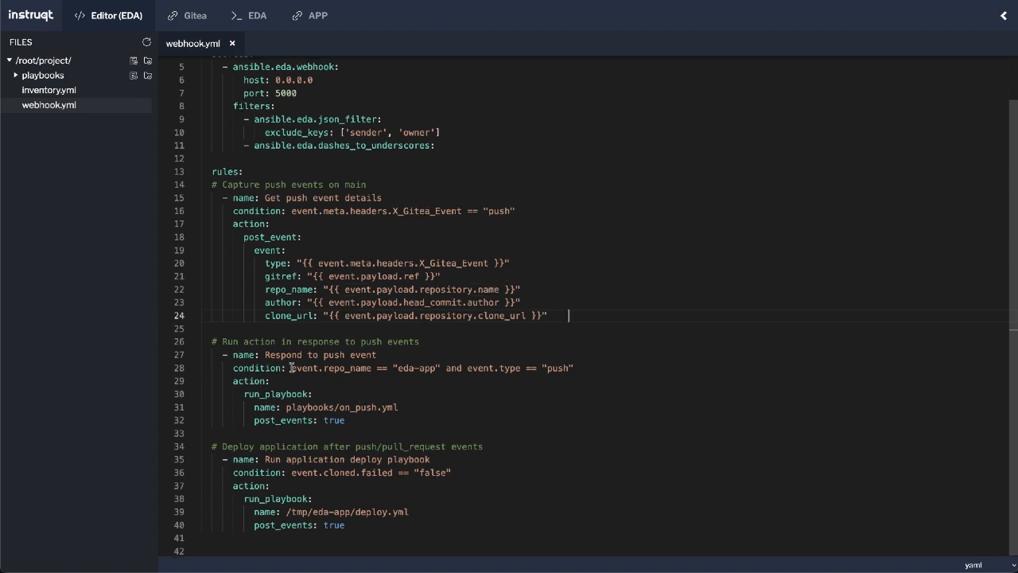
drag(293, 367, 573, 367)
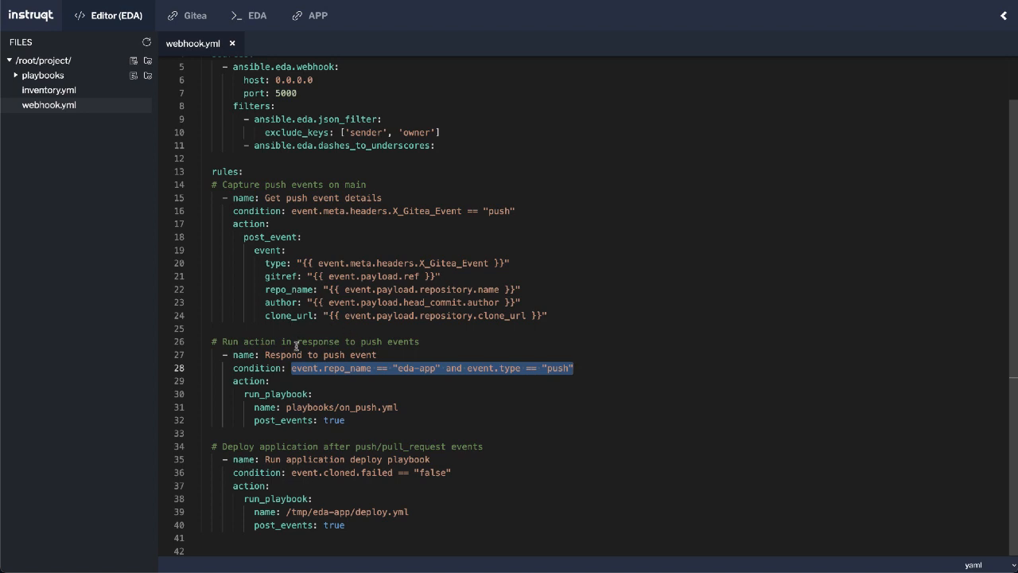
mouse_move(318, 358)
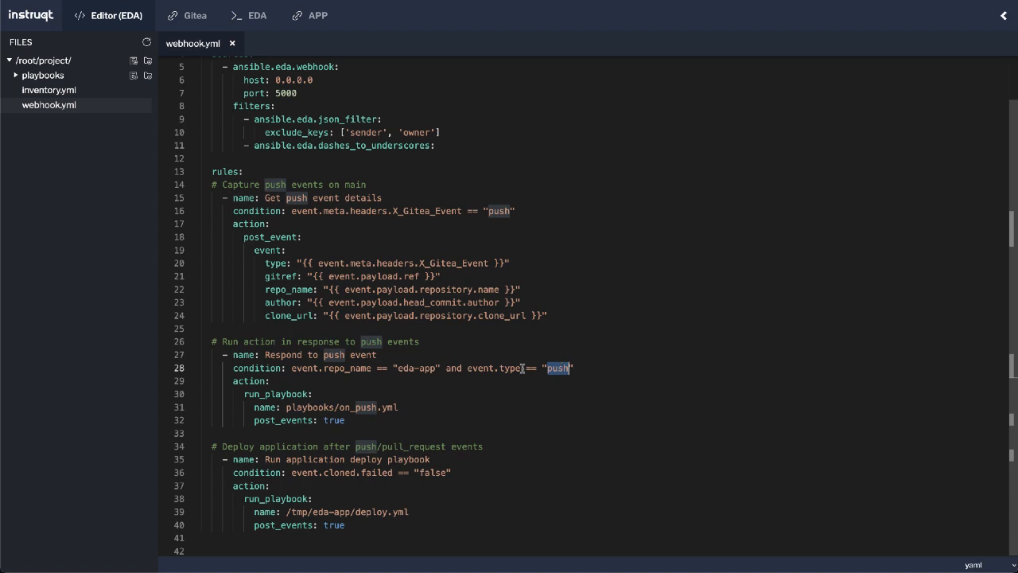
double_click(493, 368)
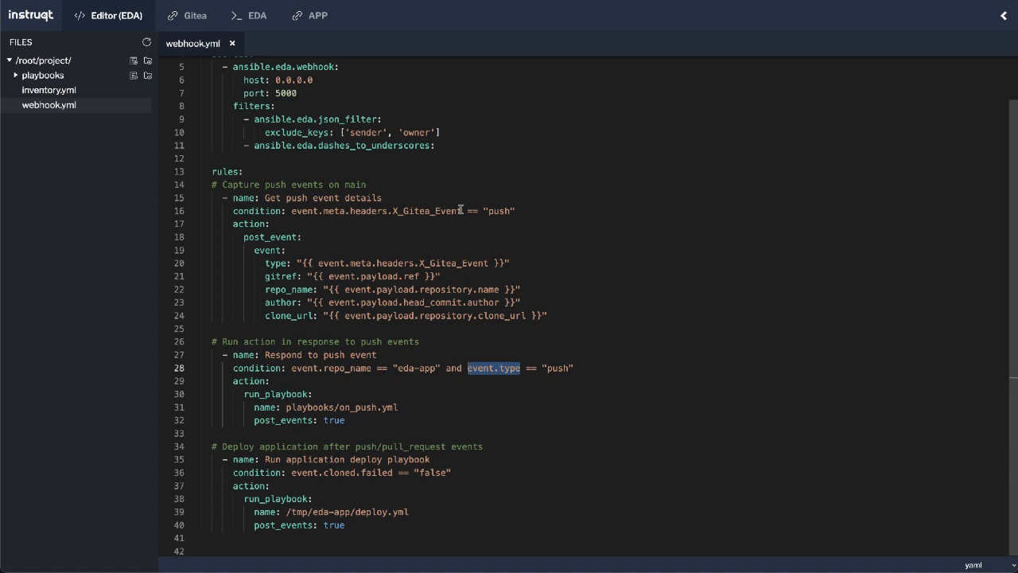
mouse_move(557, 359)
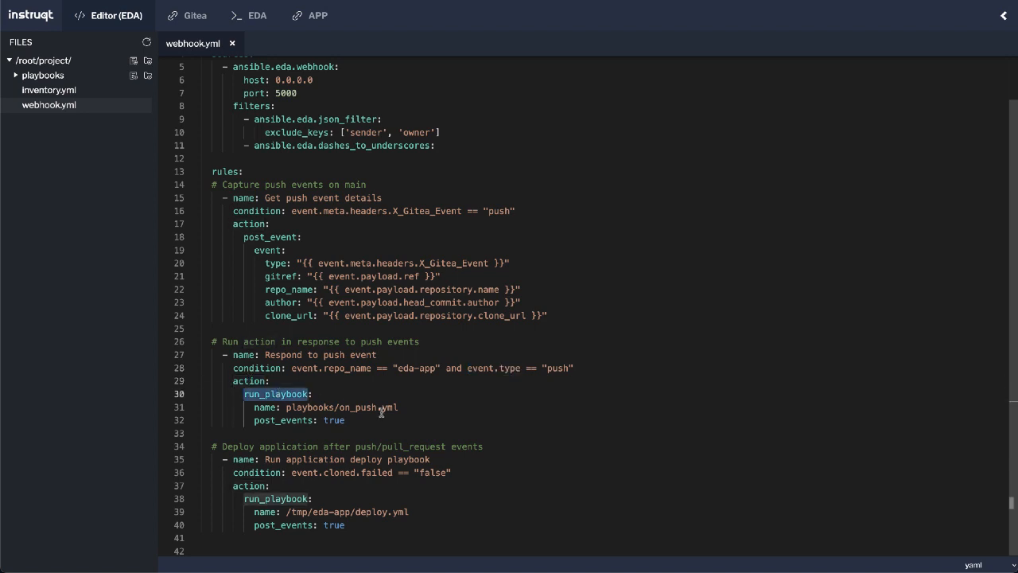
double_click(341, 407)
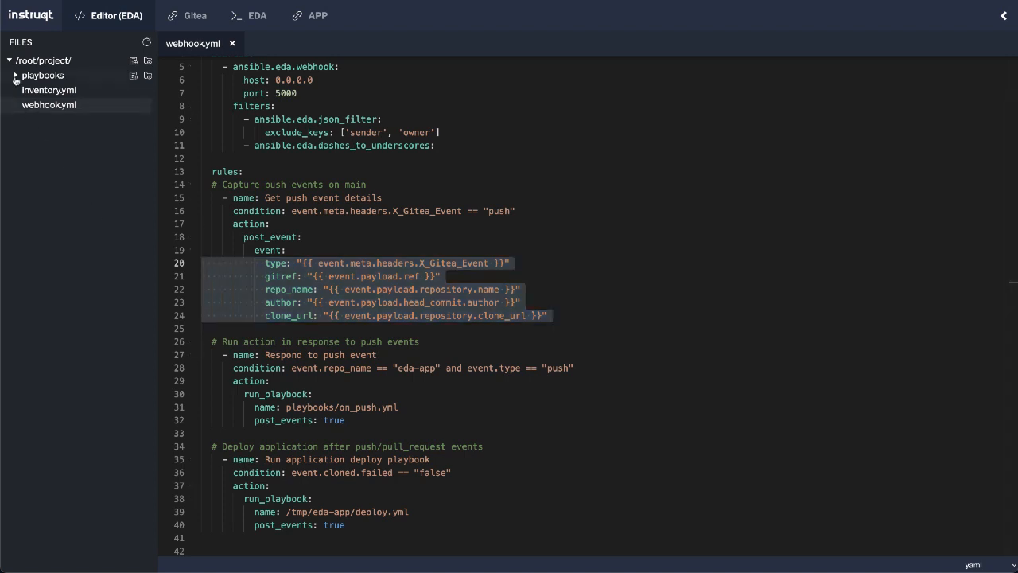
- View playbooks/on_push.yml's clone-and-update tasks, then leave it for the EDA terminal
click(43, 75)
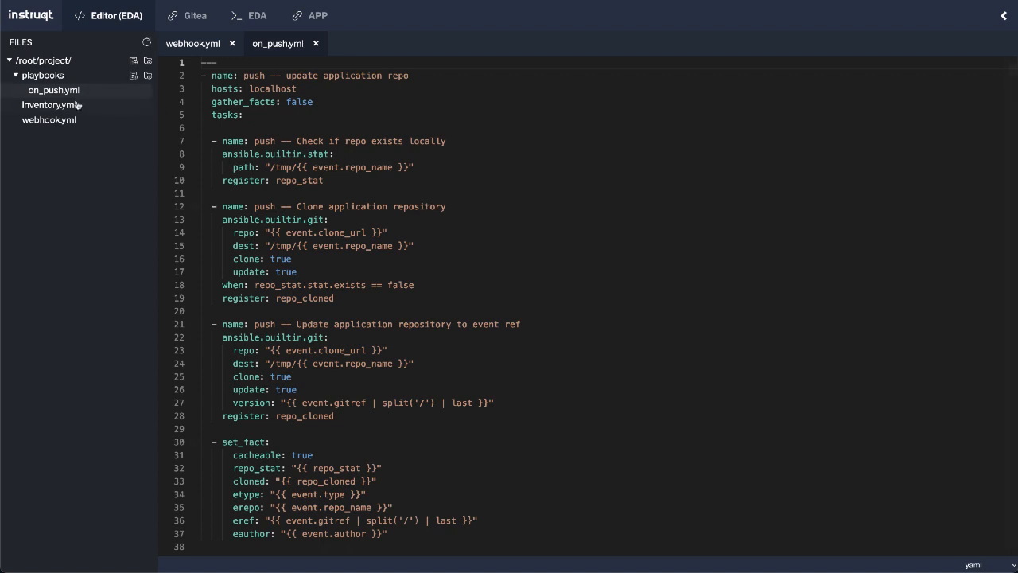
mouse_move(317, 45)
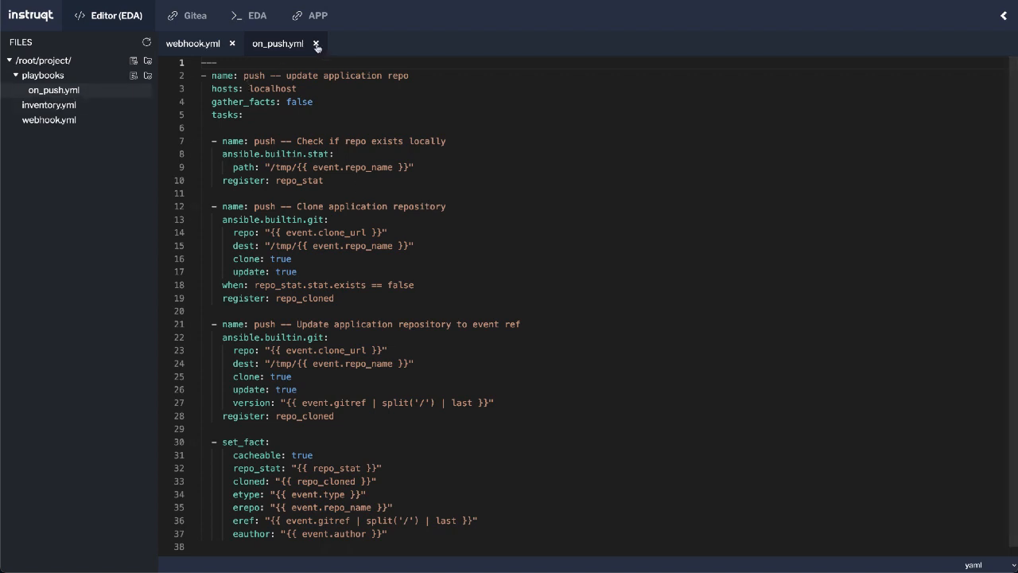
click(256, 16)
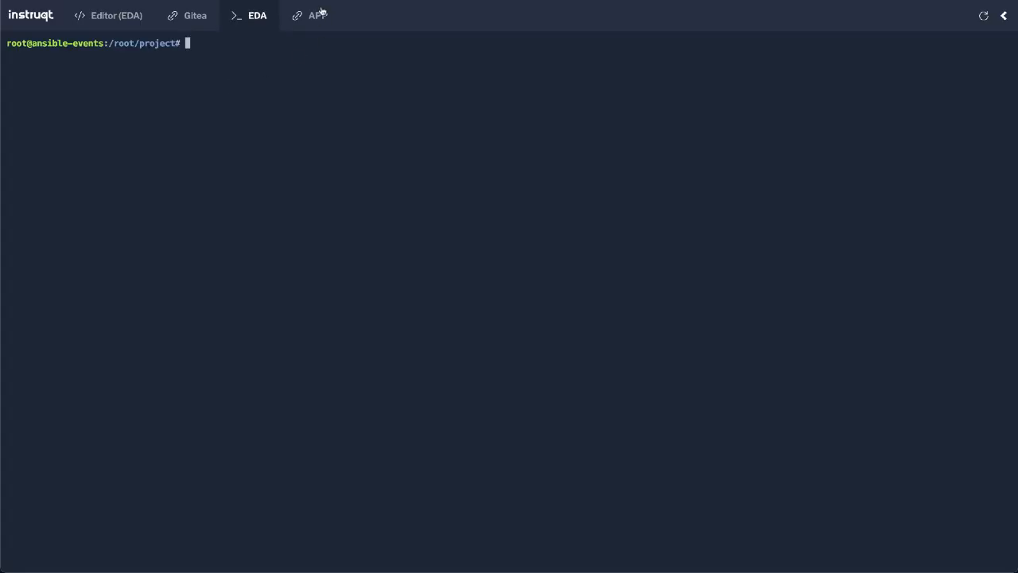
- Check the APP tab shows the demo app unreachable, then view the student/eda-app repository in Gitea
click(310, 16)
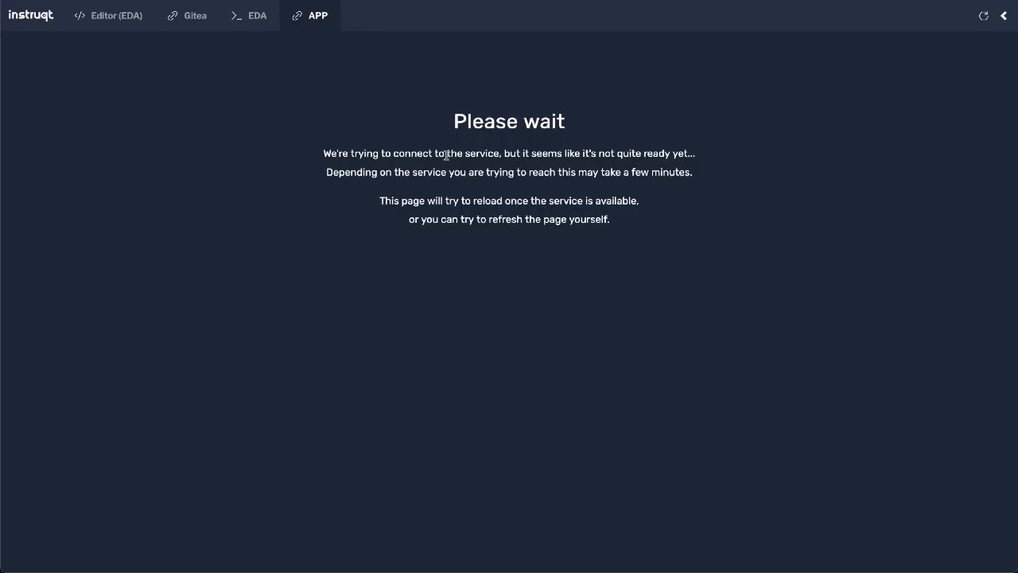
click(194, 16)
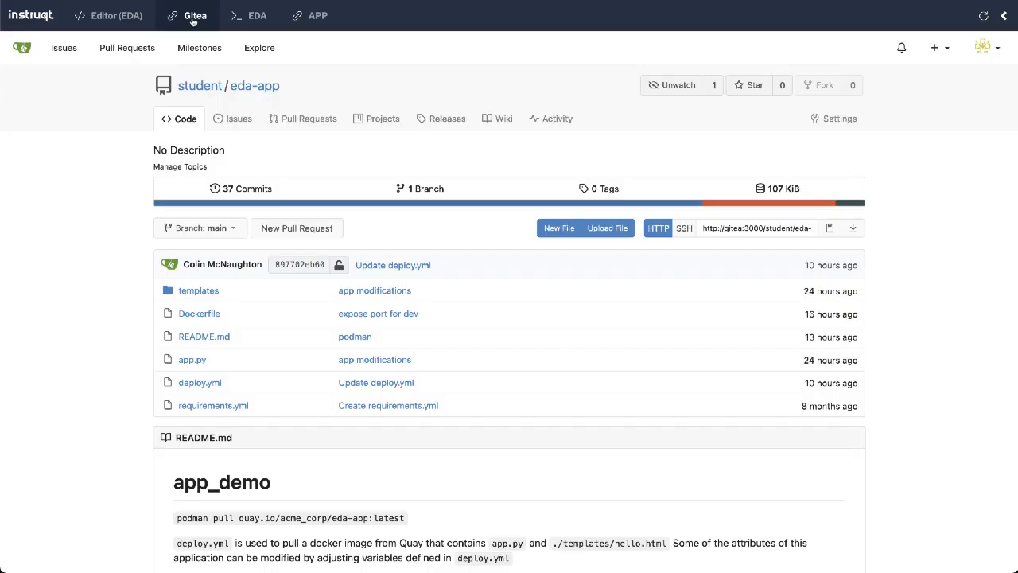
scroll(down, 3)
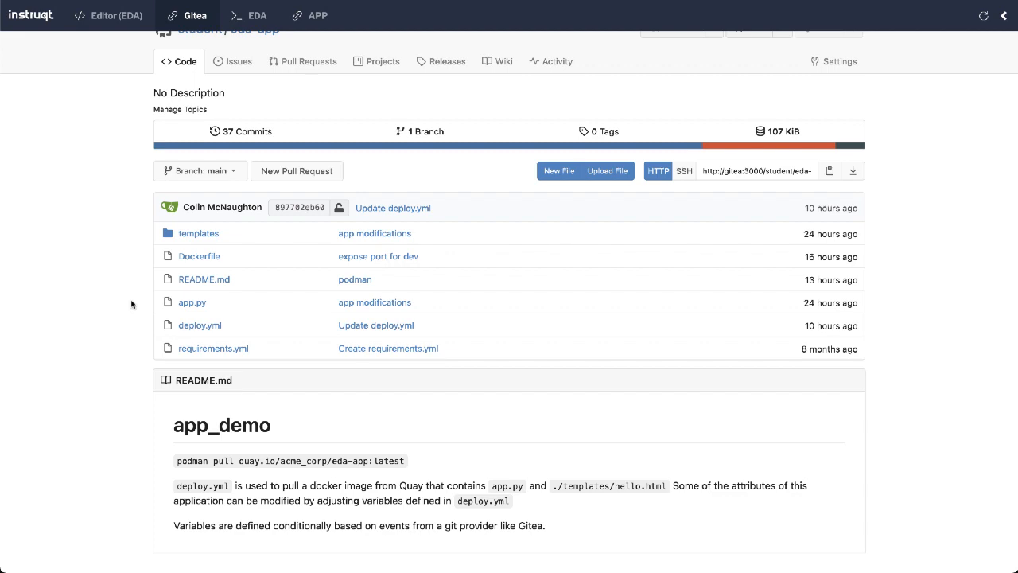
- Review deploy.yml with its color set to green, then check the demo app is still unreachable
click(200, 325)
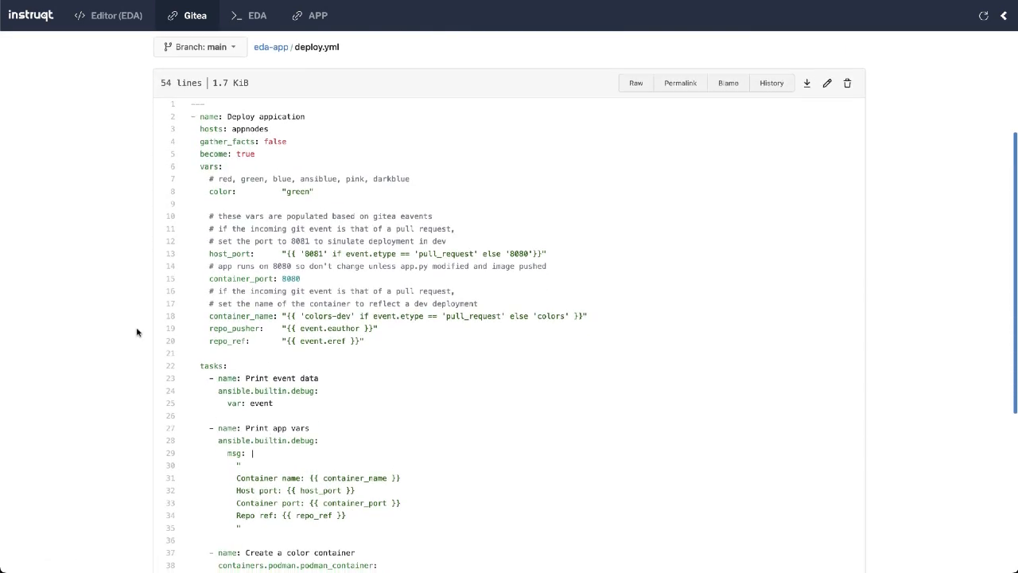
scroll(down, 3)
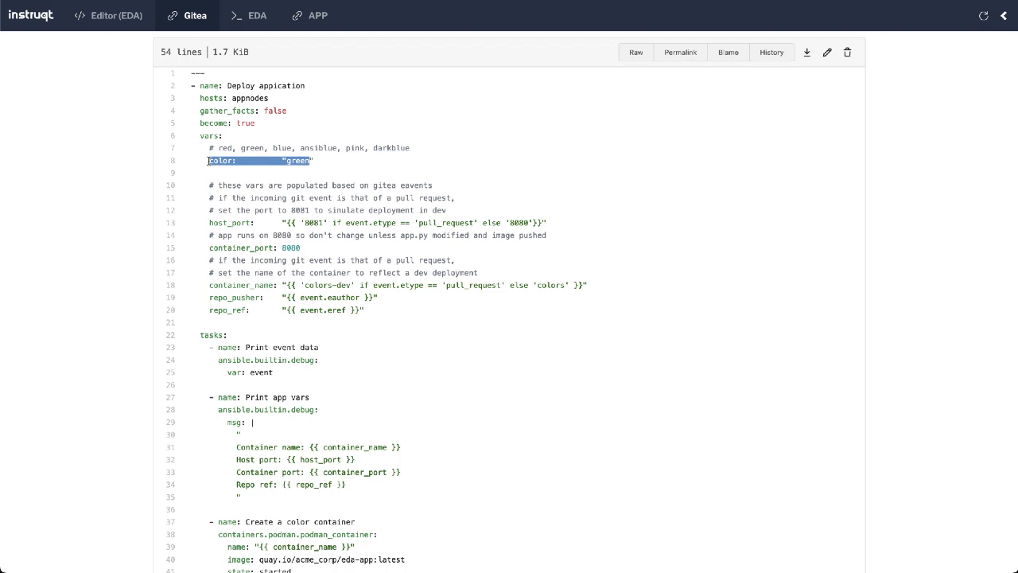
scroll(down, 3)
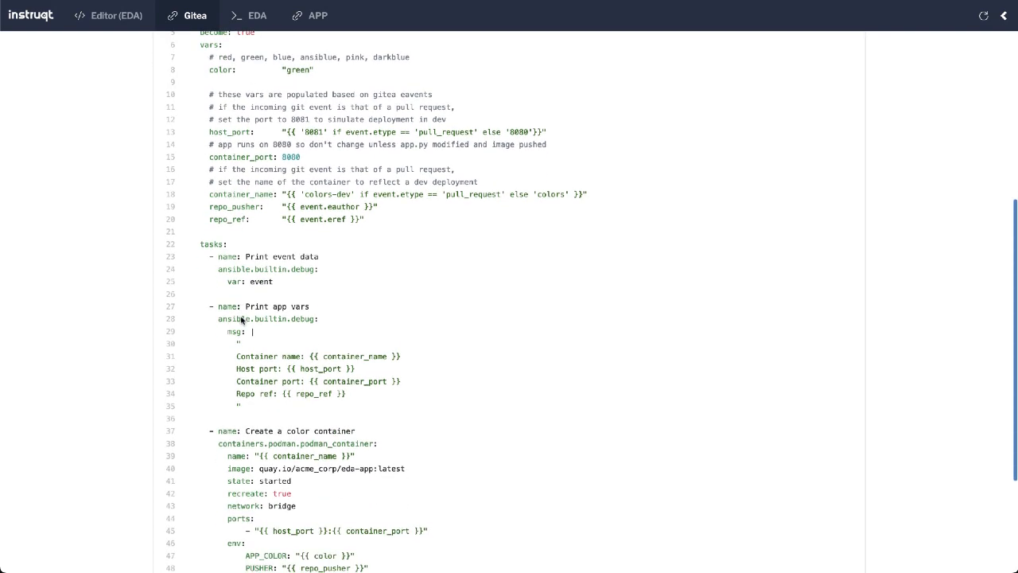
click(310, 16)
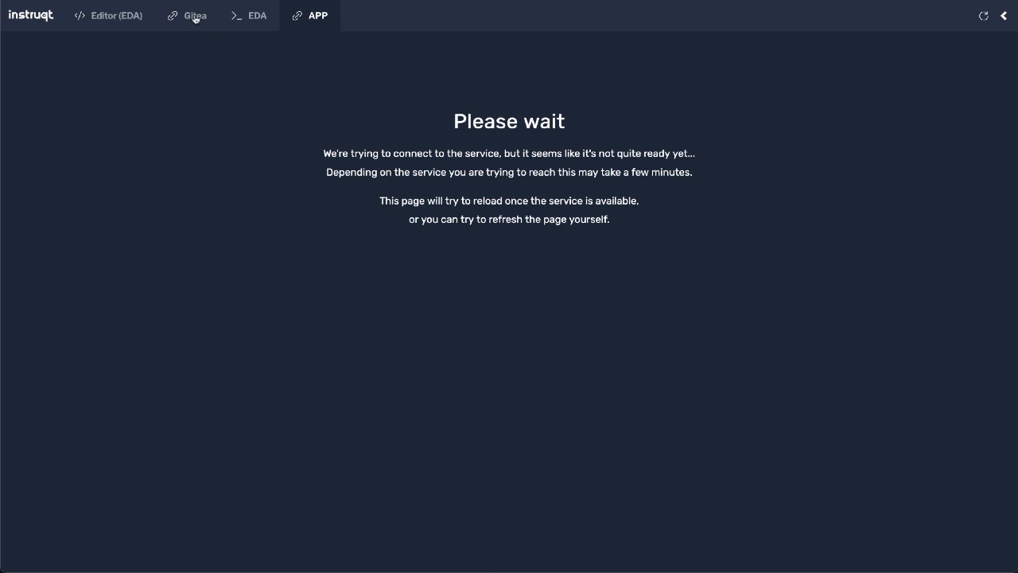
- Run ansible-rulebook with webhook.yml and inventory.yml in verbose mode in the EDA terminal, then go back to Gitea
click(258, 16)
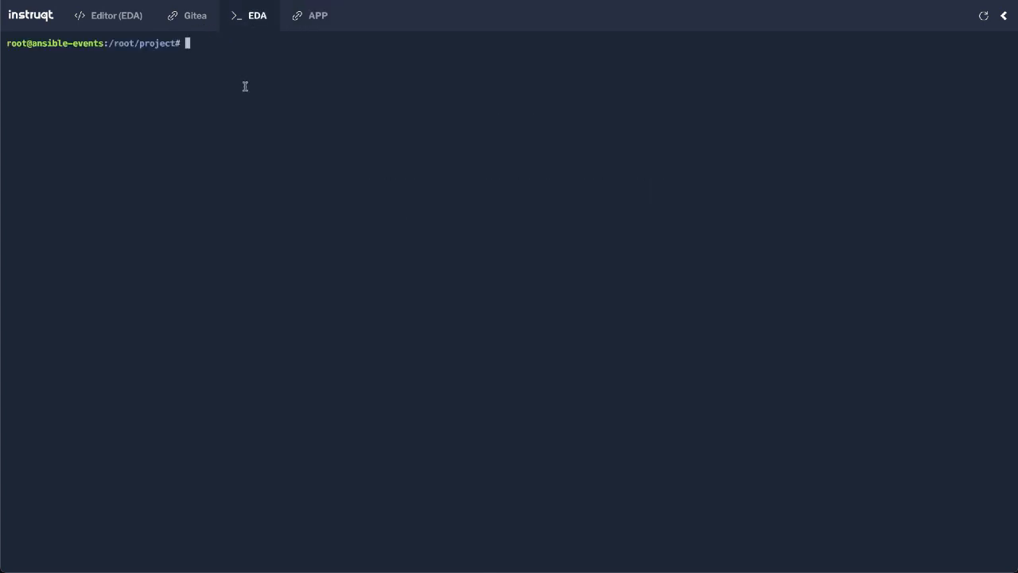
text(ansible)
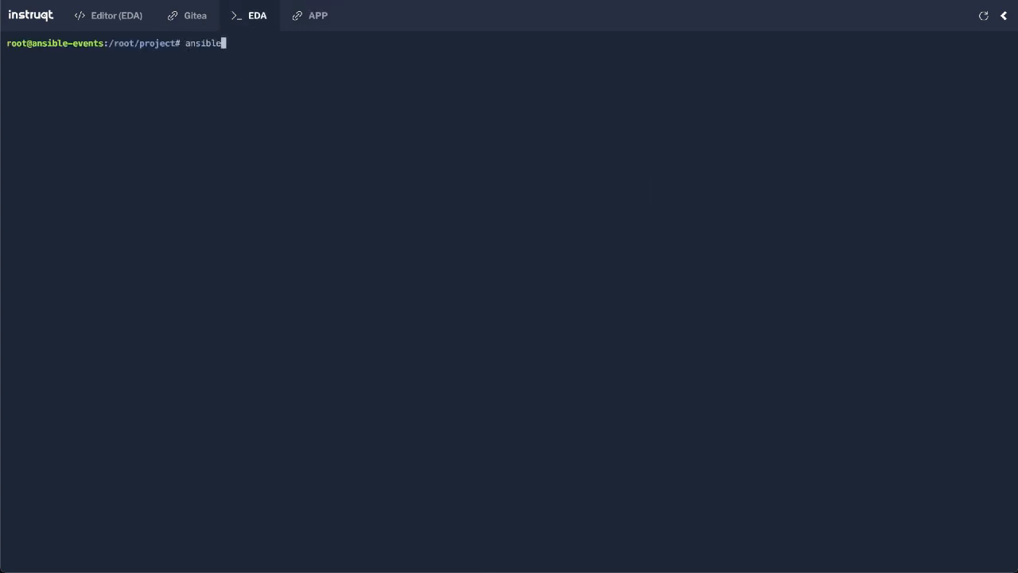
text(-rul)
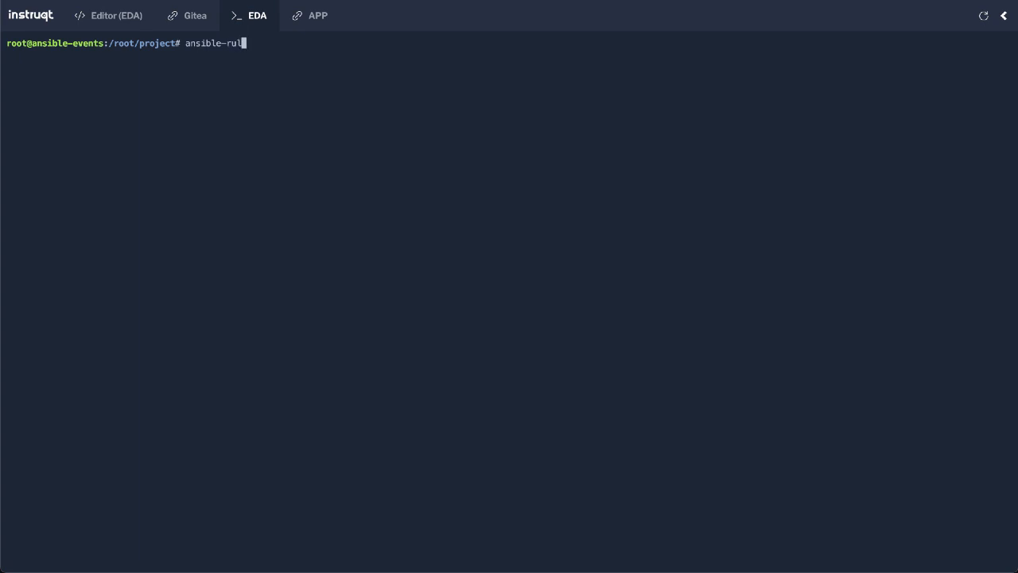
text(ebook --rules webhook.yml -i inventory.yml --verbose)
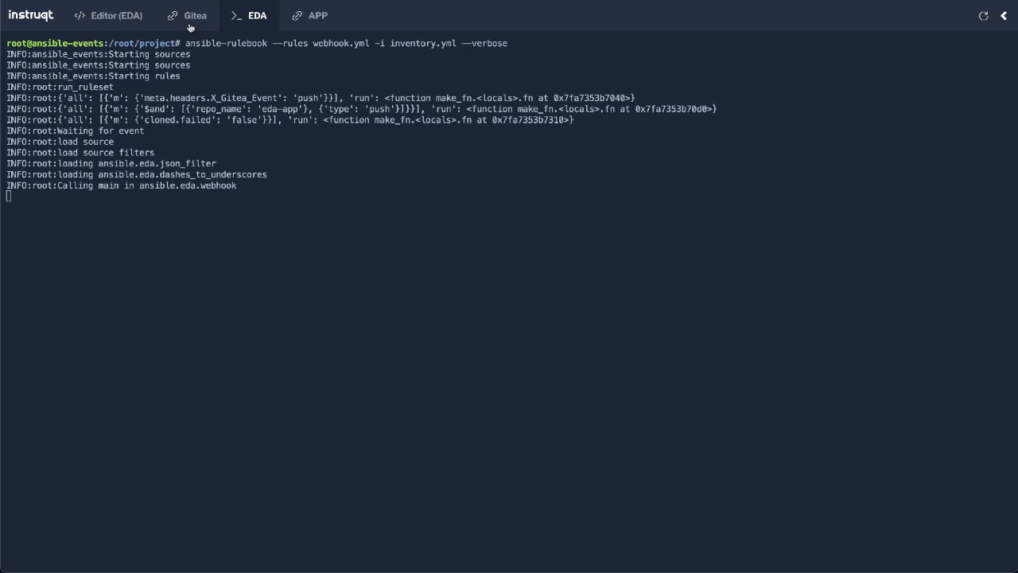
click(194, 15)
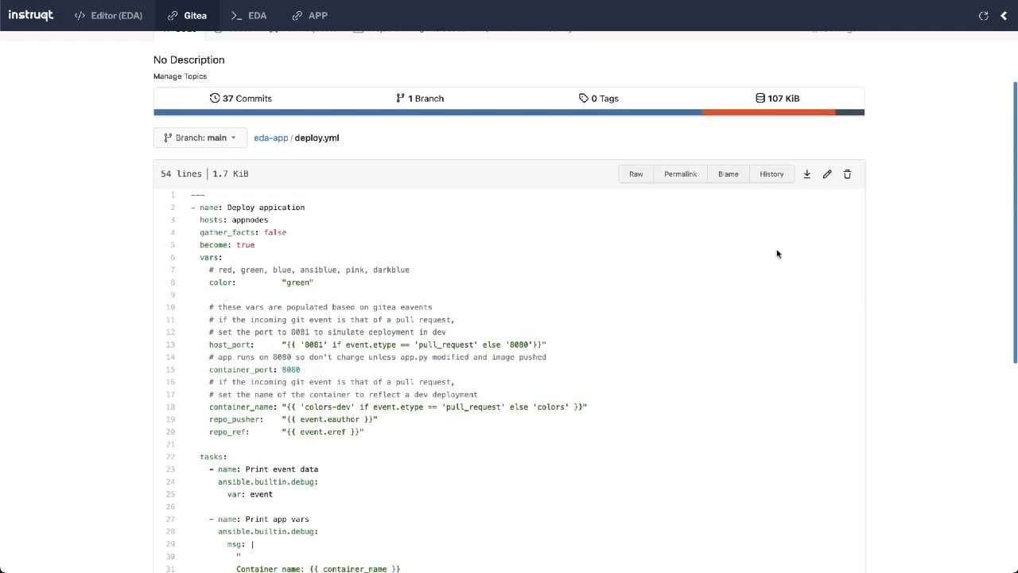
- Edit deploy.yml, replacing the color value green on line 8 with ansiblue
click(827, 174)
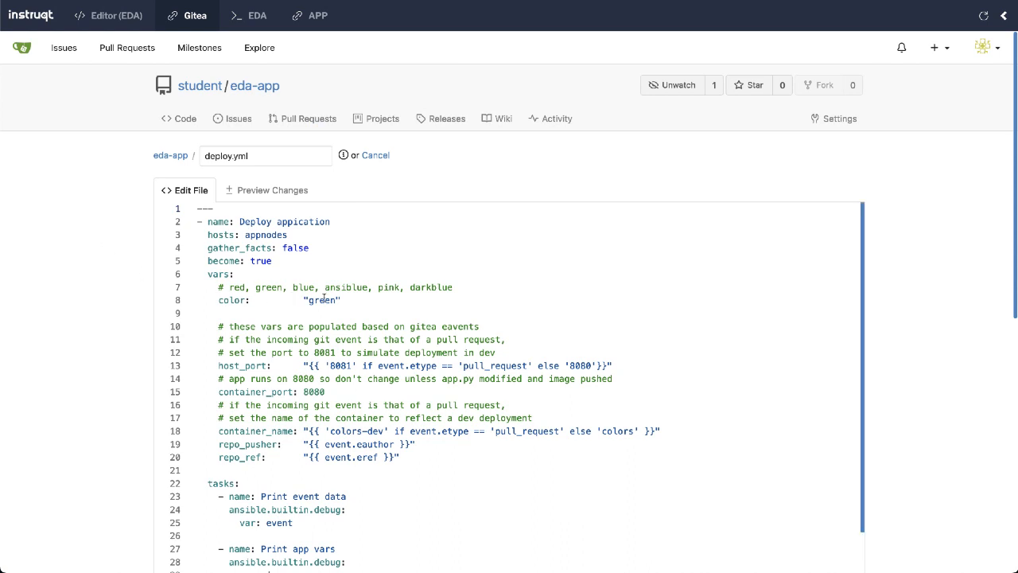
double_click(321, 299)
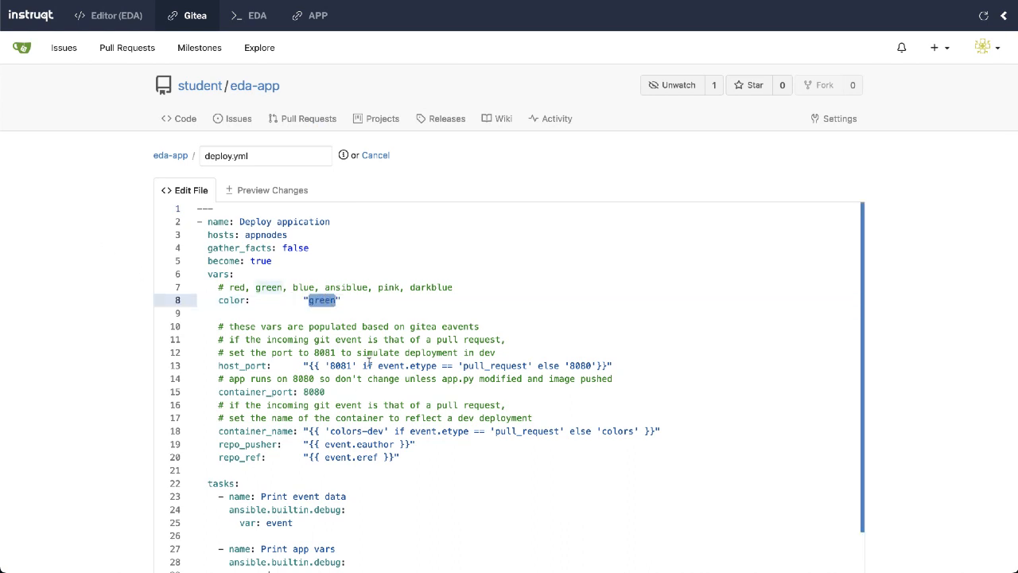
text(ansiblue)
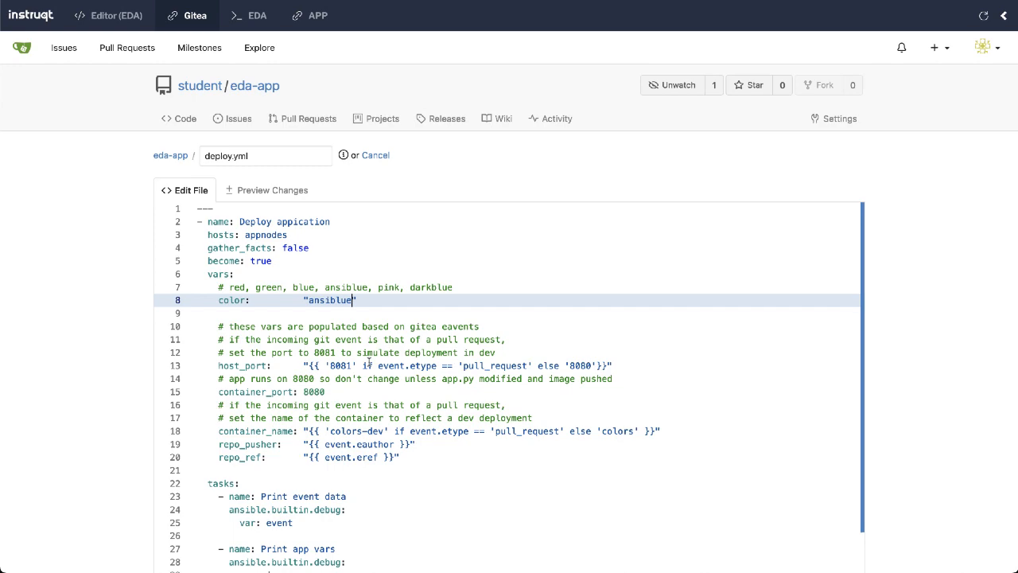
scroll(down, 3)
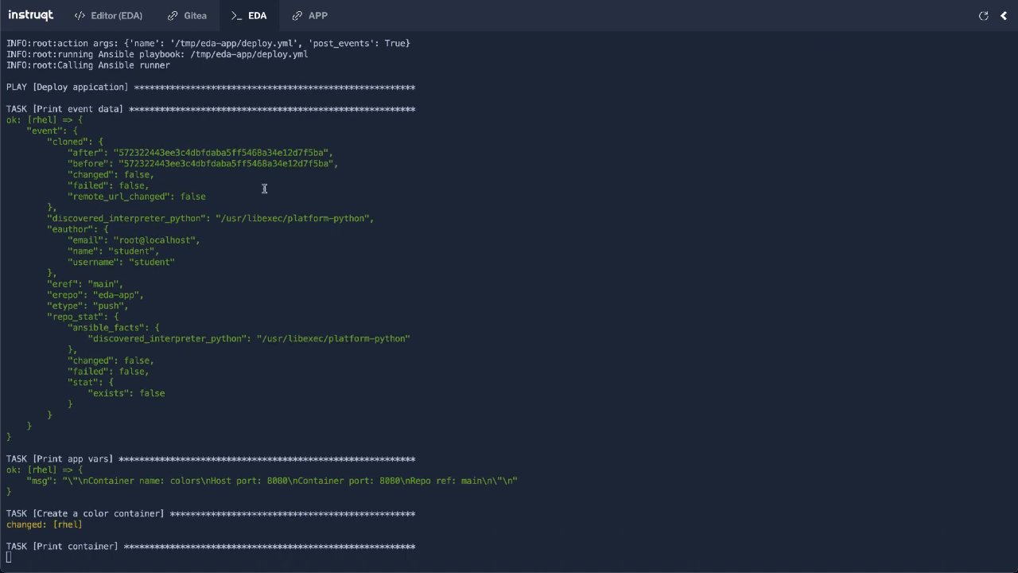
- Confirm the deploy.yml PLAY RECAP shows one change, then view the redeployed demo app
scroll(down, 3)
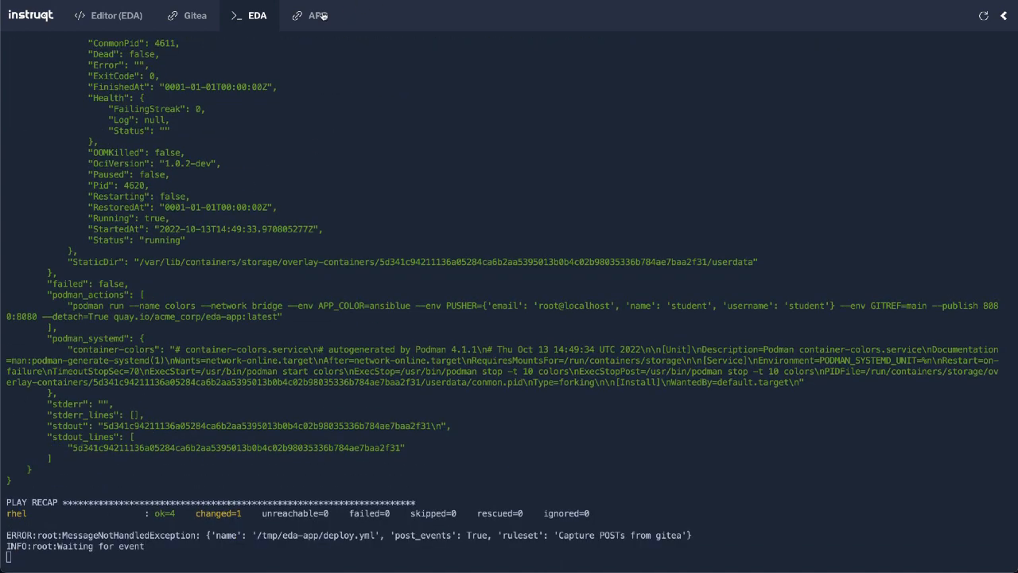
click(309, 15)
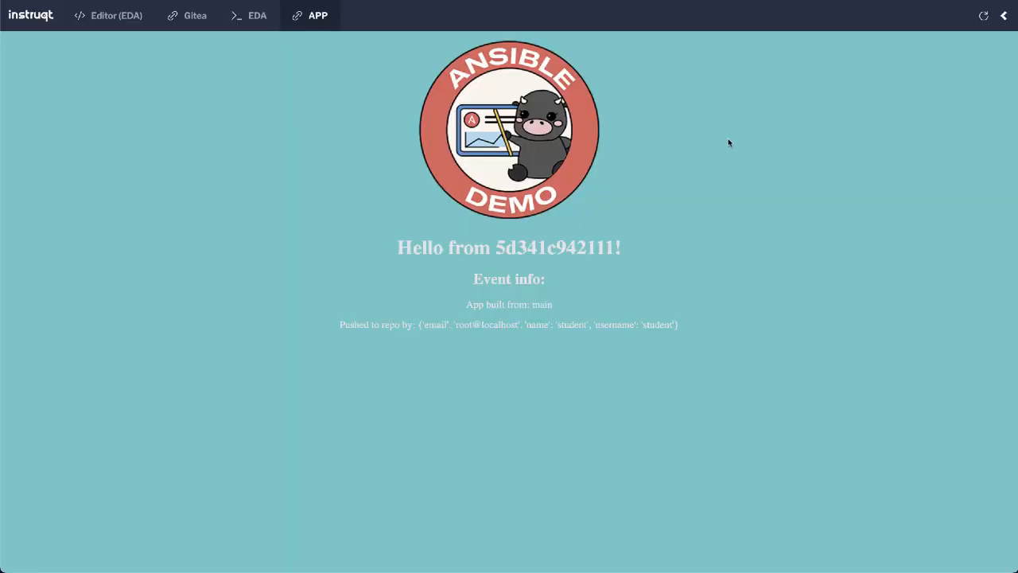
mouse_move(226, 328)
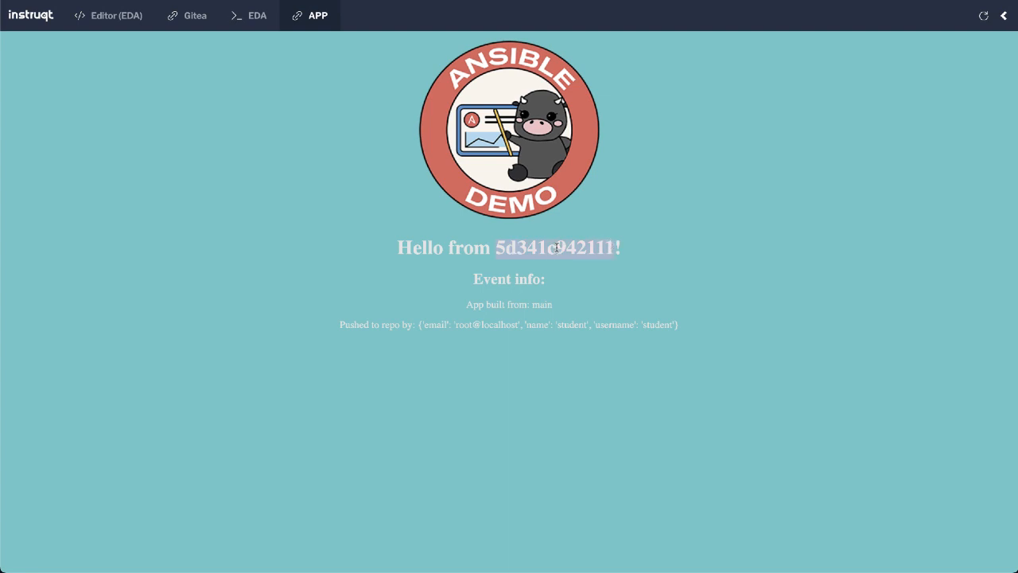
mouse_move(563, 280)
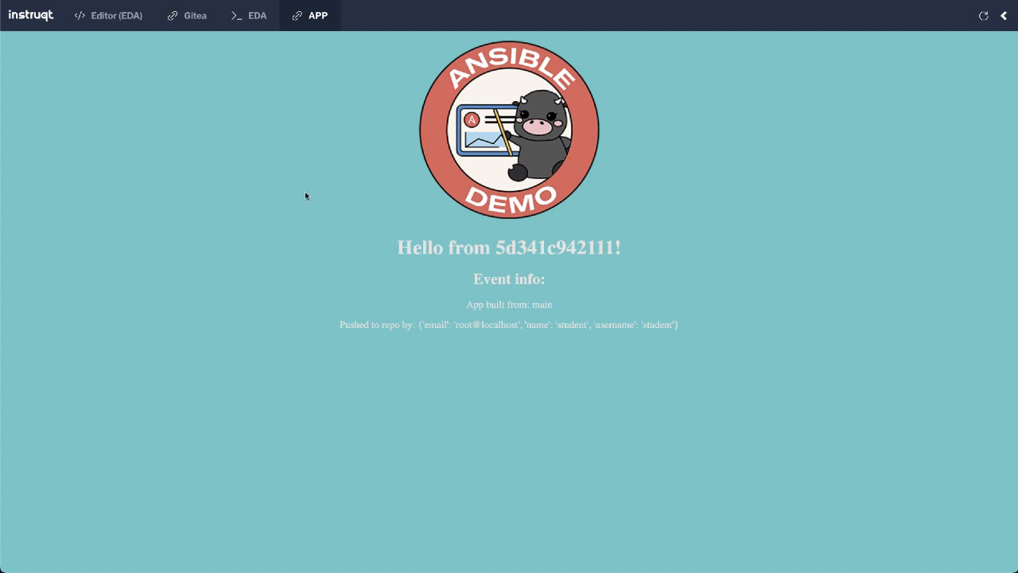
- After seeing the blue-green demo app greeting, return to deploy.yml in Gitea
click(194, 16)
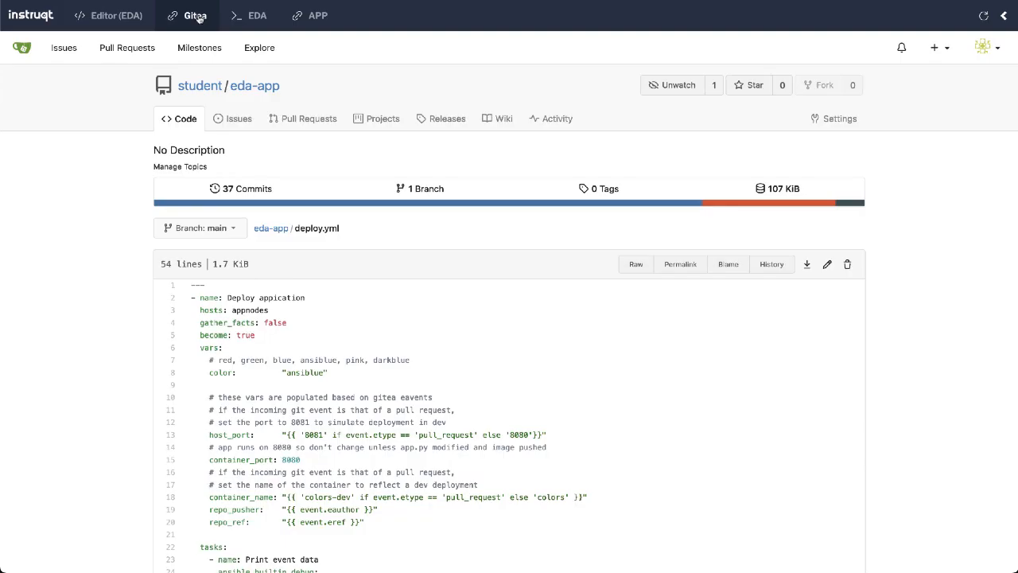
mouse_move(827, 264)
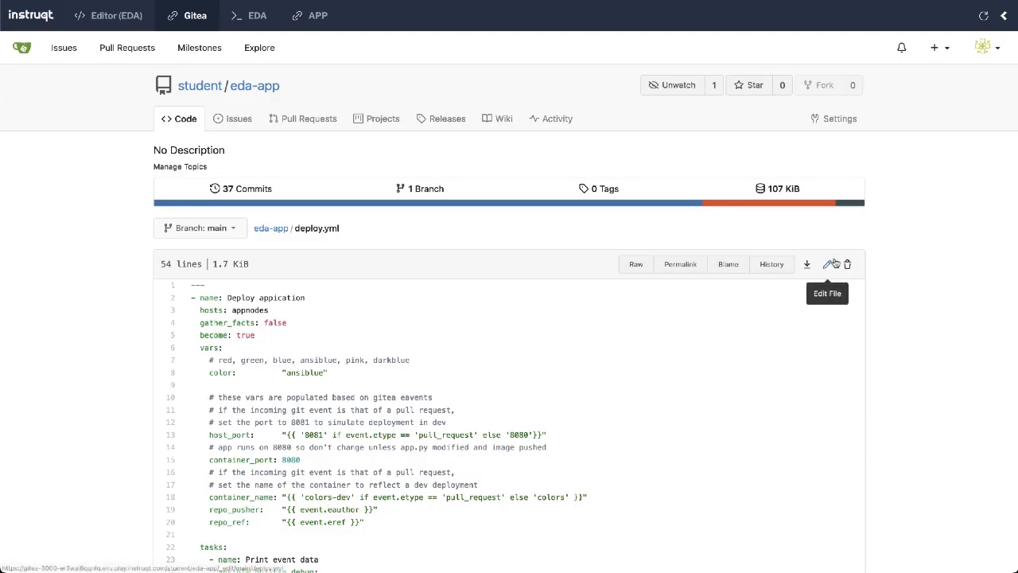
- Edit deploy.yml color from ansiblue to red and commit to main, then watch the EDA terminal
click(831, 264)
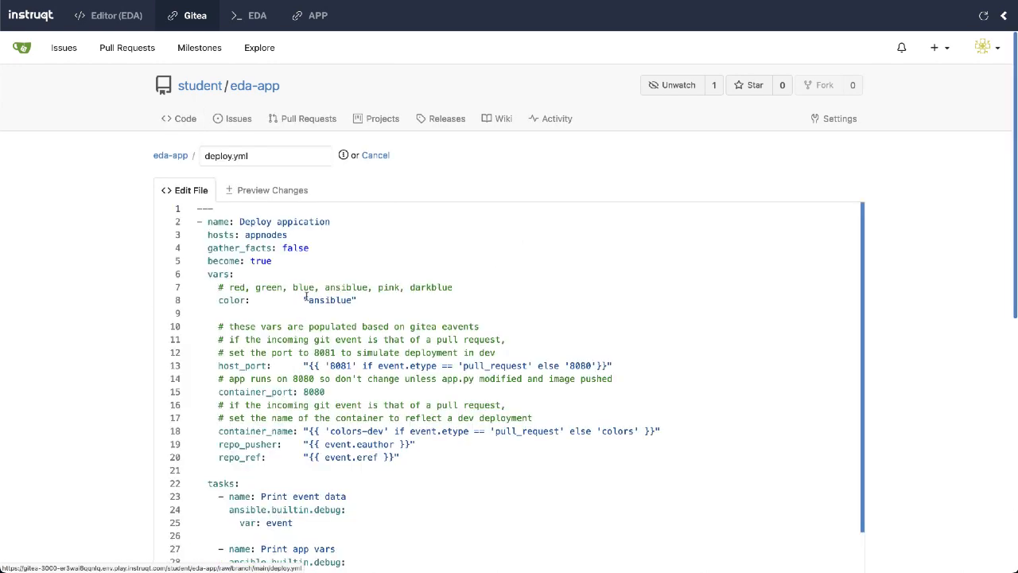
text(red)
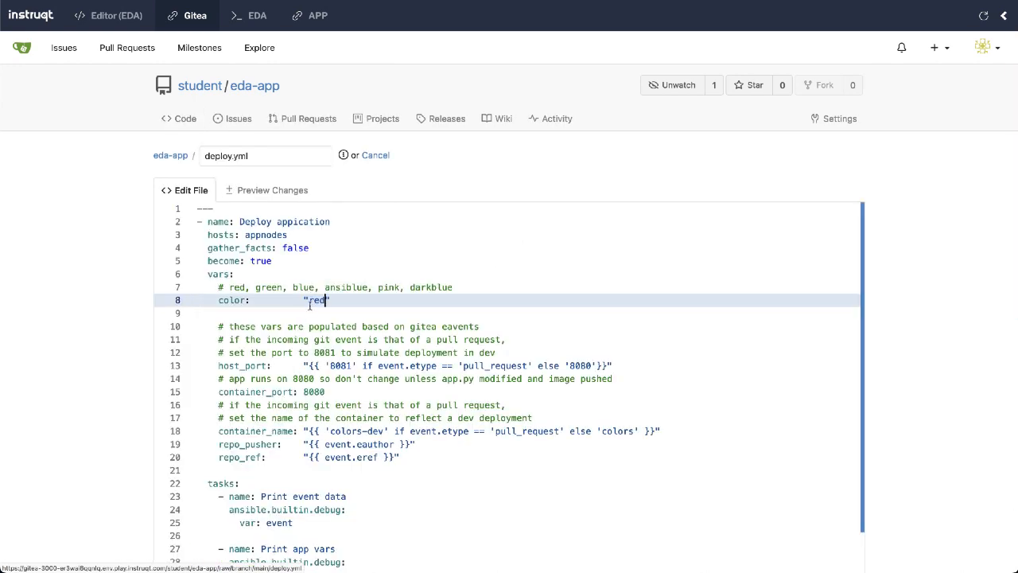
scroll(down, 3)
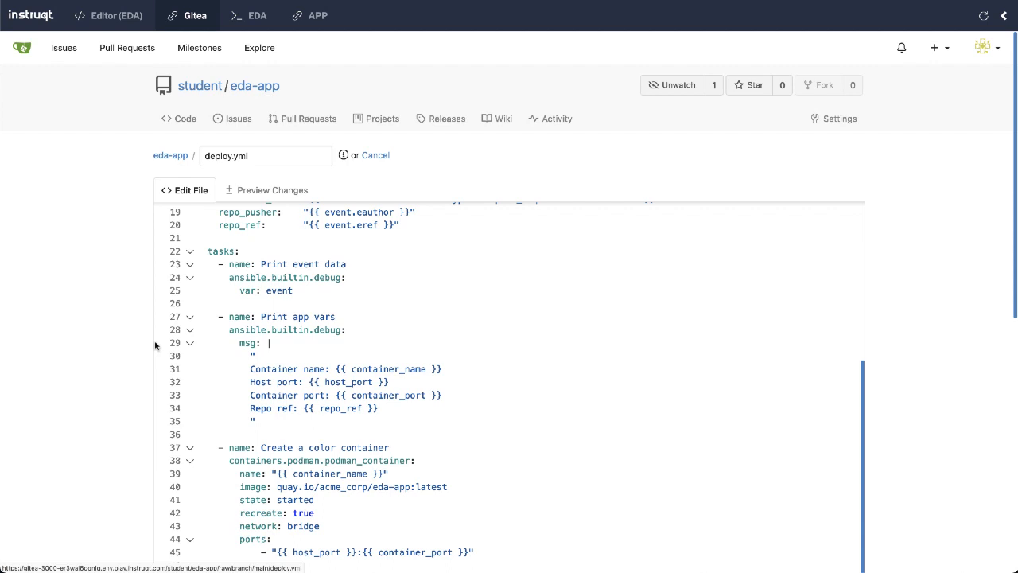
scroll(down, 3)
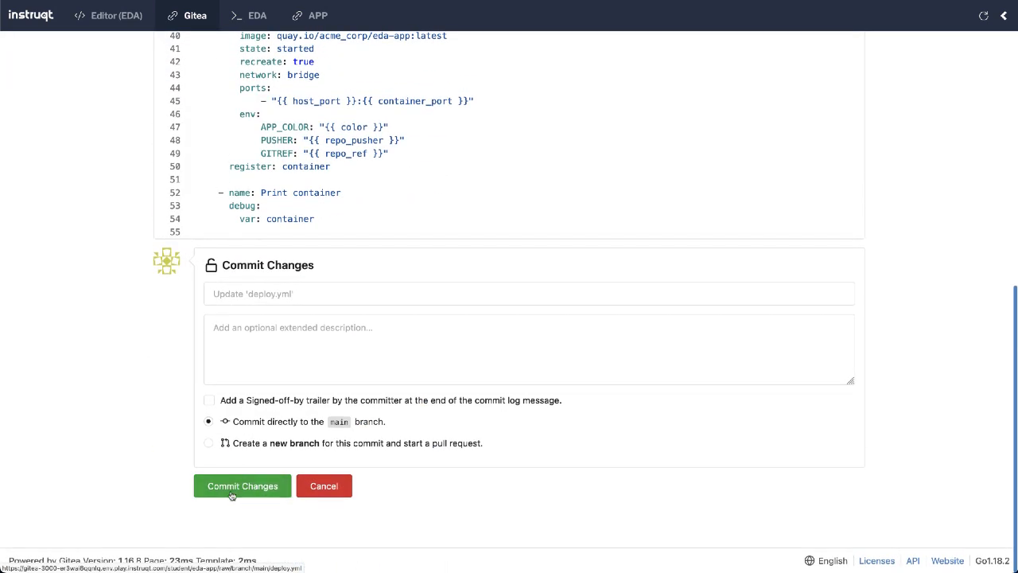
click(242, 485)
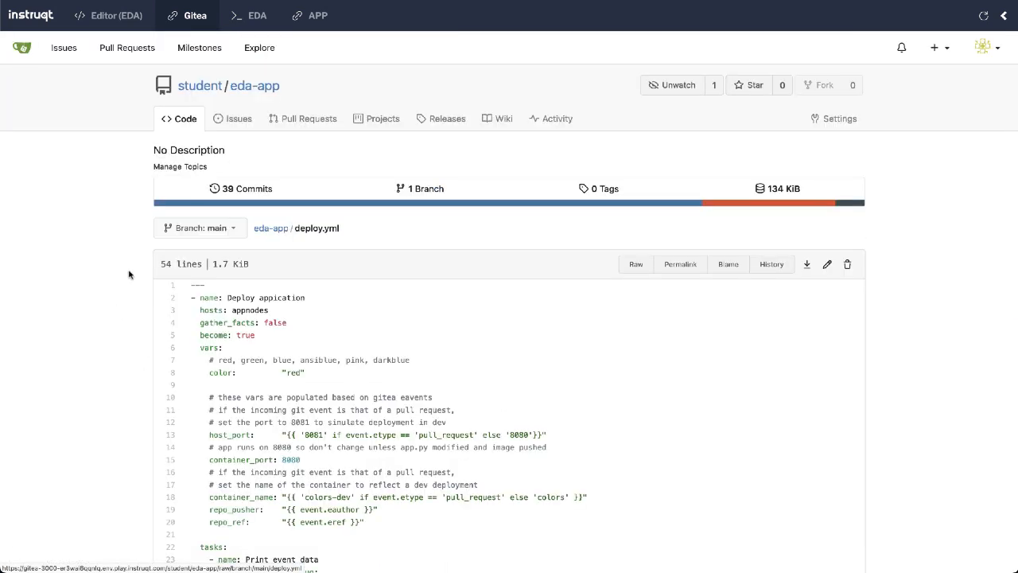
click(256, 16)
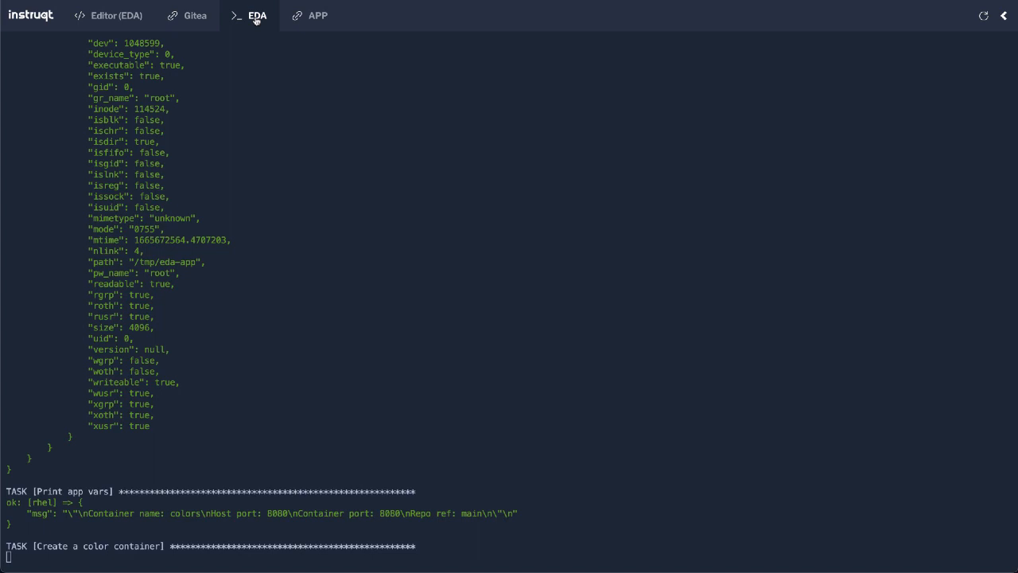
mouse_move(277, 160)
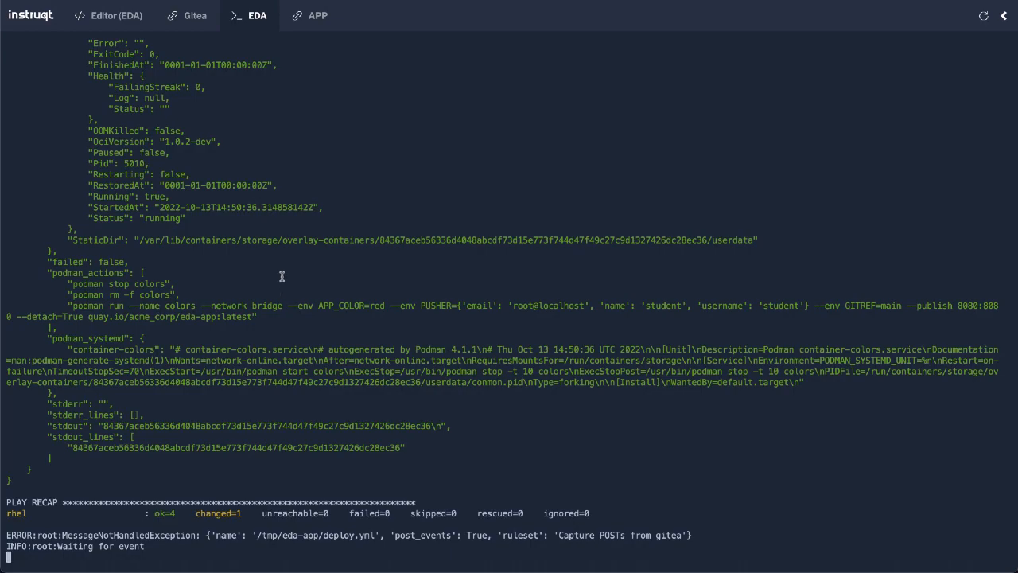
- Once the red deploy play reports changed=1, switch to the running demo app
click(317, 16)
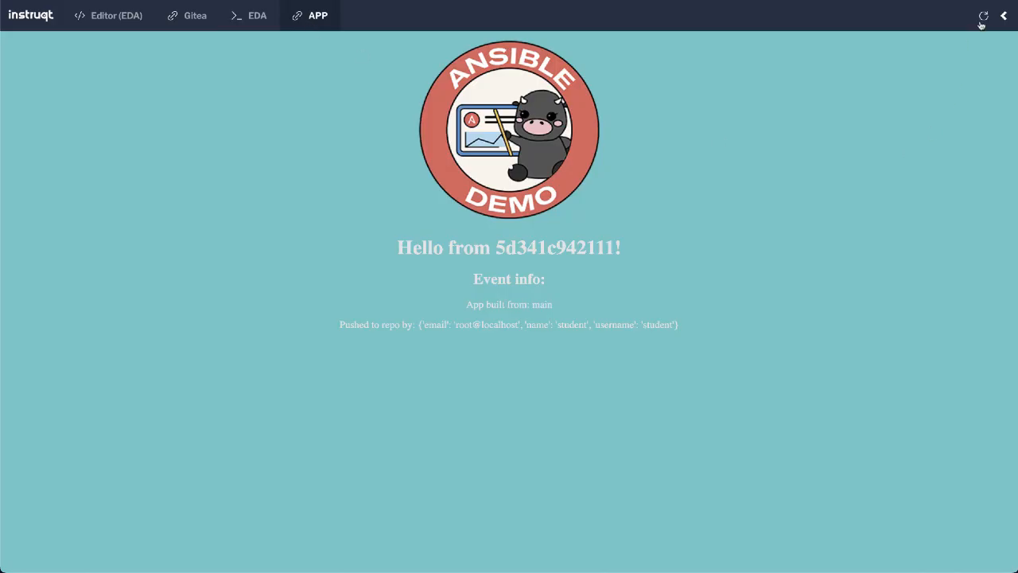
- Reload the demo app to show the red background from container 84367aceb563
click(983, 16)
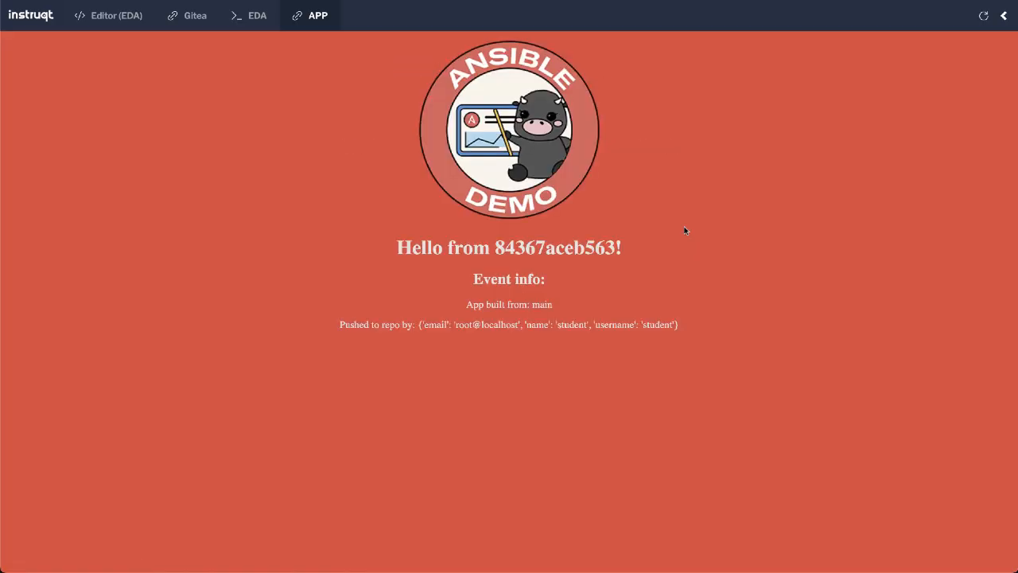
mouse_move(231, 223)
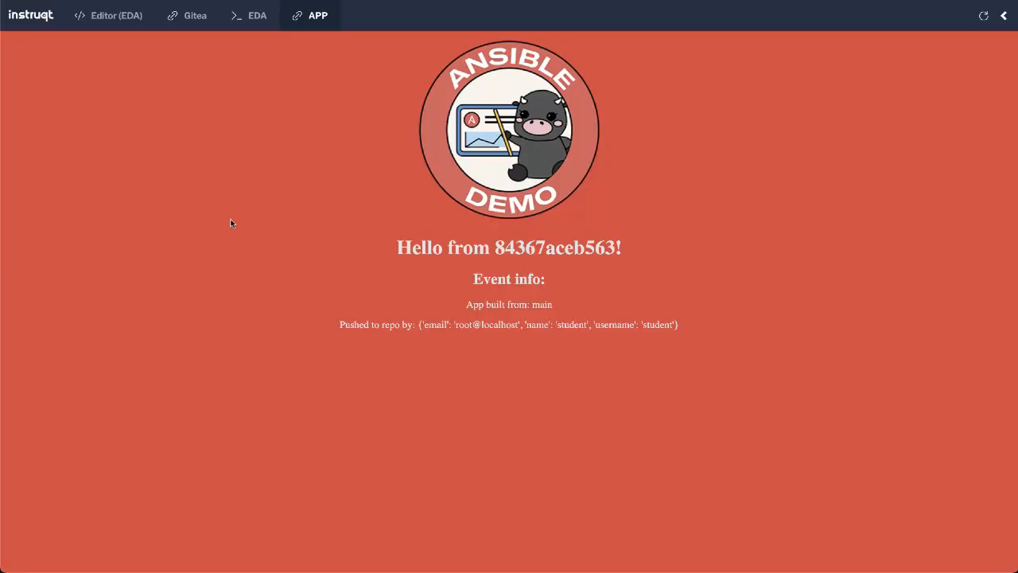
click(108, 15)
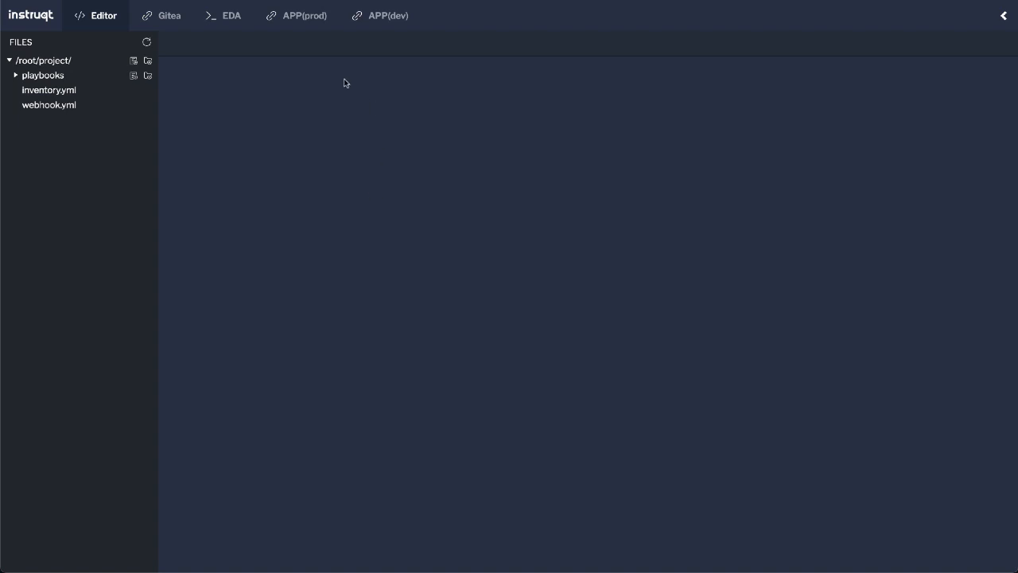
click(389, 16)
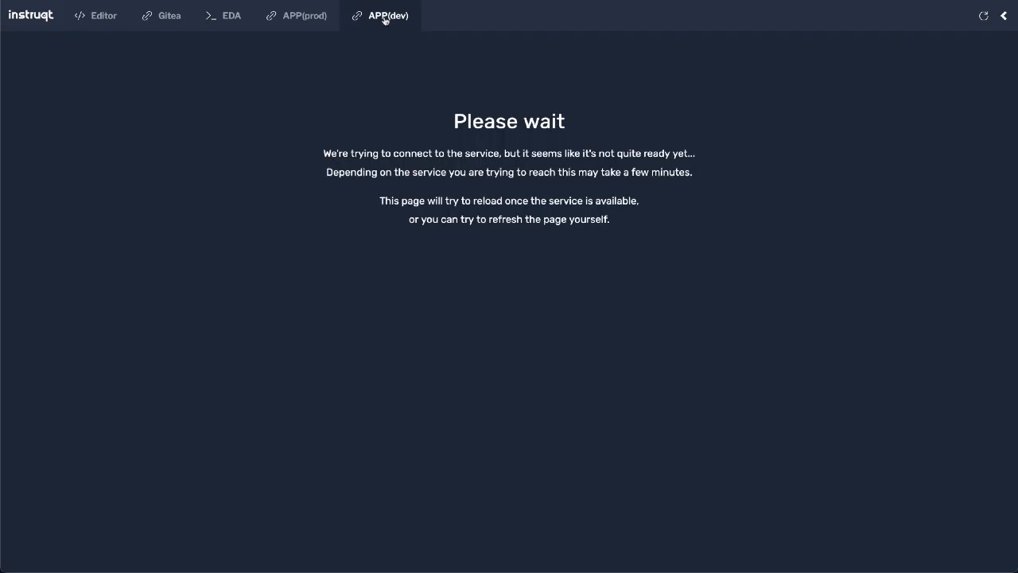
mouse_move(683, 117)
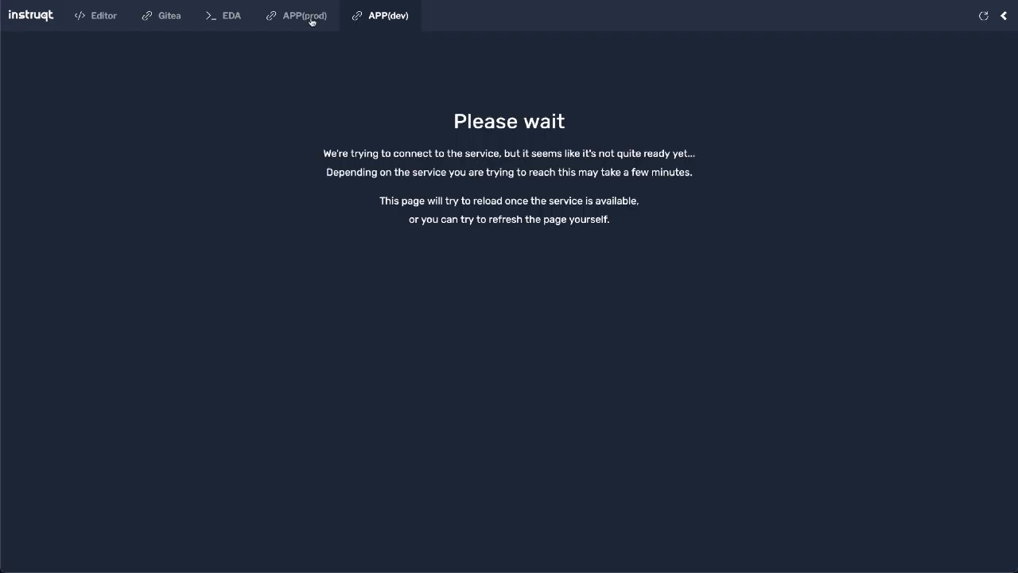
click(296, 16)
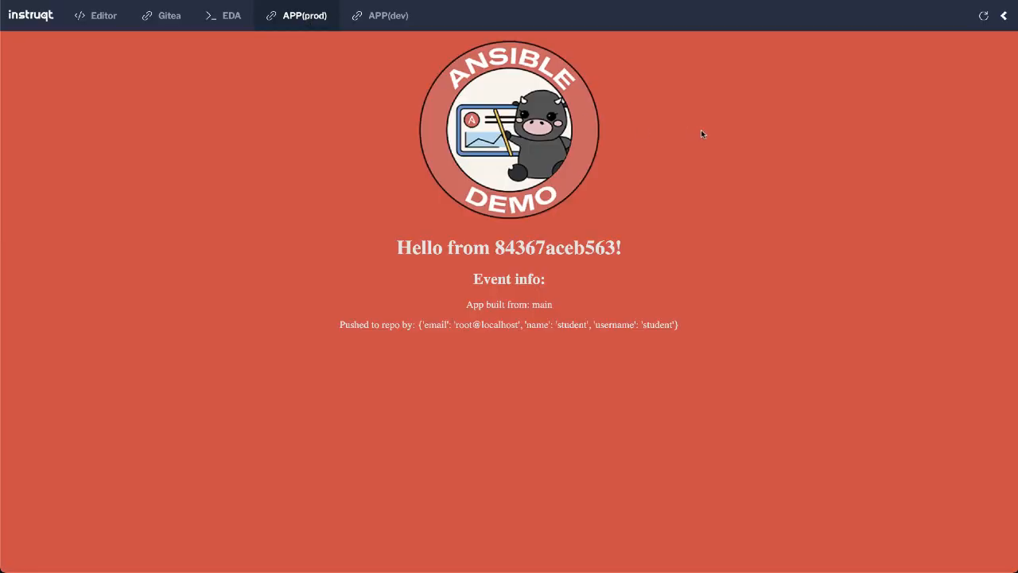
mouse_move(261, 144)
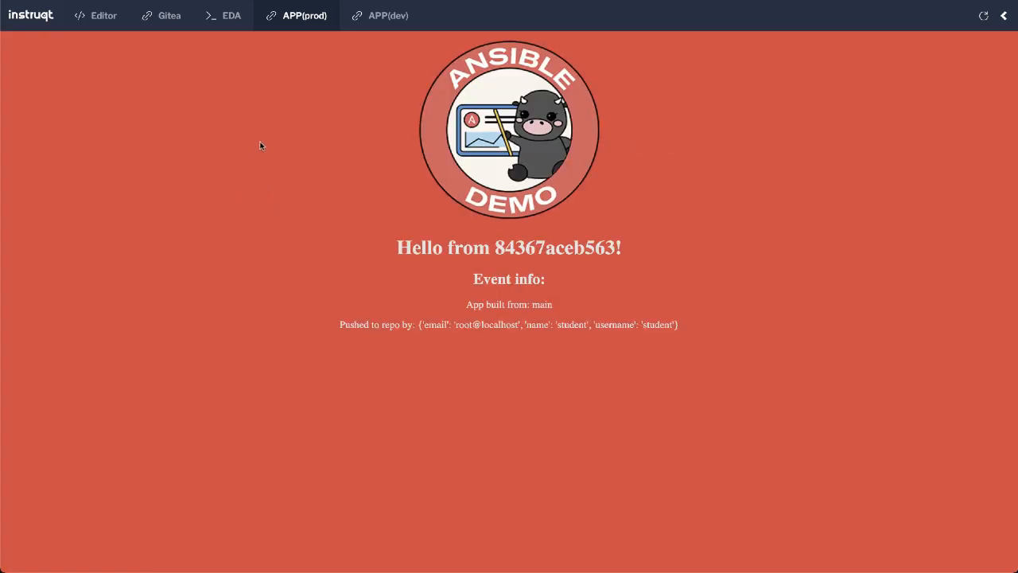
click(95, 16)
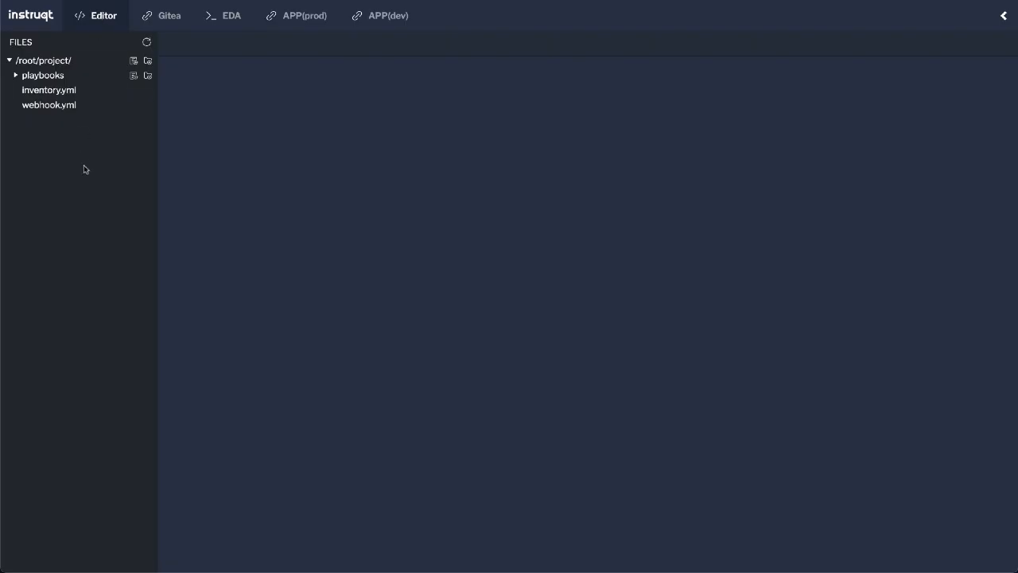
mouse_move(88, 175)
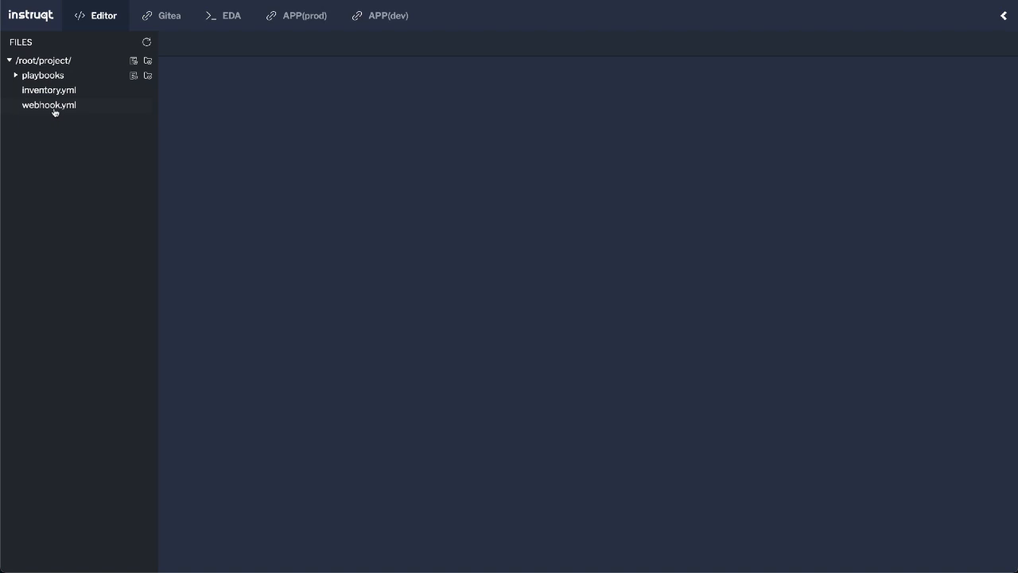
- Review webhook.yml's push, pull_request (opened) and deploy rule blocks, then go to the EDA terminal
click(48, 105)
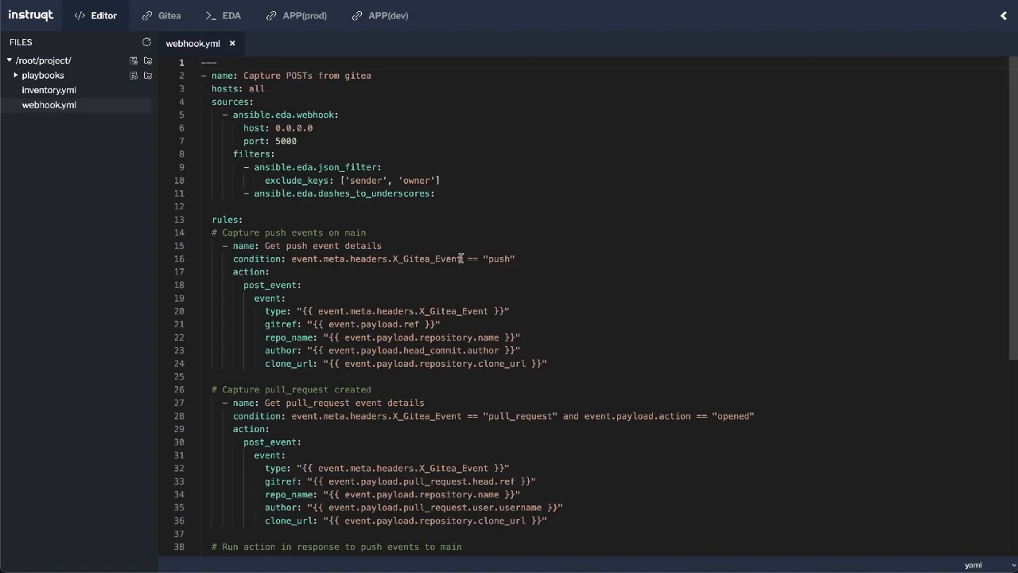
scroll(down, 3)
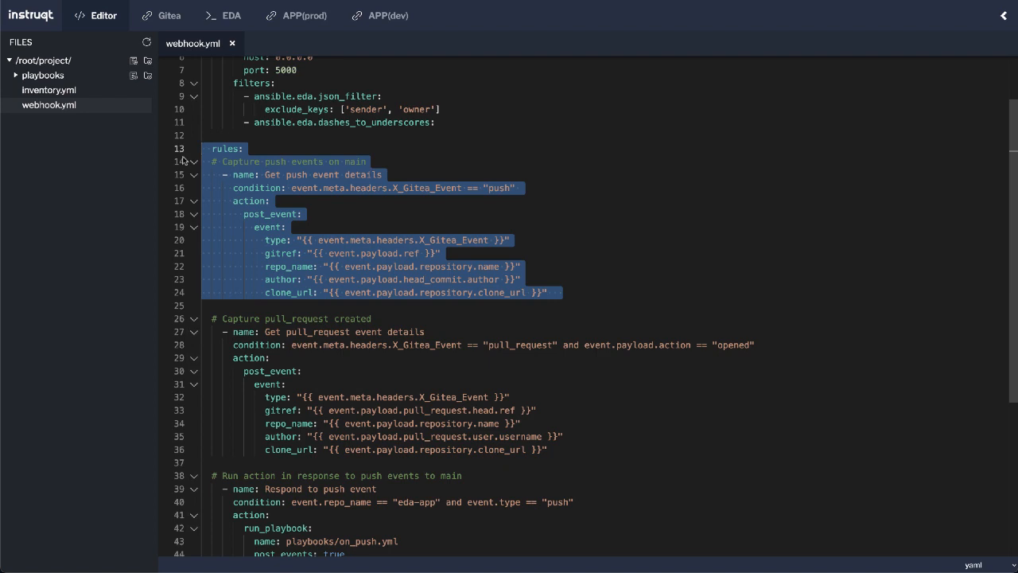
scroll(down, 3)
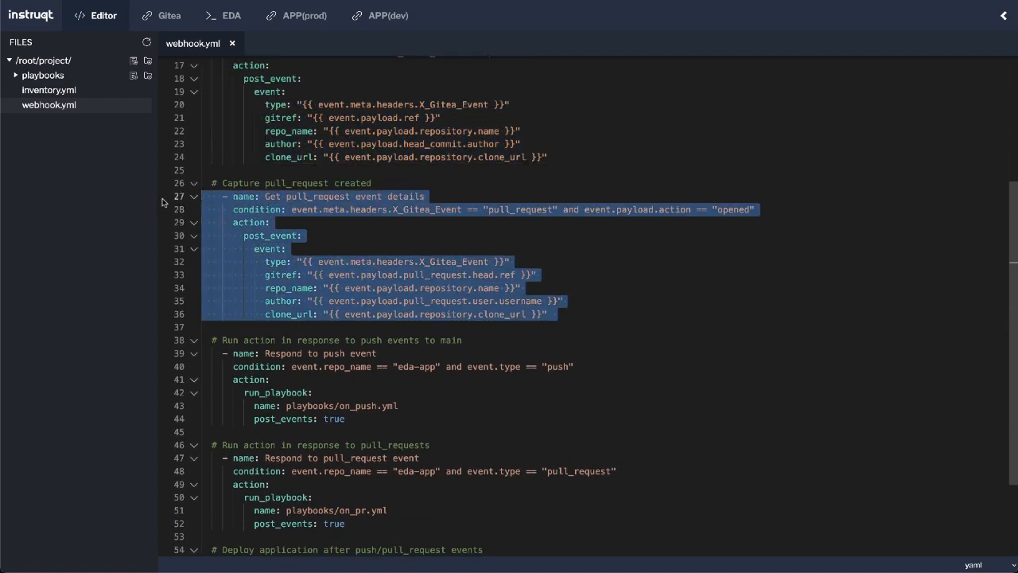
click(506, 210)
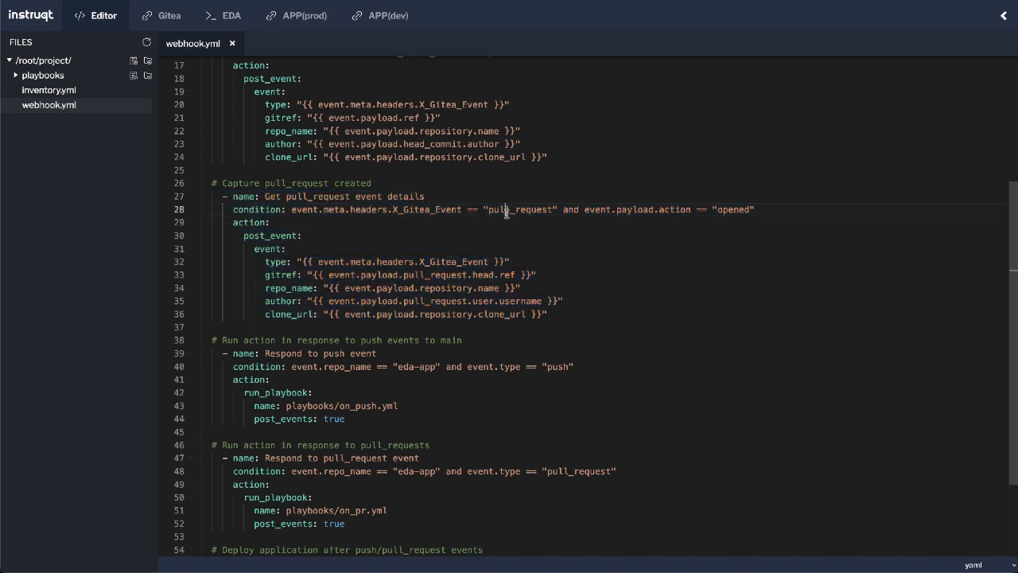
double_click(732, 210)
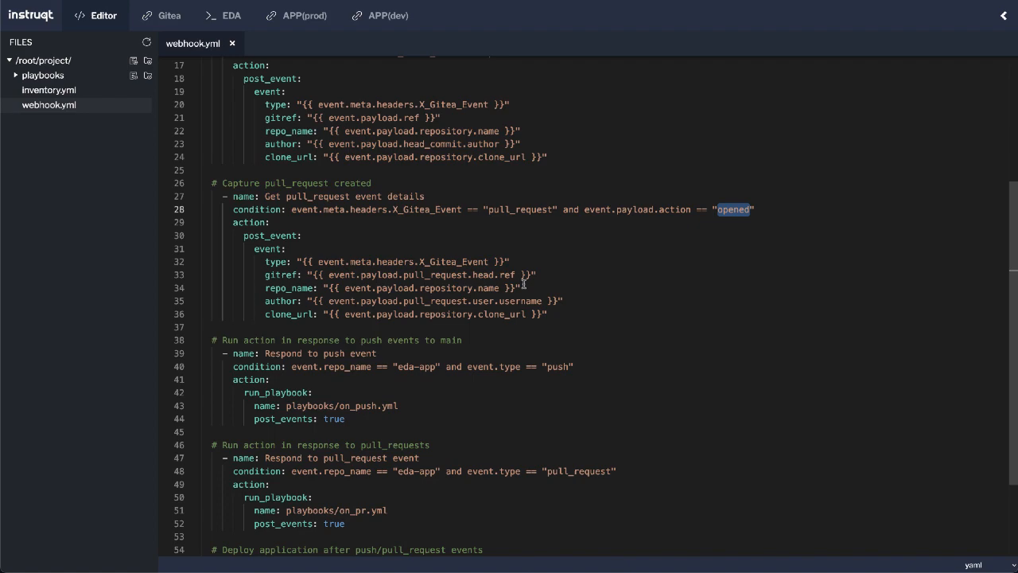
scroll(down, 3)
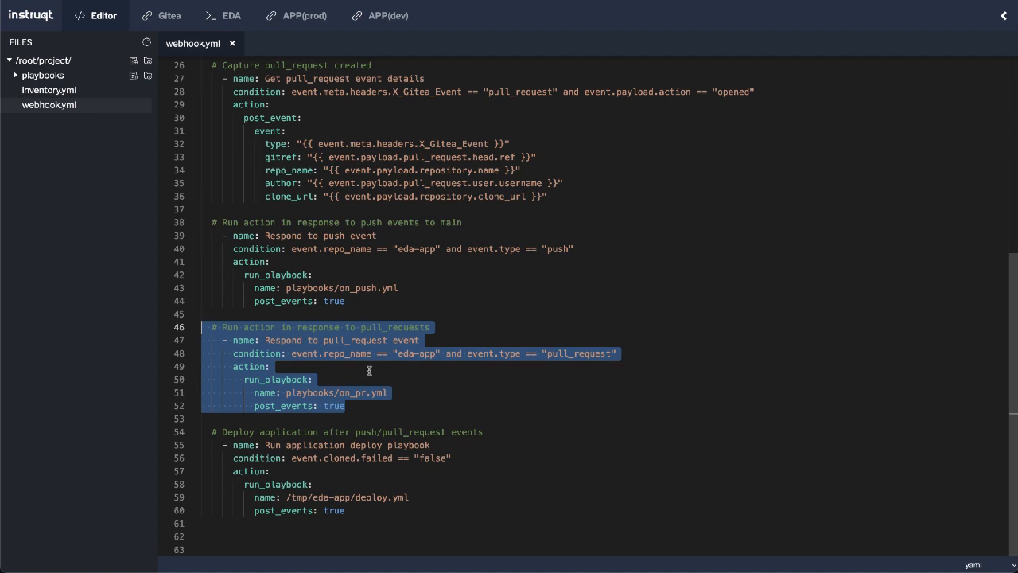
mouse_move(361, 506)
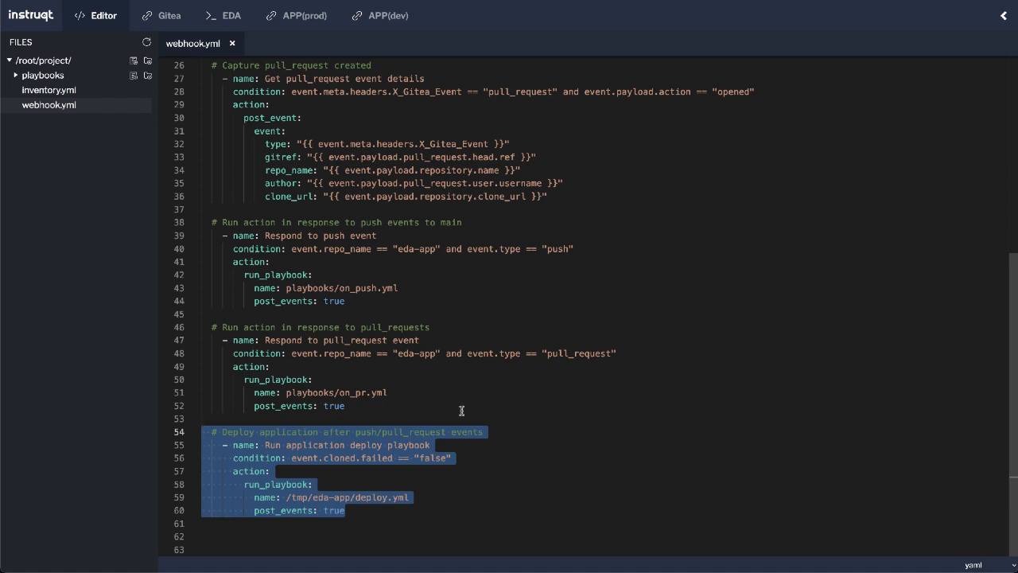
mouse_move(62, 216)
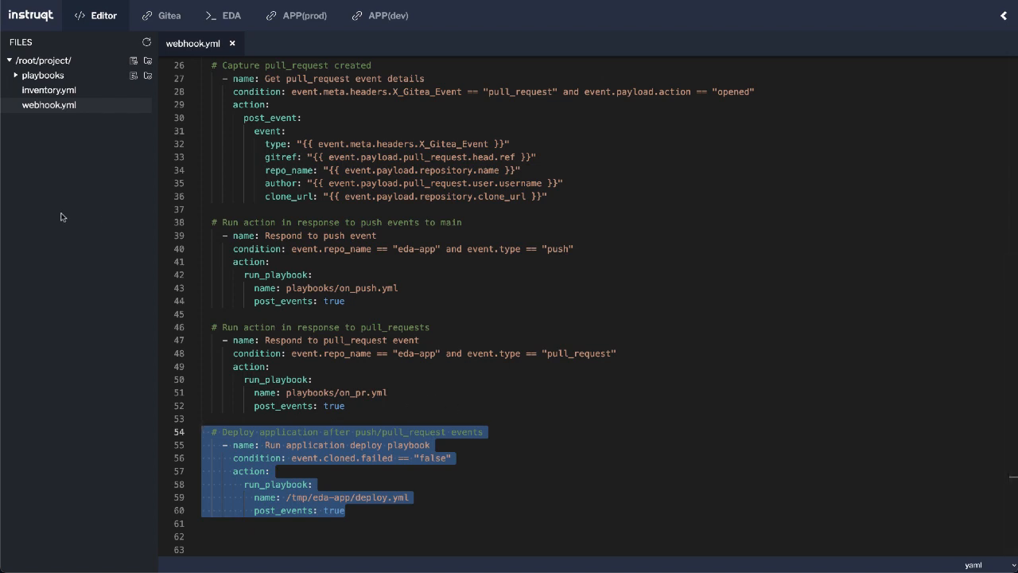
click(233, 16)
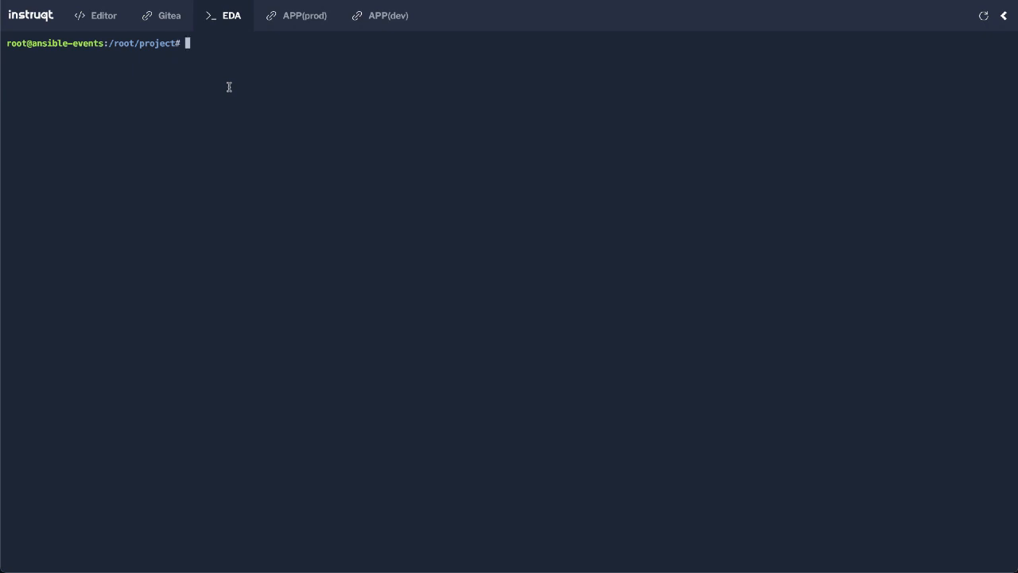
- Run ansible-rulebook with --rules webhook.yml and -i inventory.yml in verbose mode to await events
text(ansi)
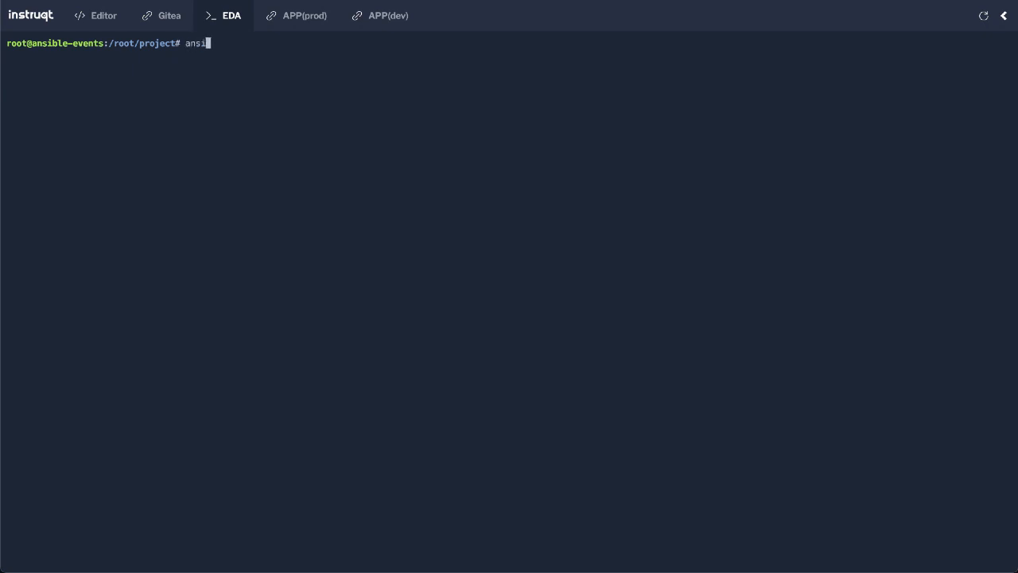
text(ble-rulebook)
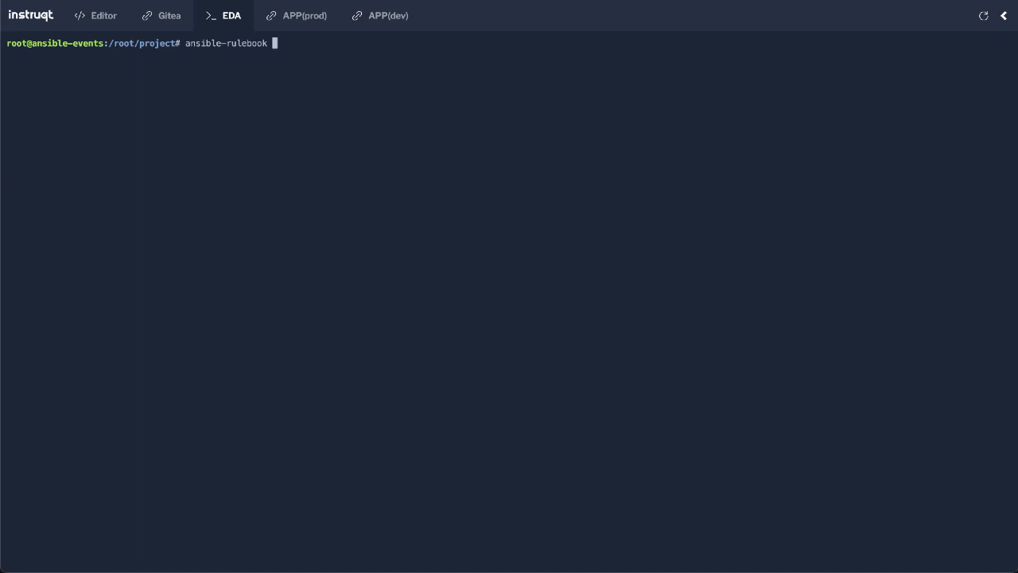
text(--rules webhook.yml -i inventory.yml --verbose)
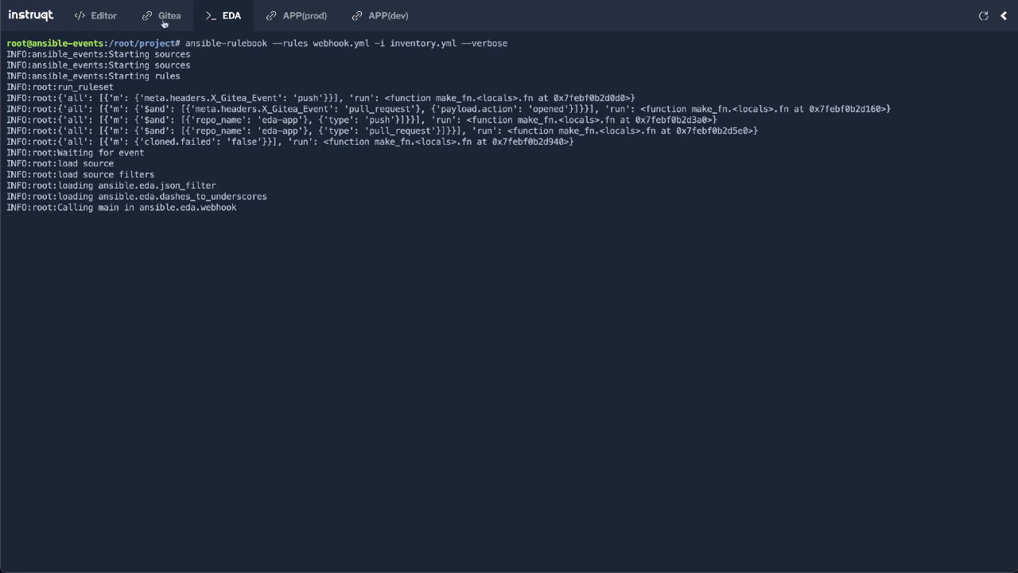
- Edit eda-app's deploy.yml, replacing the color 'red' with 'pink' on line 8, and reach the commit form
click(163, 16)
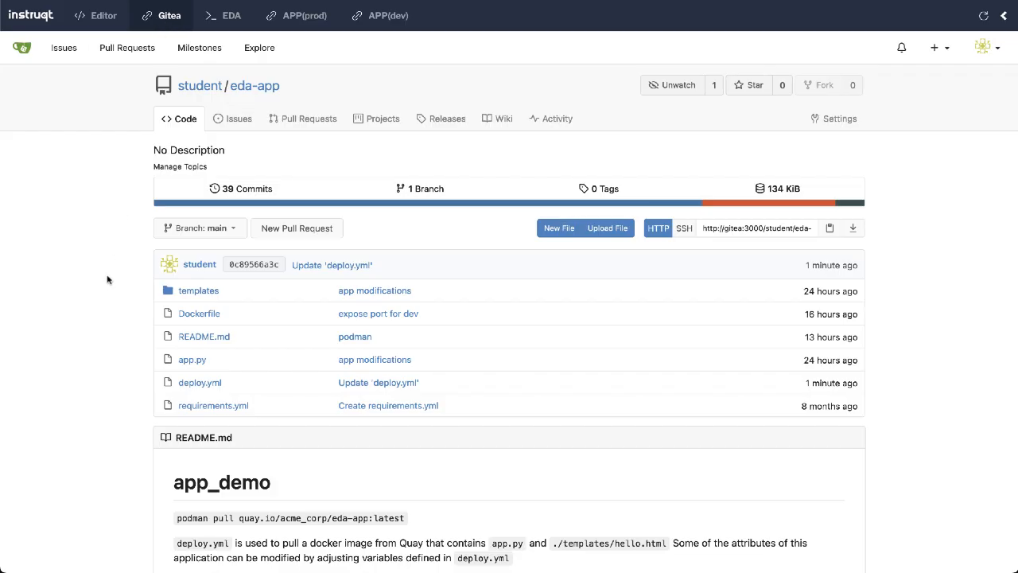
click(201, 382)
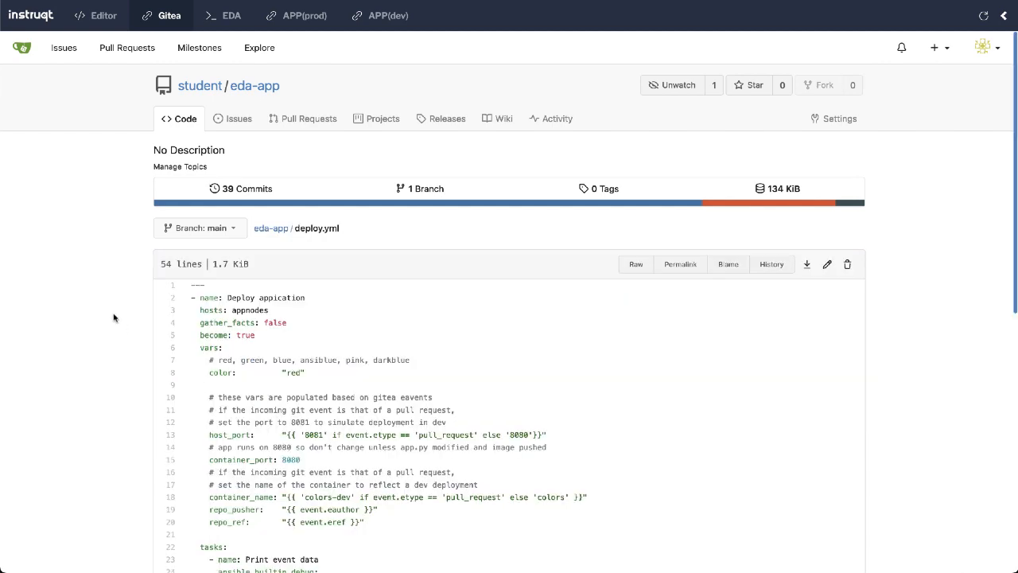
scroll(down, 3)
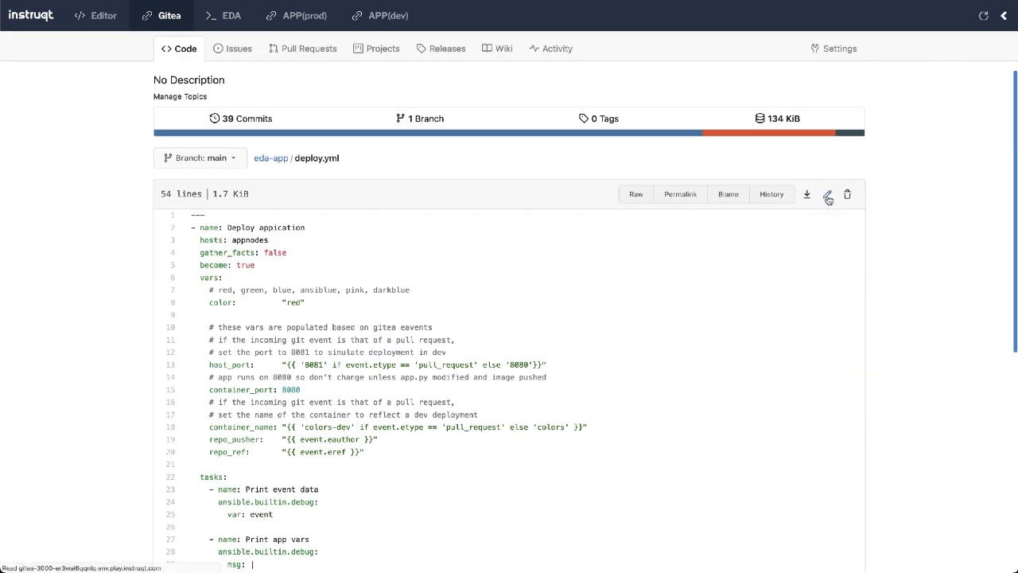
click(828, 194)
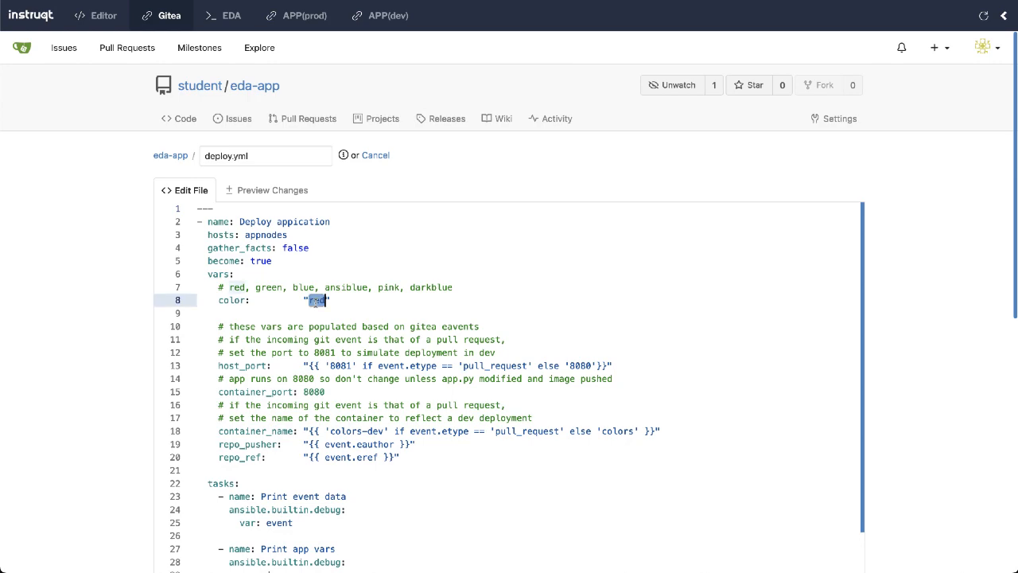
text(pink)
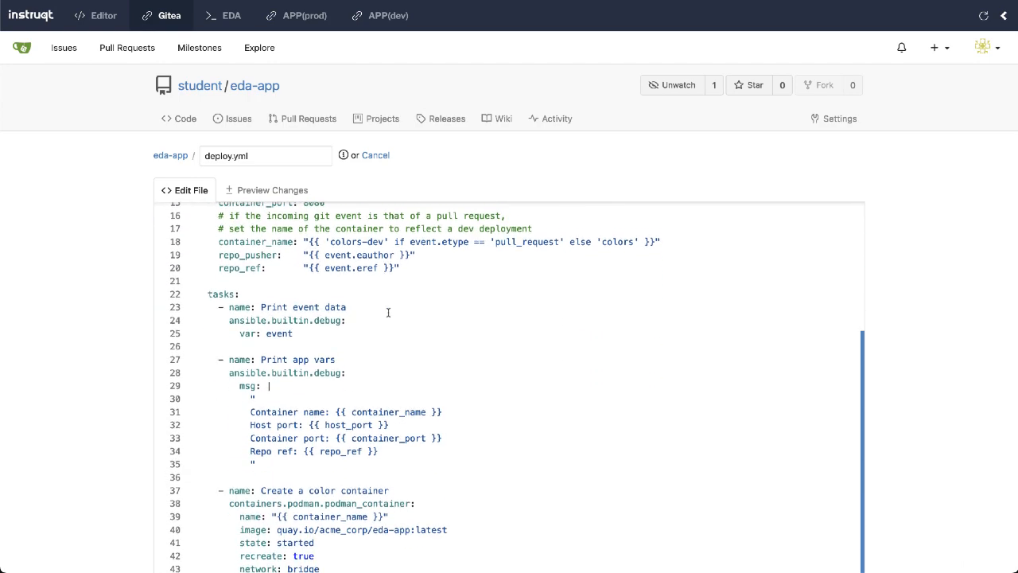
scroll(down, 3)
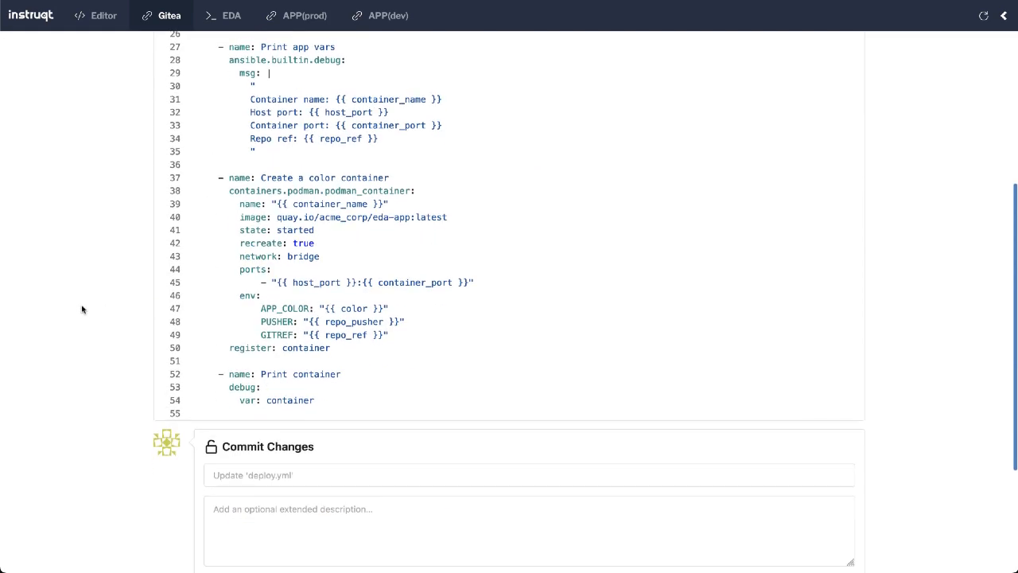
scroll(down, 3)
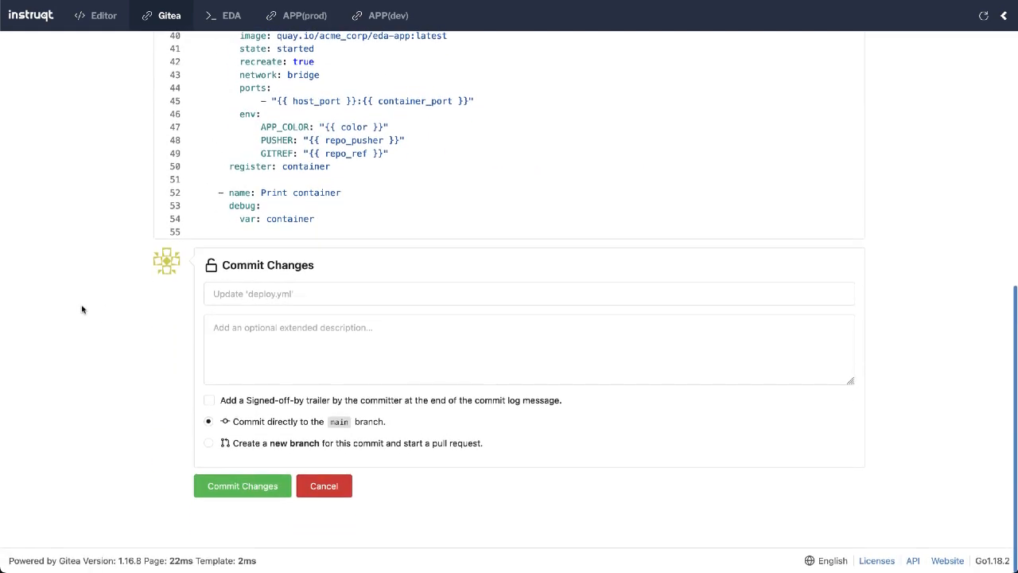
mouse_move(108, 464)
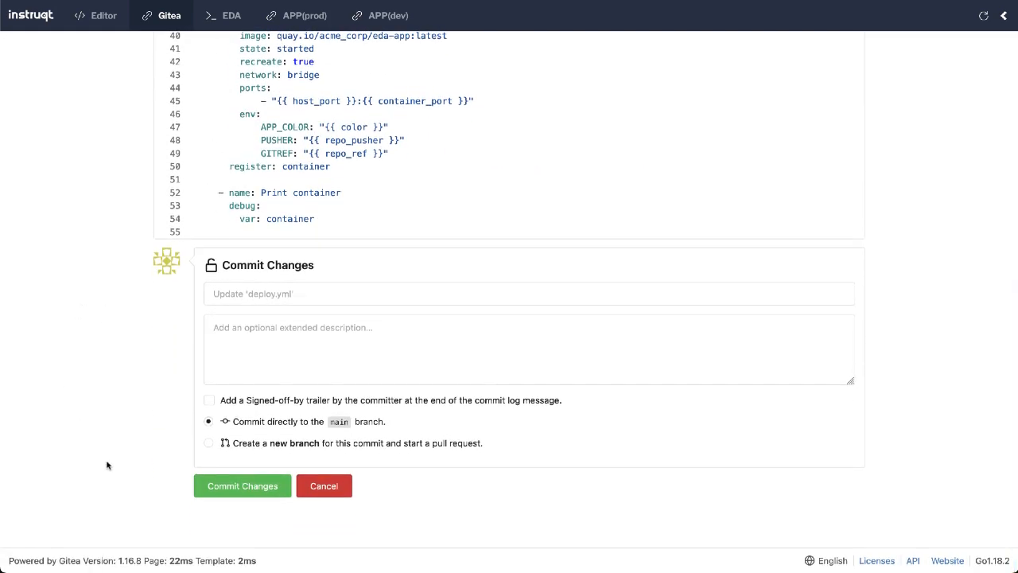
- Commit the pink change to a new student-patch-1 branch via Propose file change
click(209, 443)
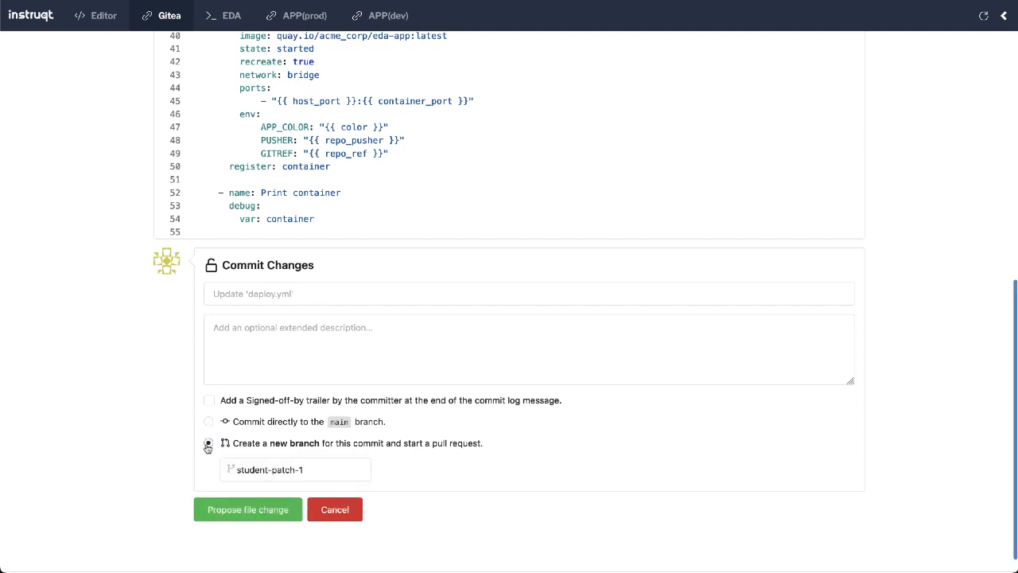
click(209, 442)
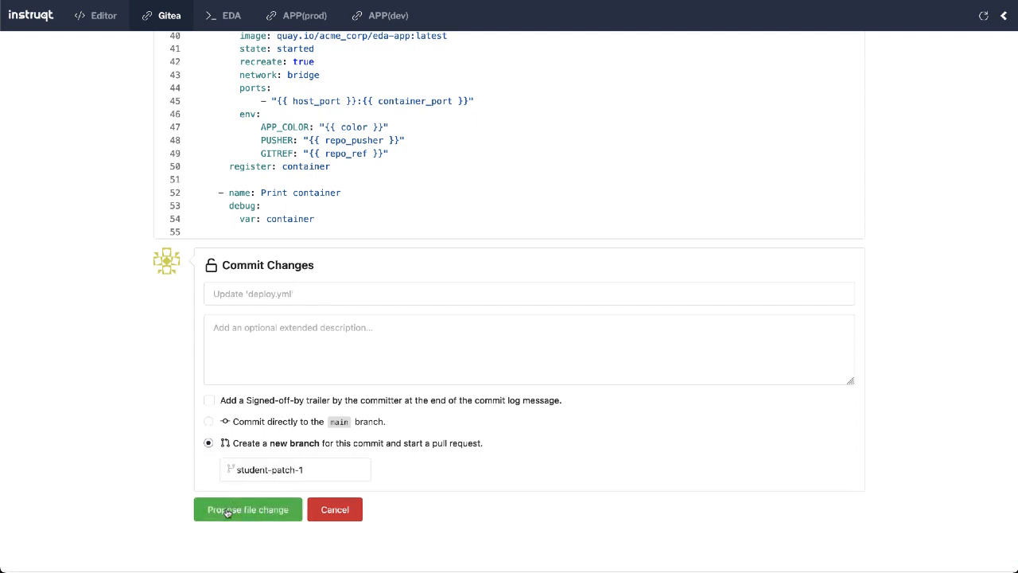
click(248, 509)
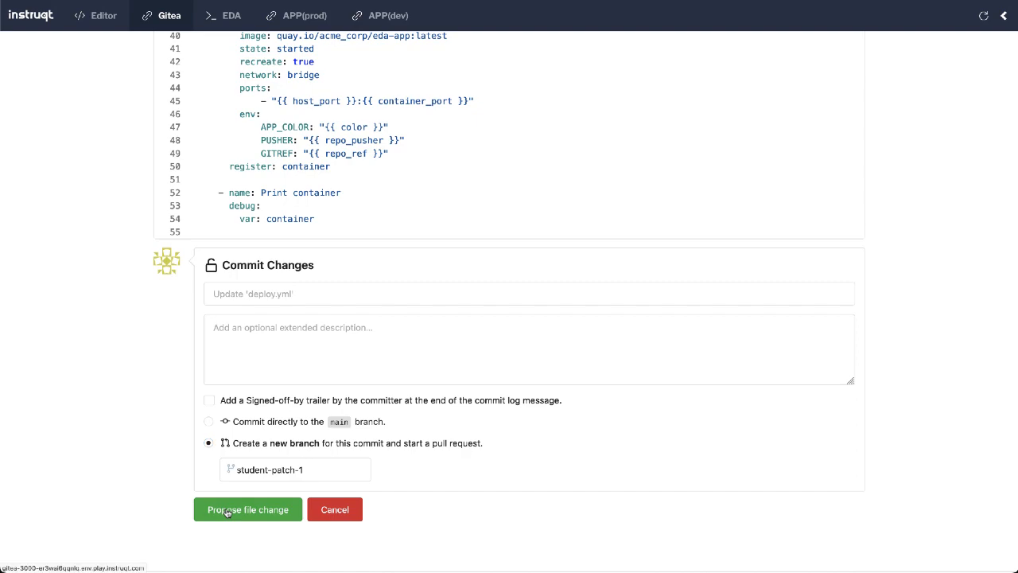
click(249, 509)
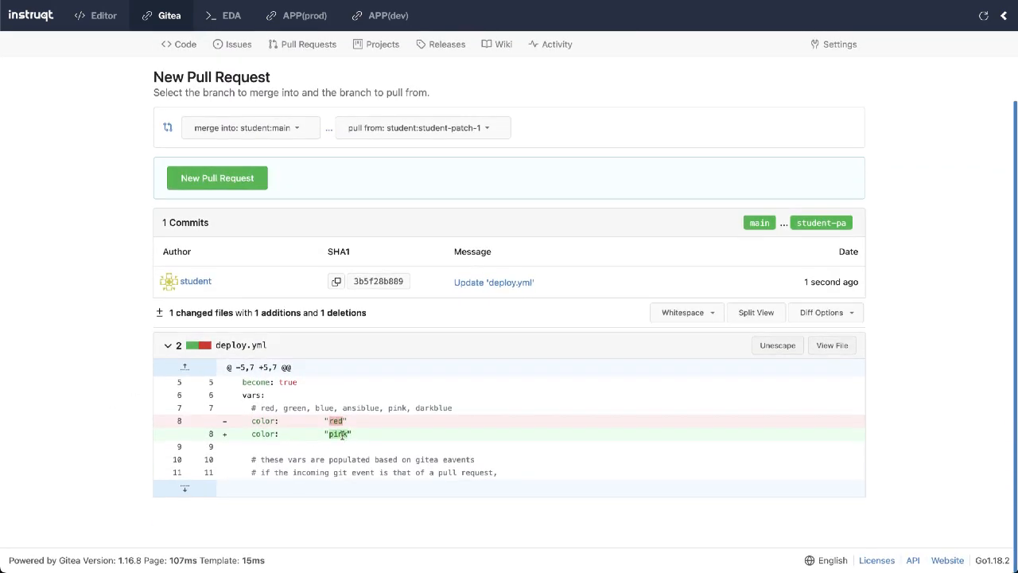
- Create pull request #1 'Update deploy.yml change to pink' from student-patch-1 into main
click(216, 178)
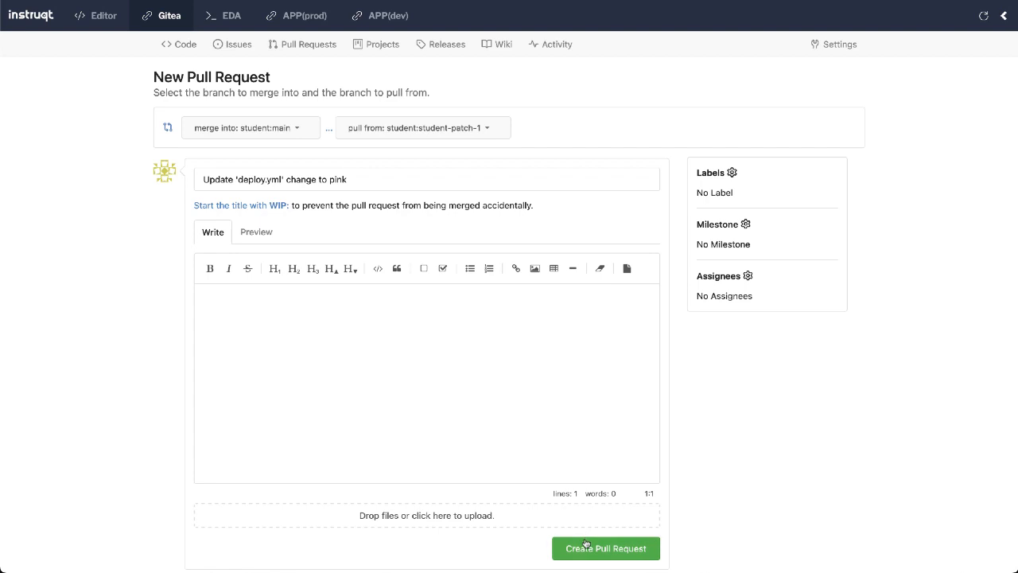
click(604, 547)
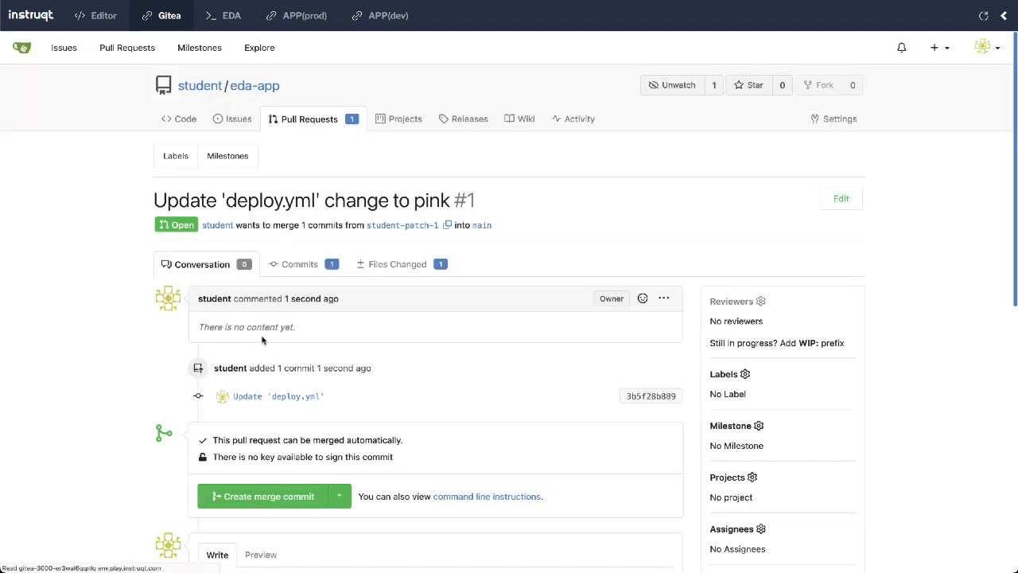
- Follow the rulebook's pull_request output to the podman run deploying colors-dev with APP_COLOR=pink
click(223, 16)
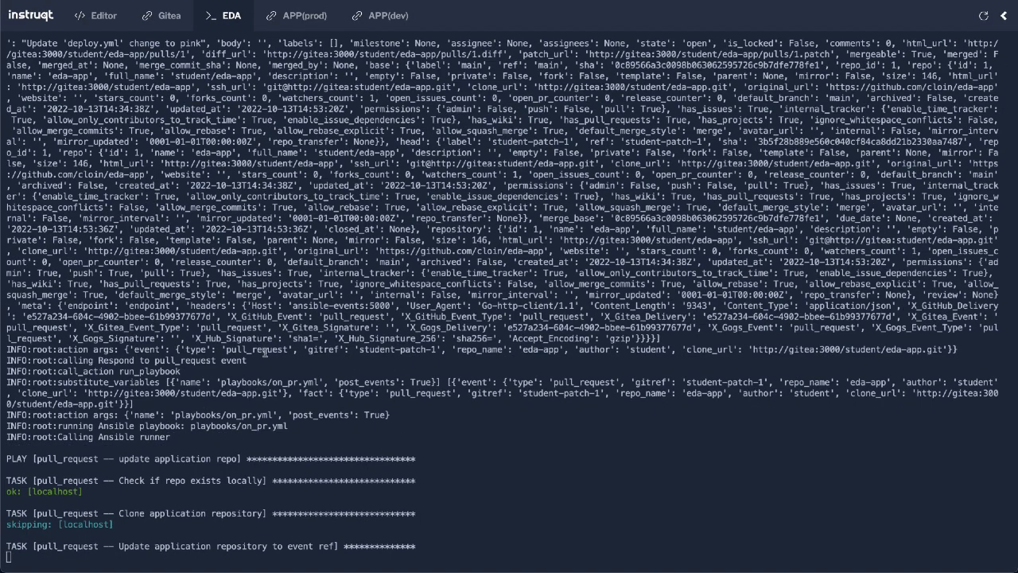
scroll(down, 3)
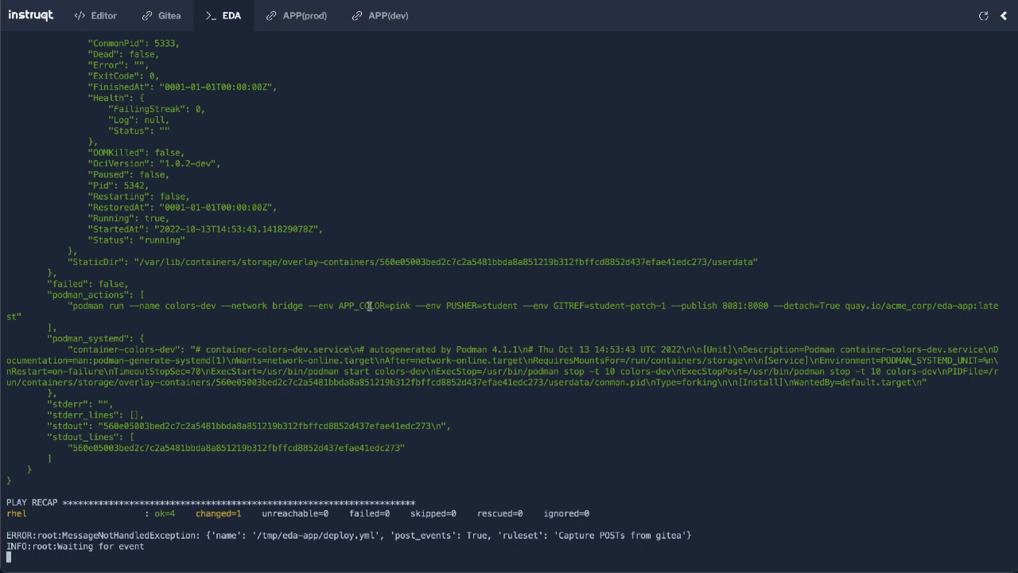
double_click(733, 306)
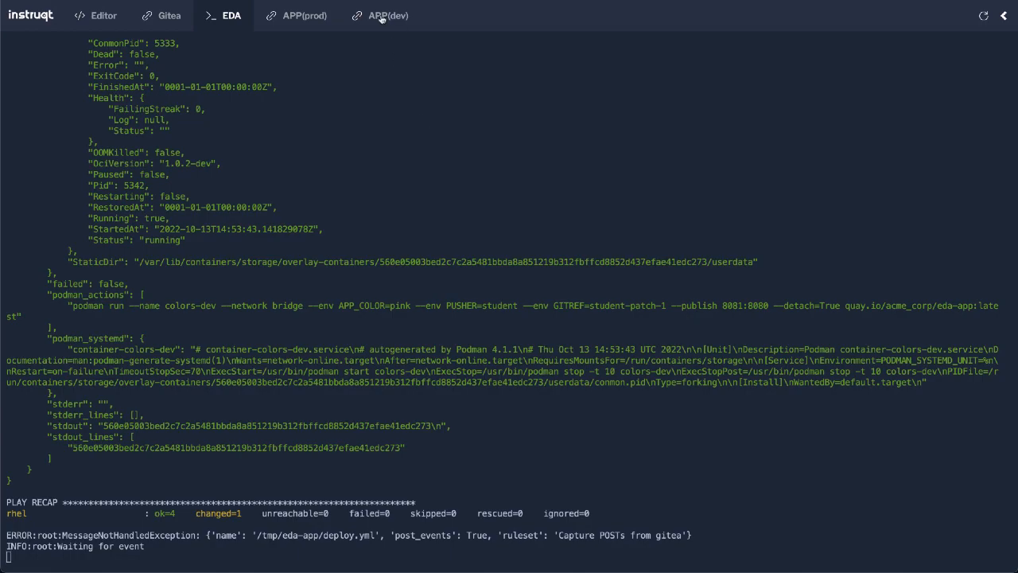
- Compare the pink dev app from student-patch-1 with the still-red production app, then return to the pull request
click(381, 16)
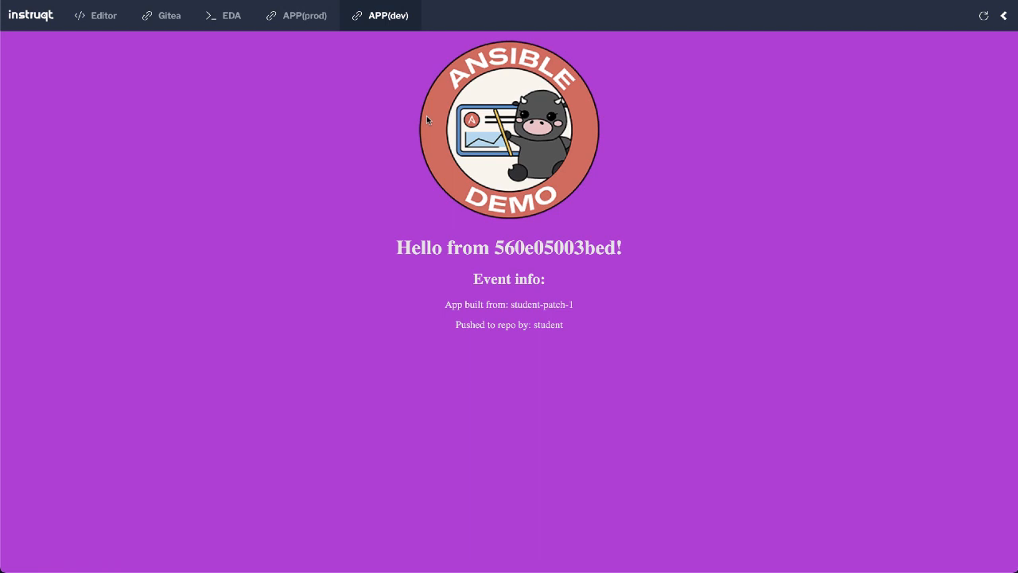
click(306, 16)
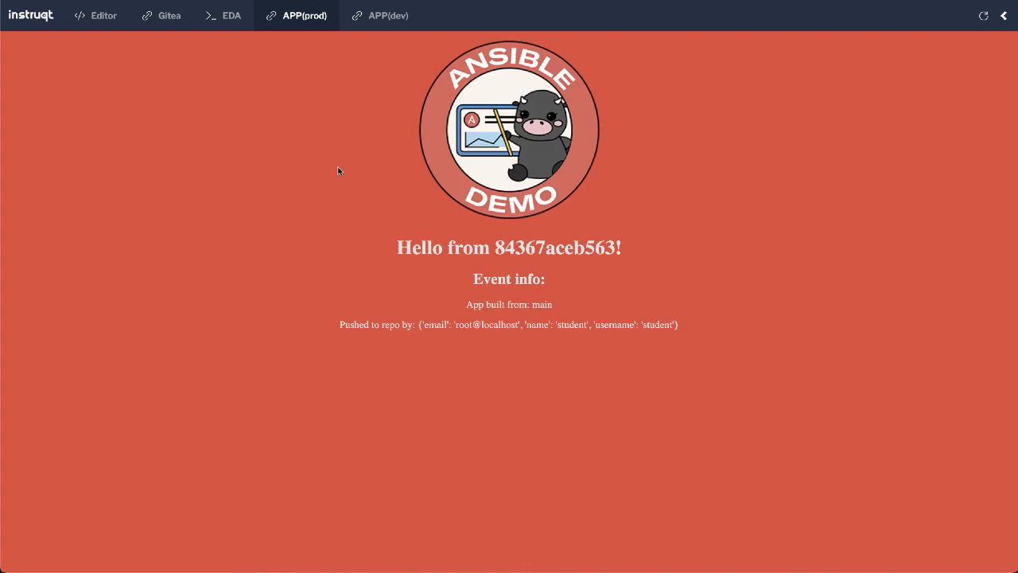
click(388, 16)
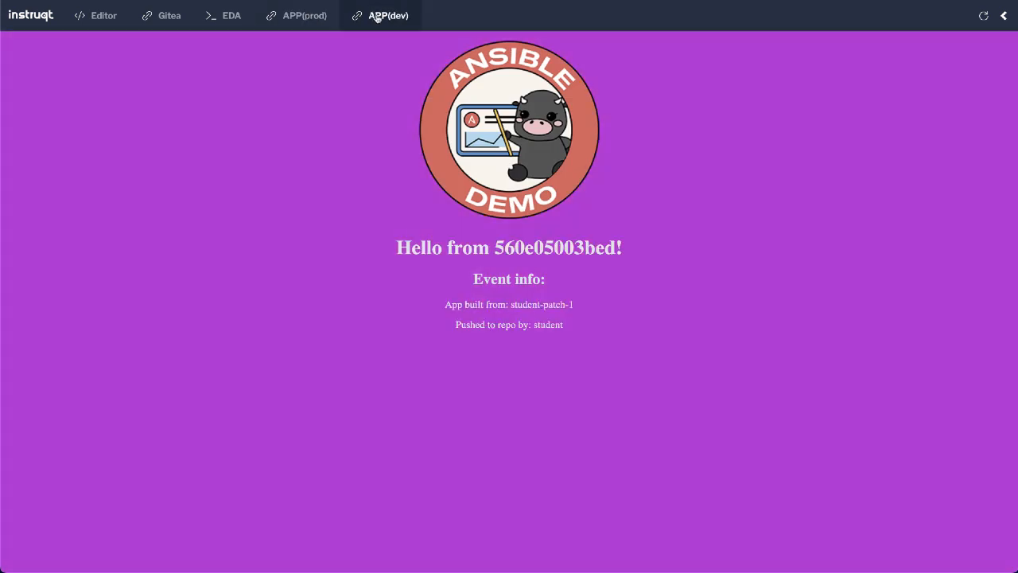
click(169, 16)
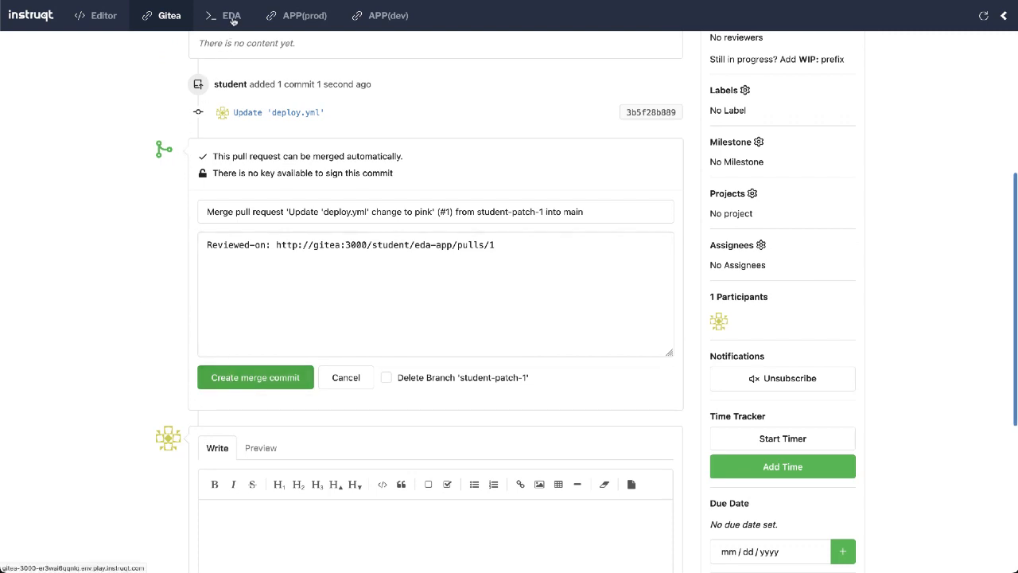
- After merging PR #1, follow the push-event playbook redeploying the production colors container with pink from main
click(223, 15)
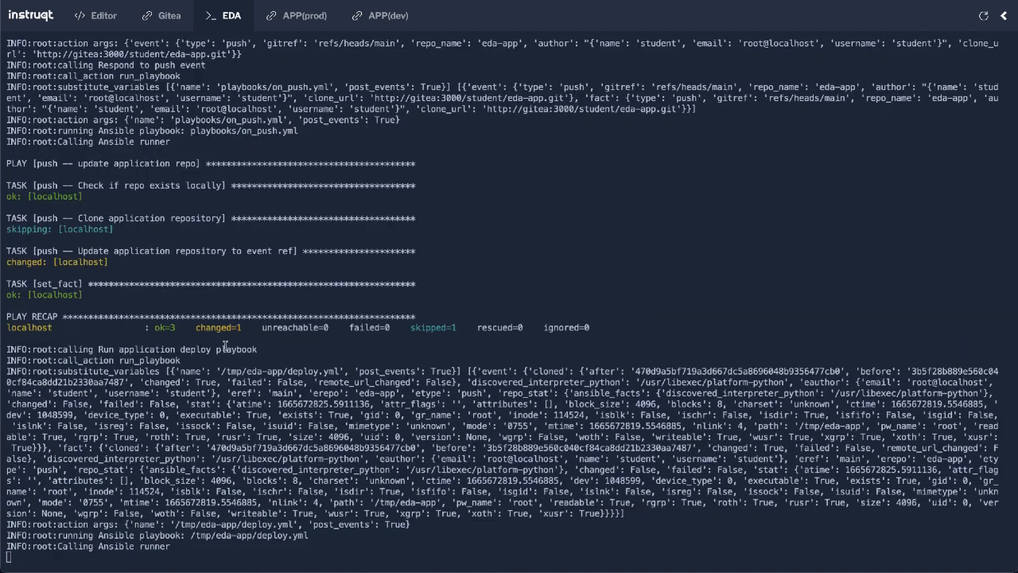
scroll(down, 3)
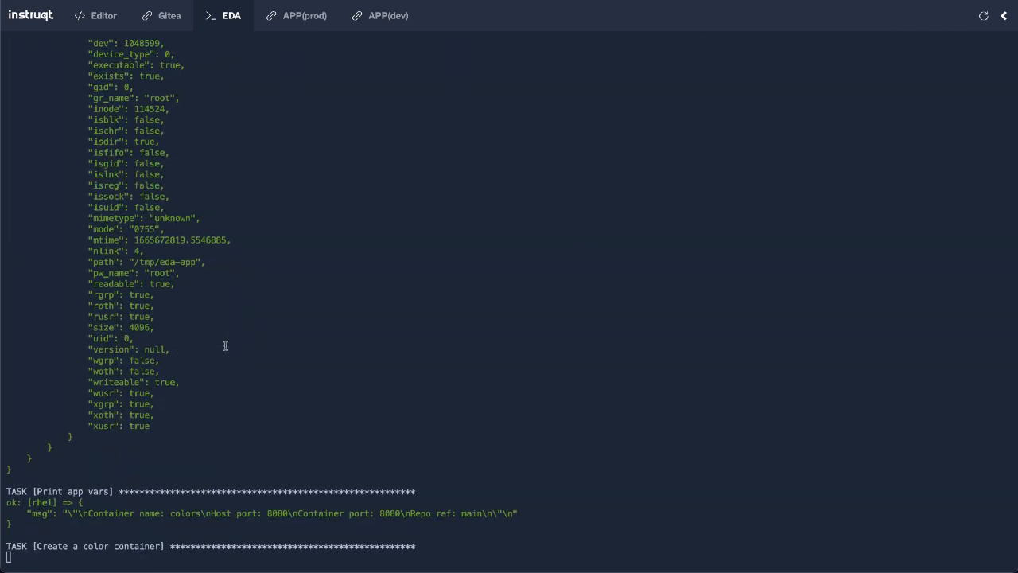
mouse_move(143, 503)
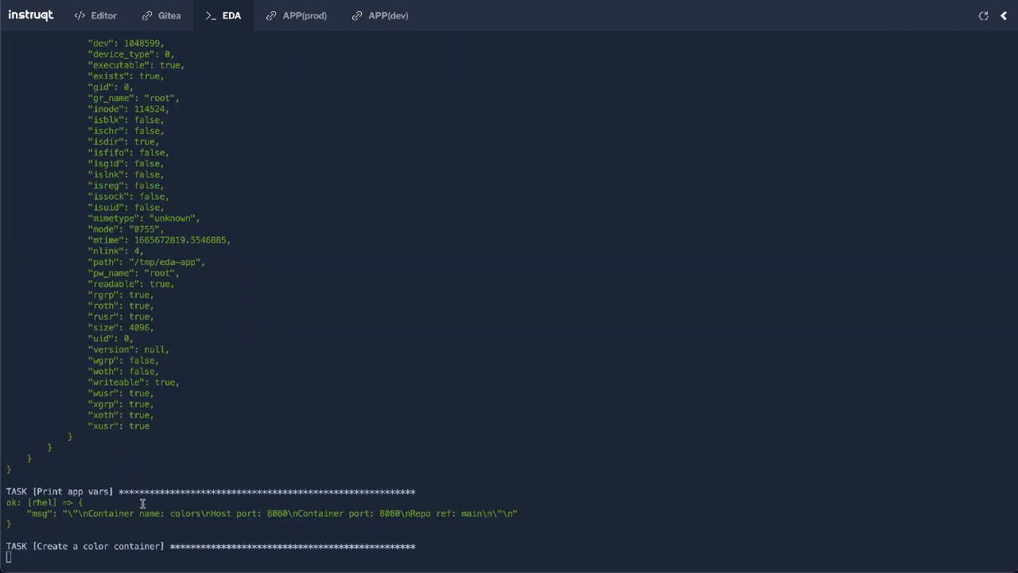
double_click(185, 512)
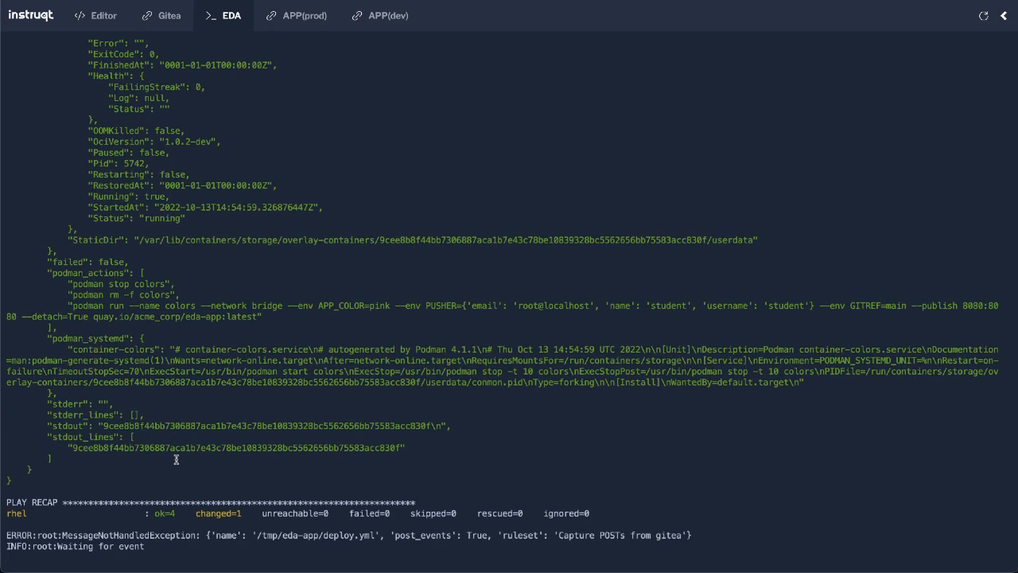
- Refresh the production app so it shows pink built from main, matching dev, then return to the merged PR
click(389, 16)
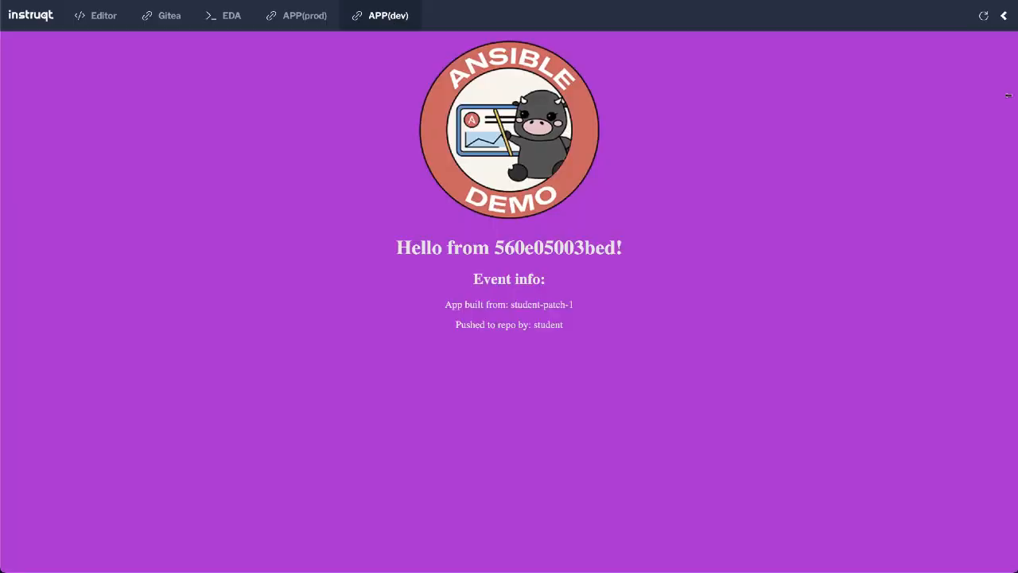
click(306, 16)
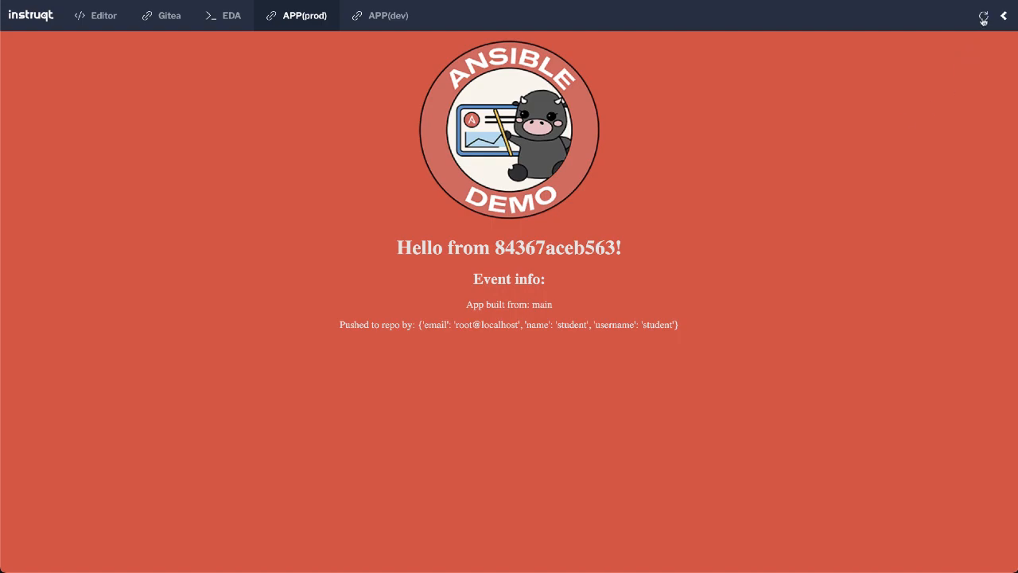
click(983, 16)
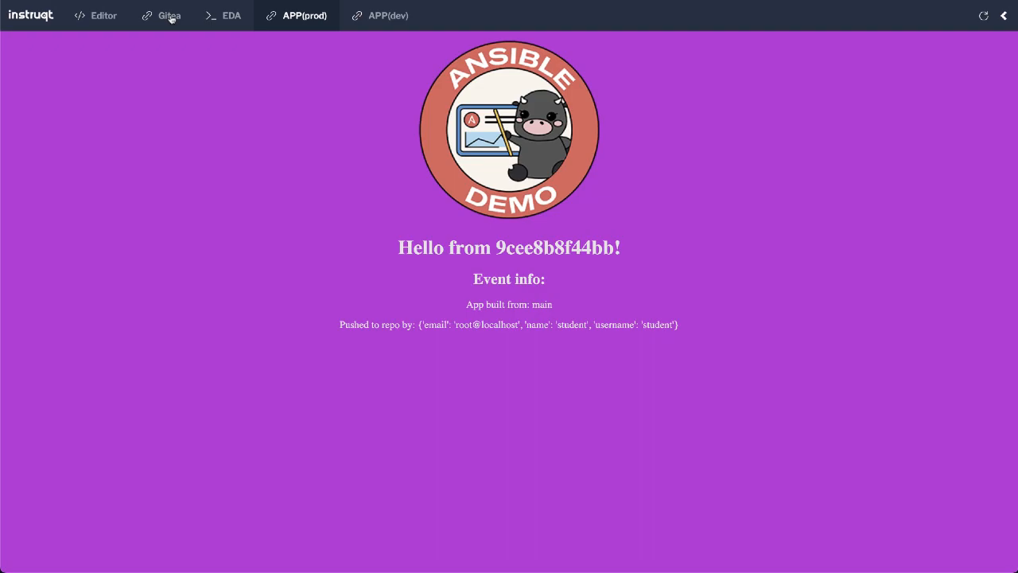
click(169, 16)
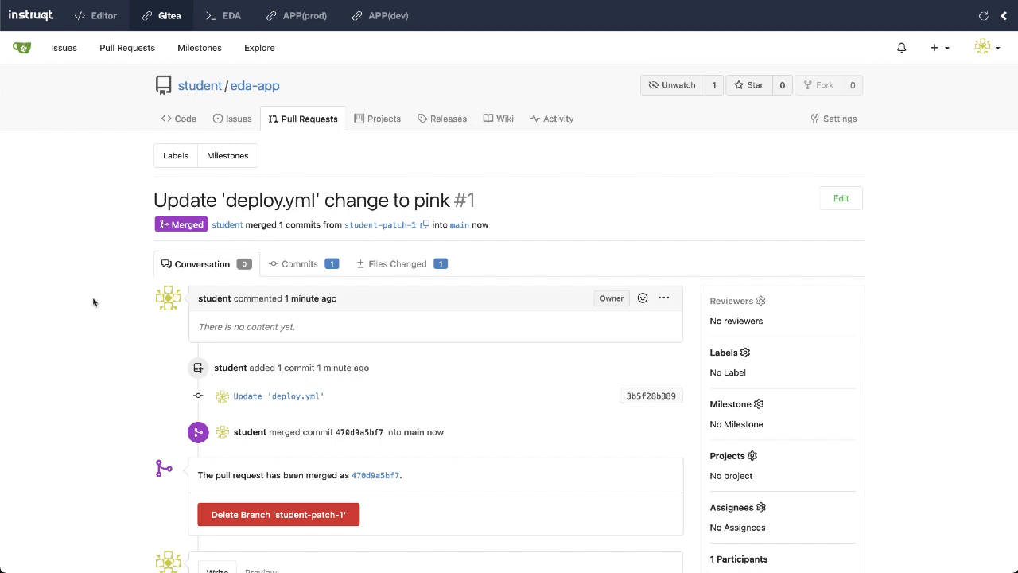
mouse_move(226, 16)
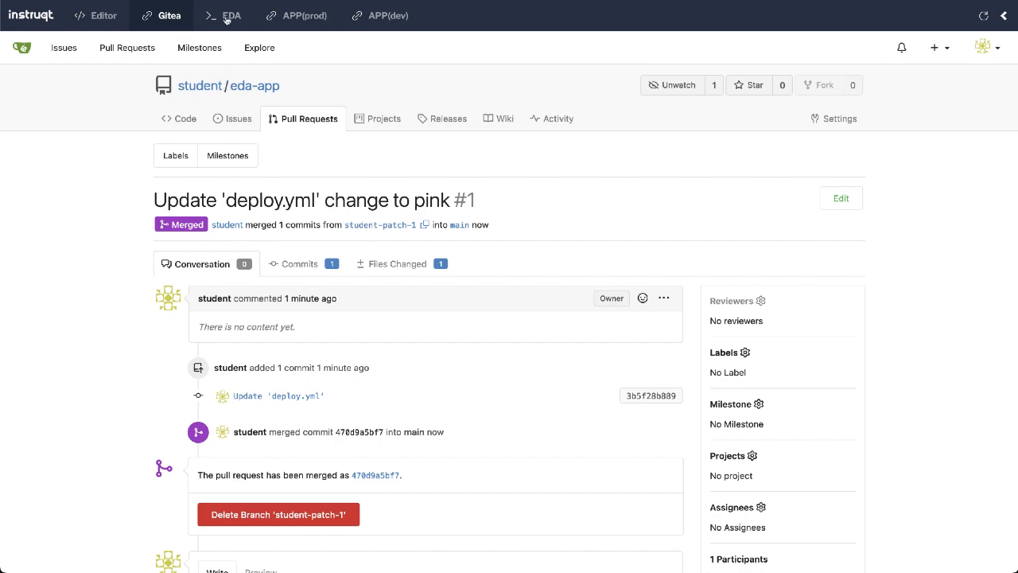
- Bring back the EDA rulebook output showing the finished pink production deploy
click(231, 16)
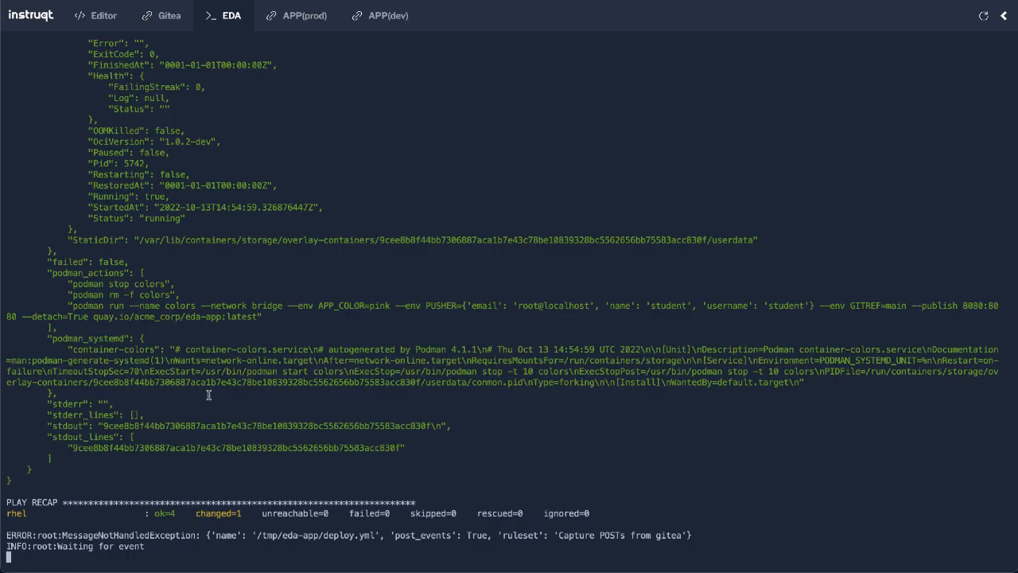